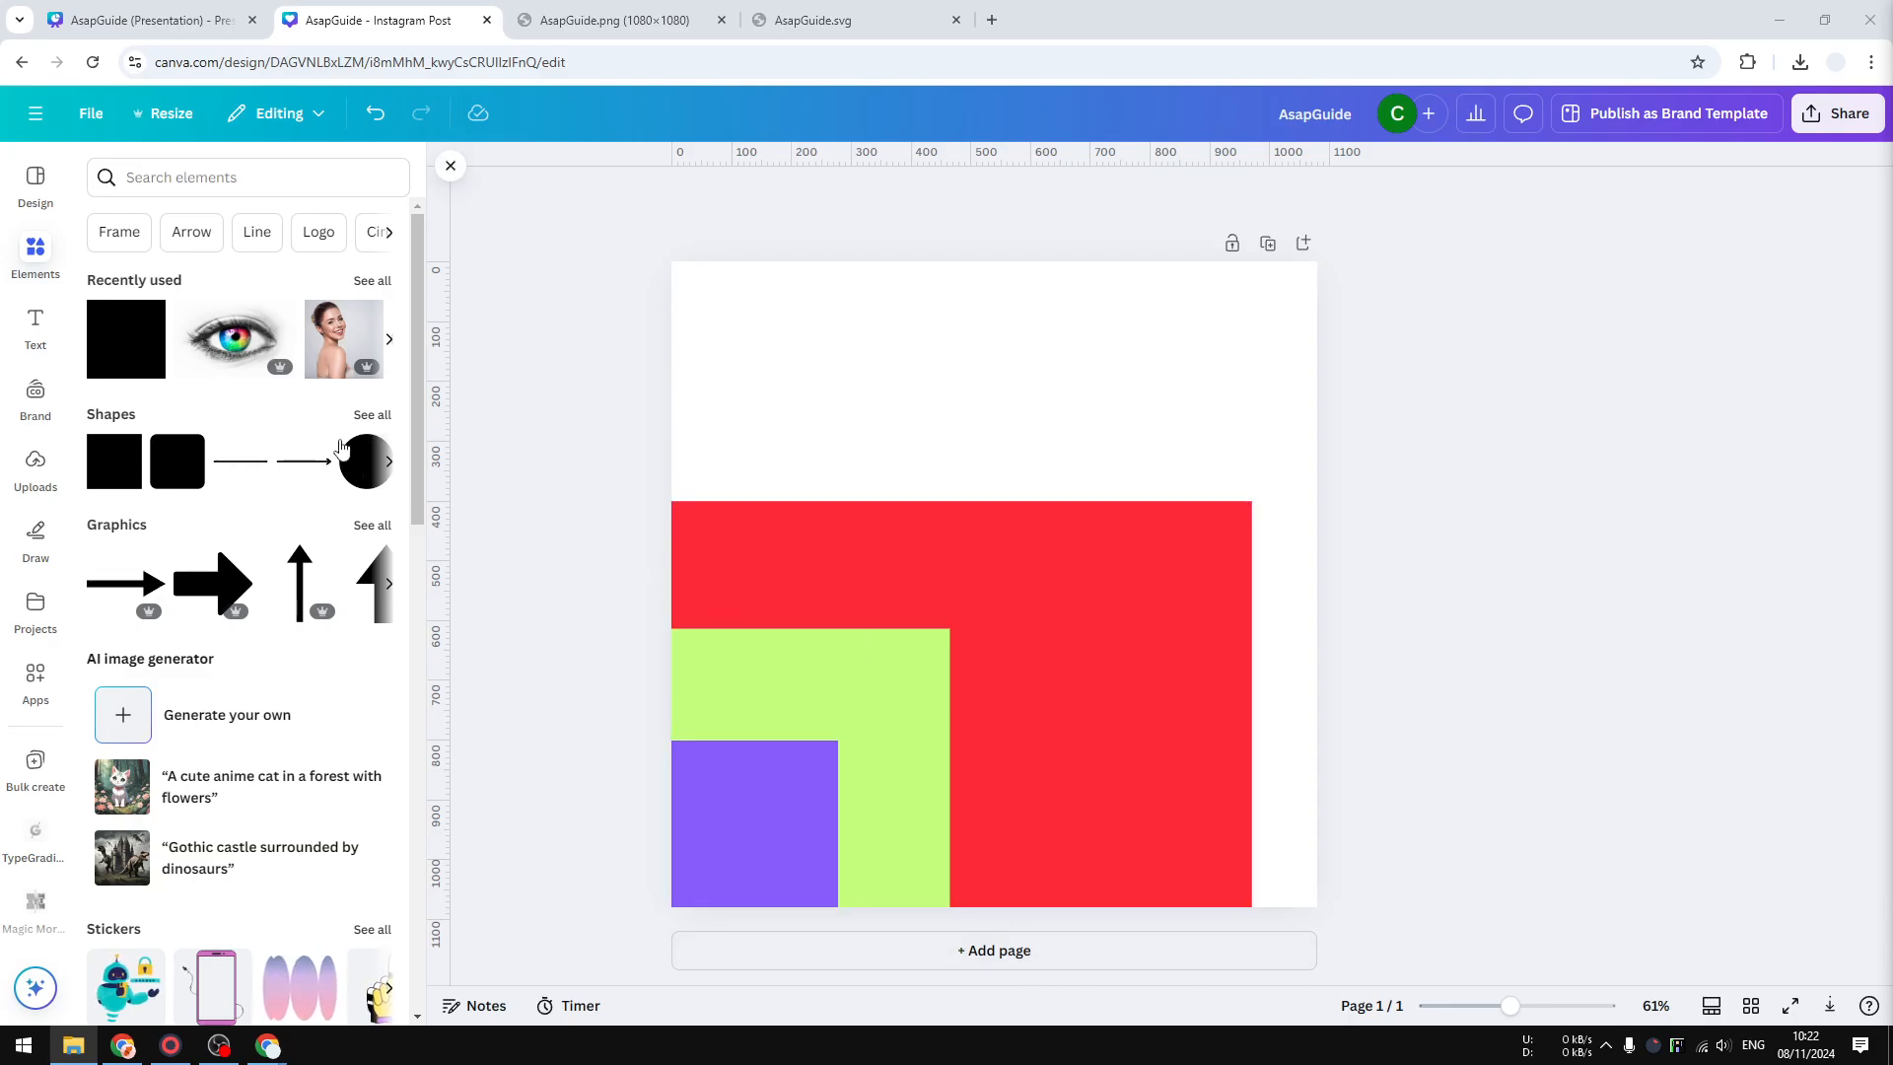
Step: Open the full Shapes library and scroll through the available shapes
left_click(371, 414)
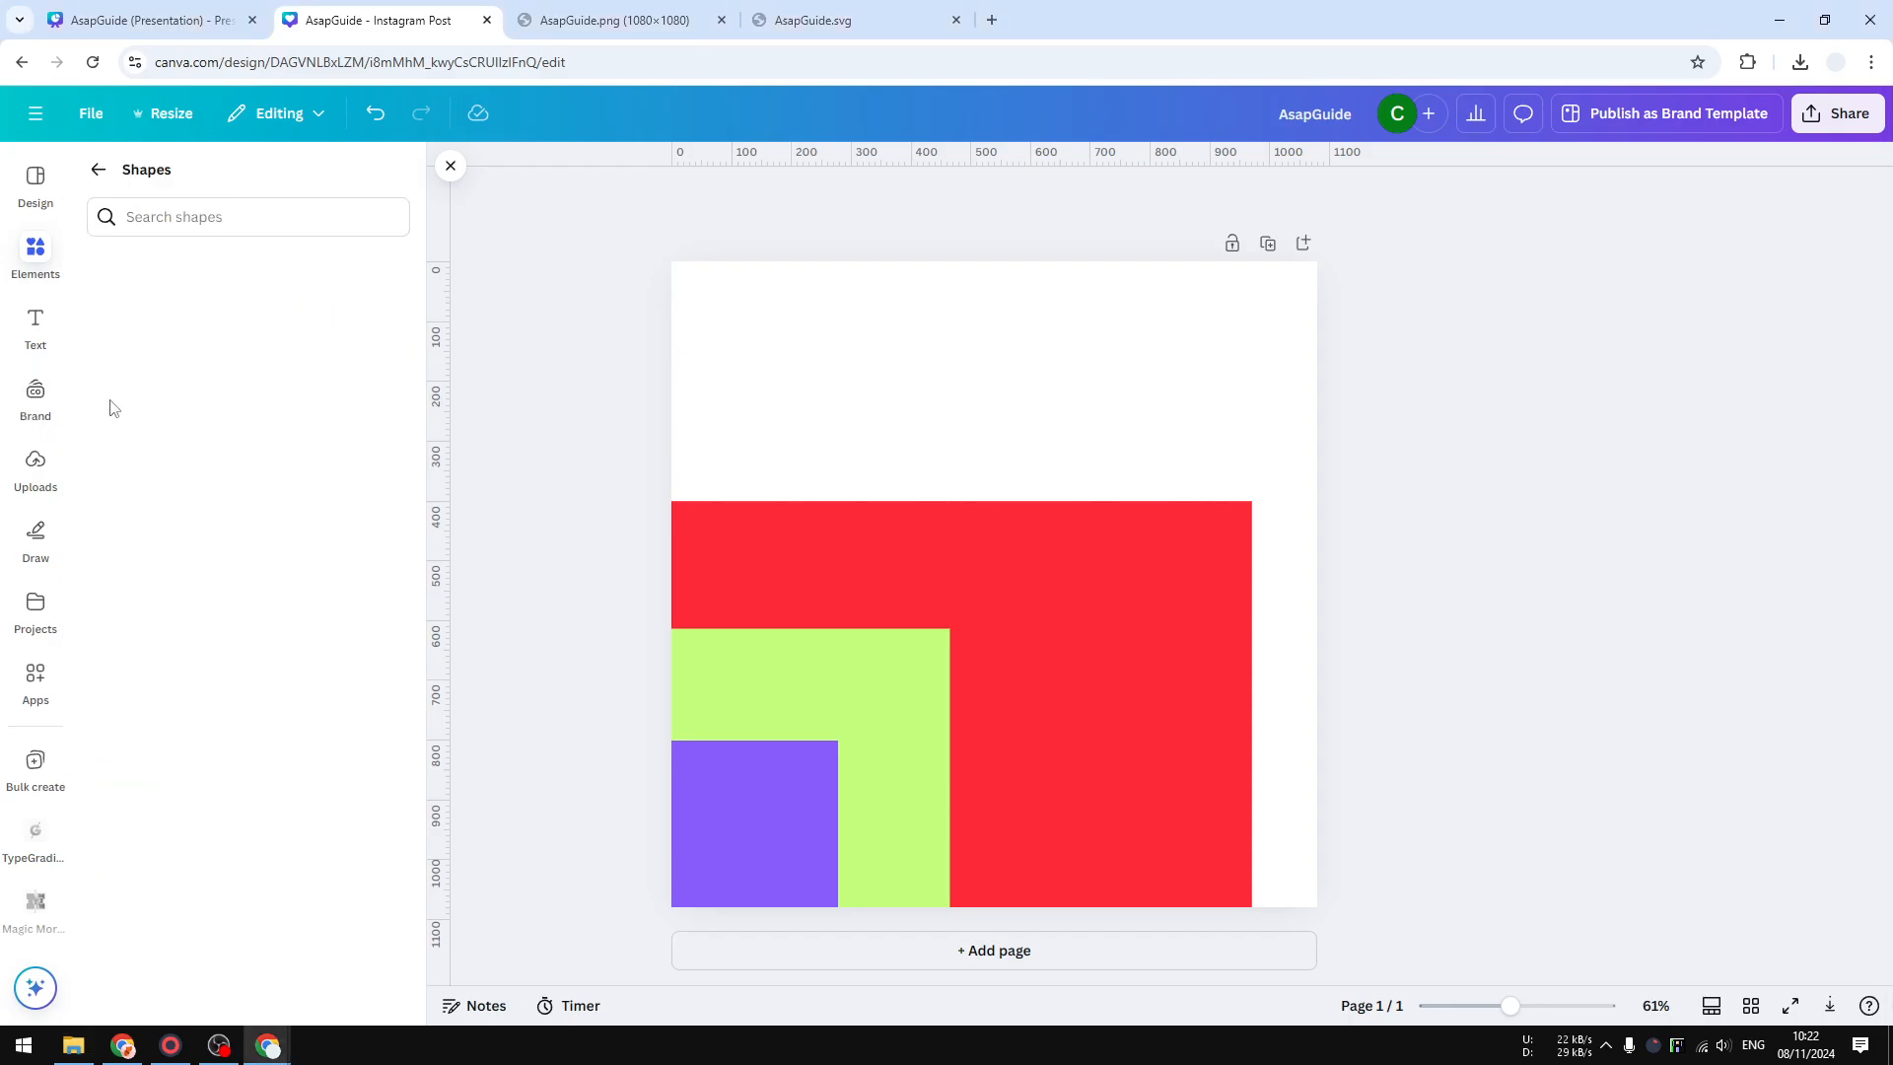
scroll("down", 3)
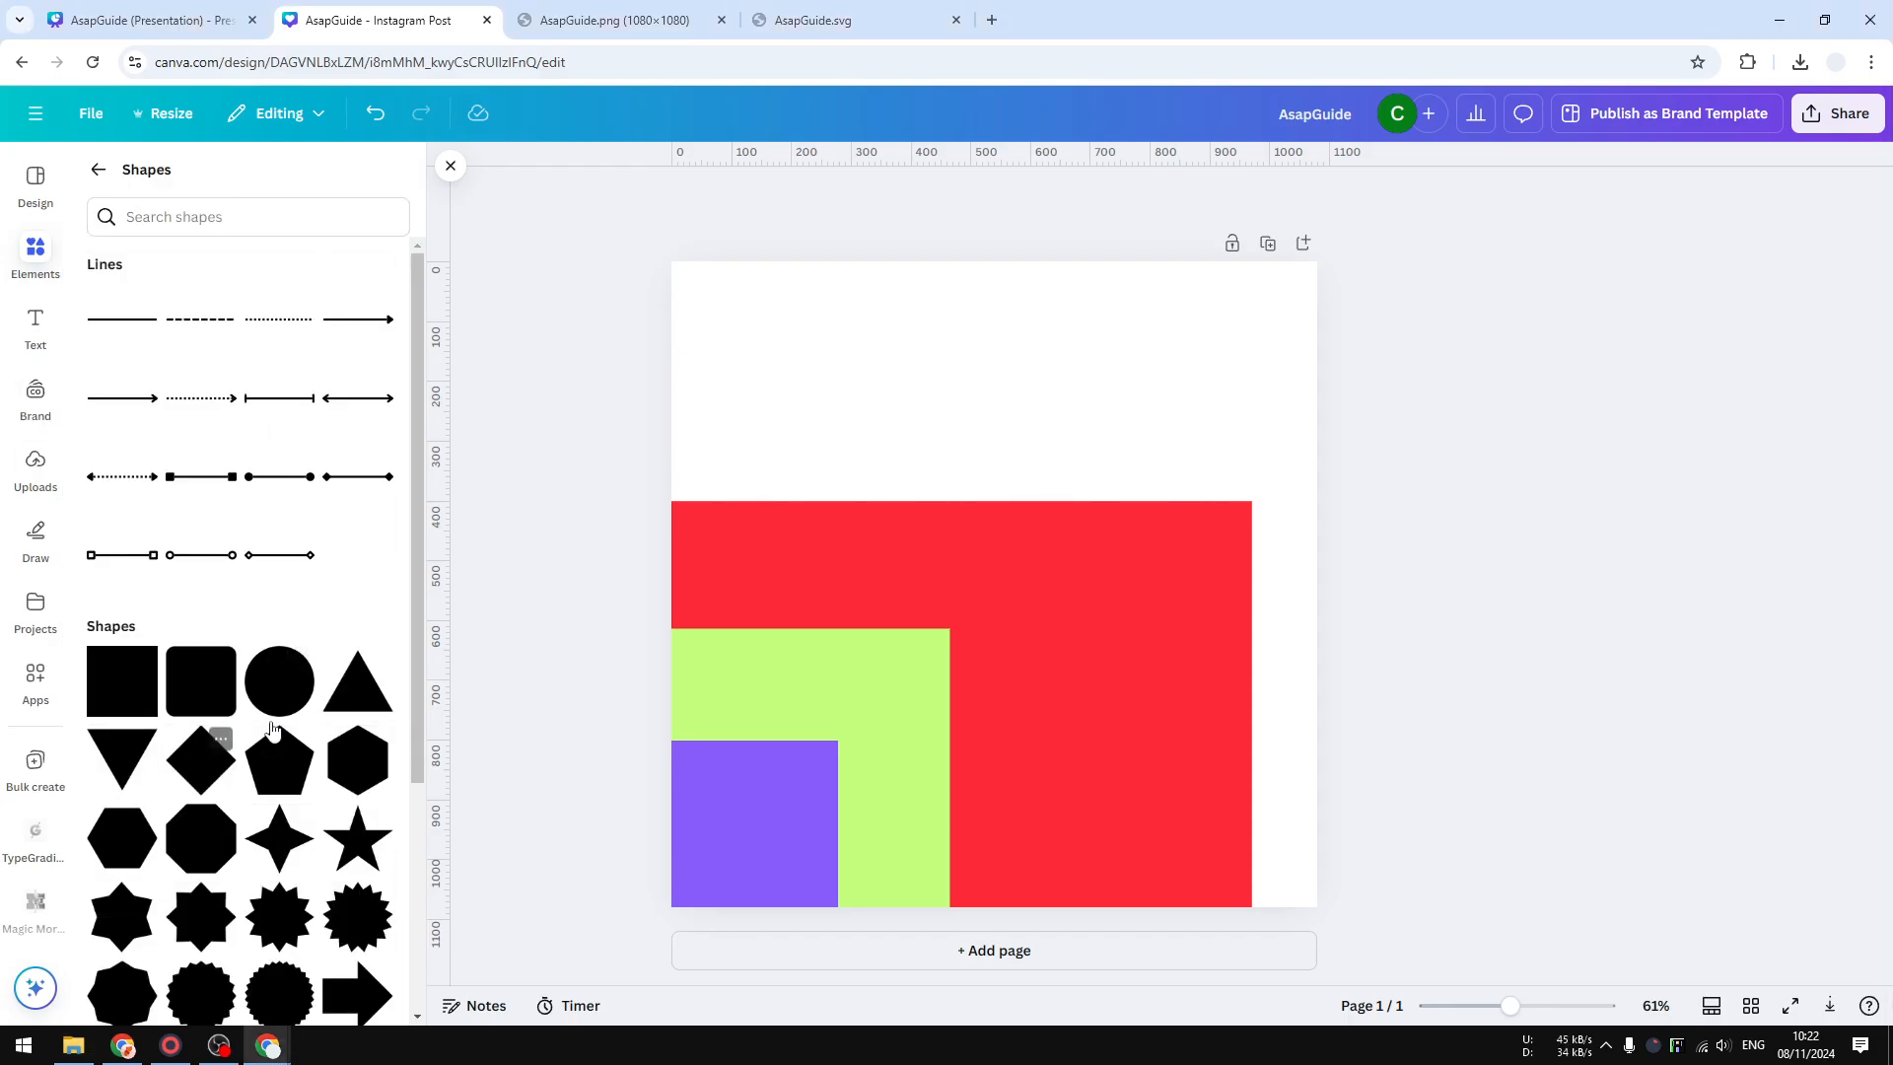
mouse_move(253, 822)
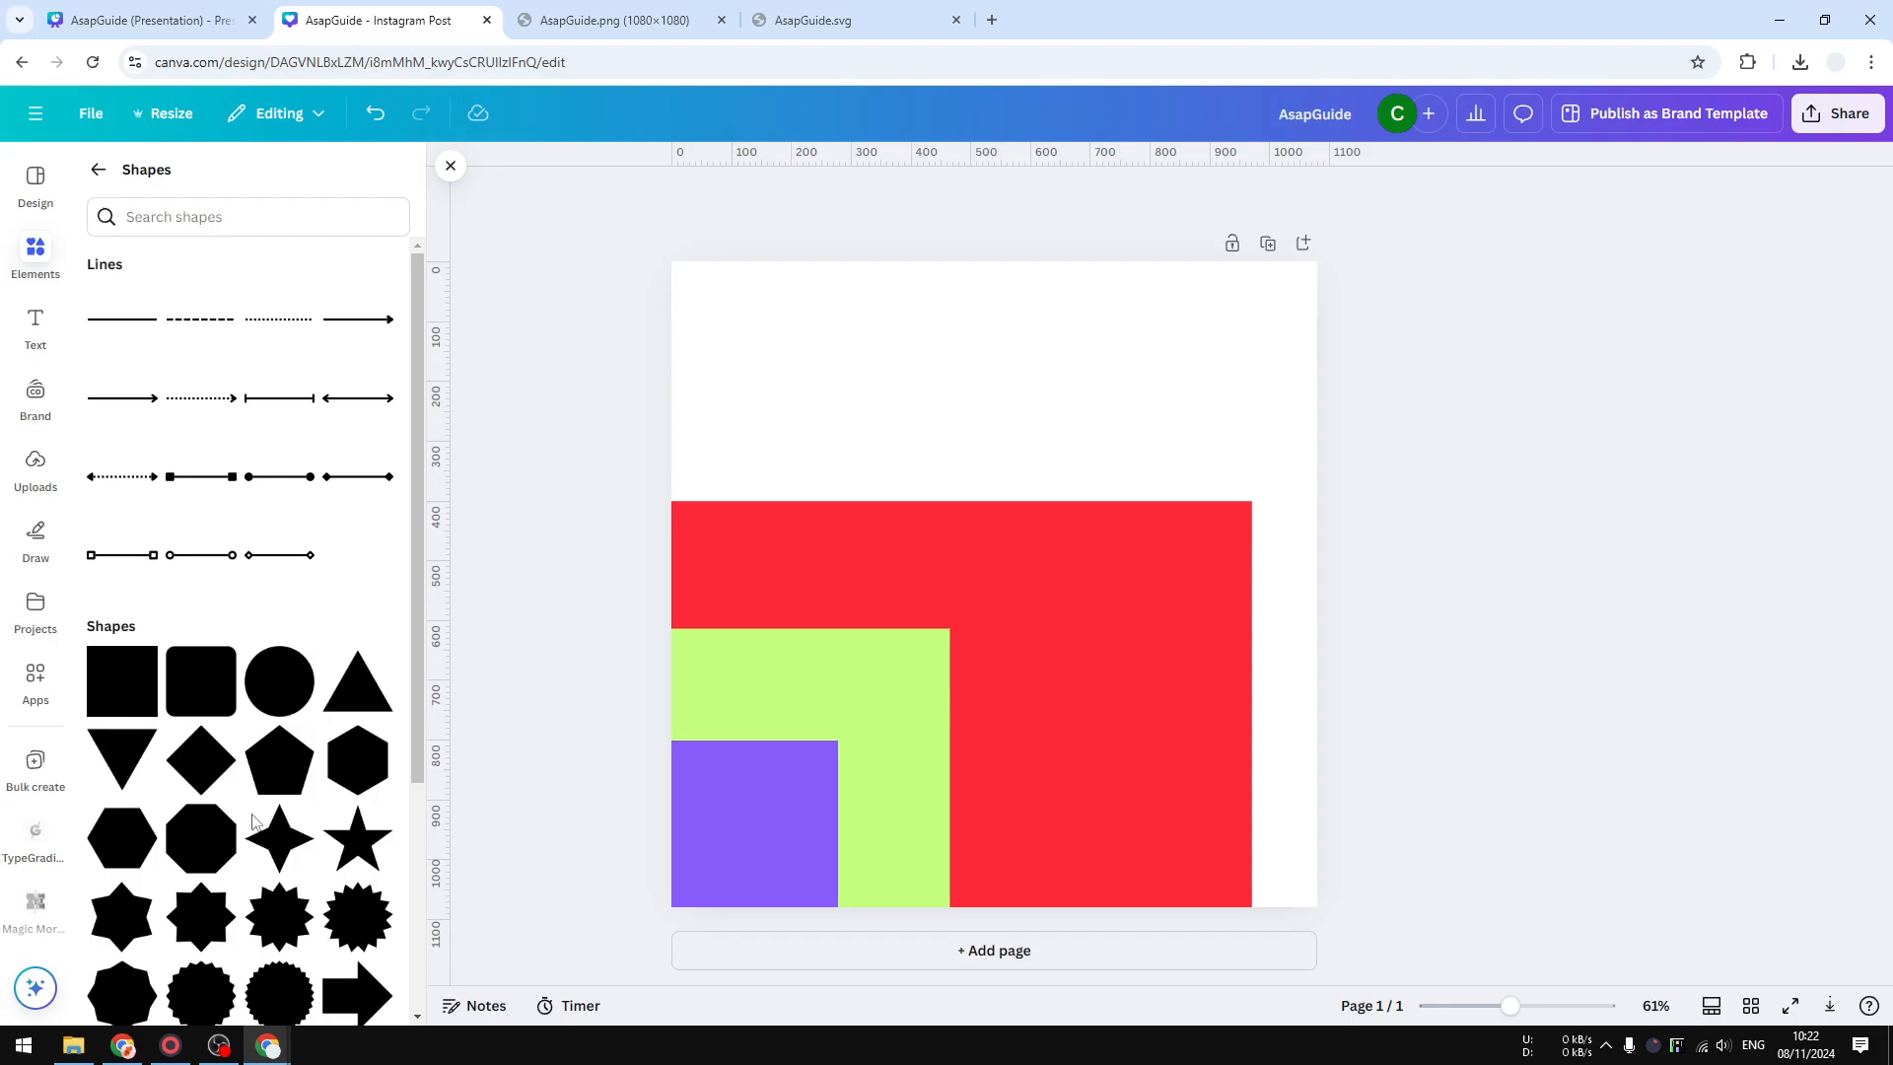
scroll("down", 3)
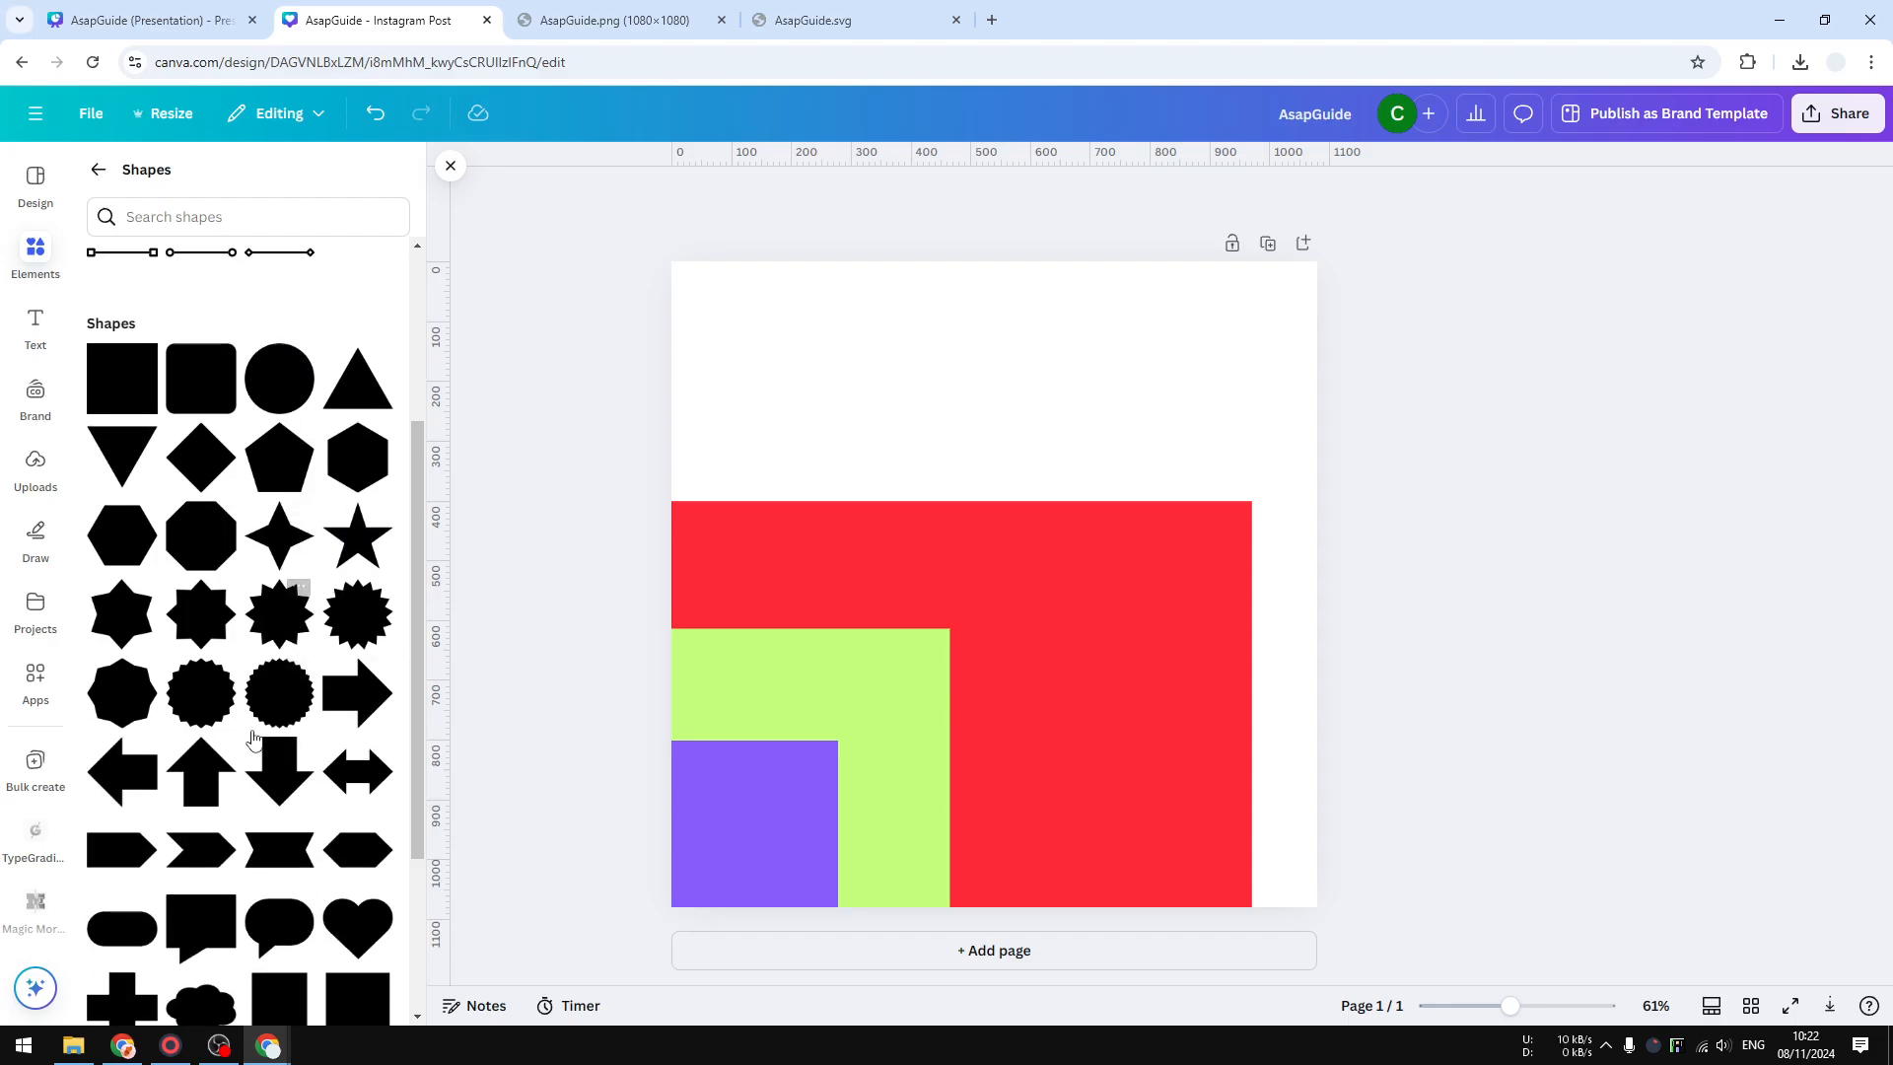
scroll("up", 3)
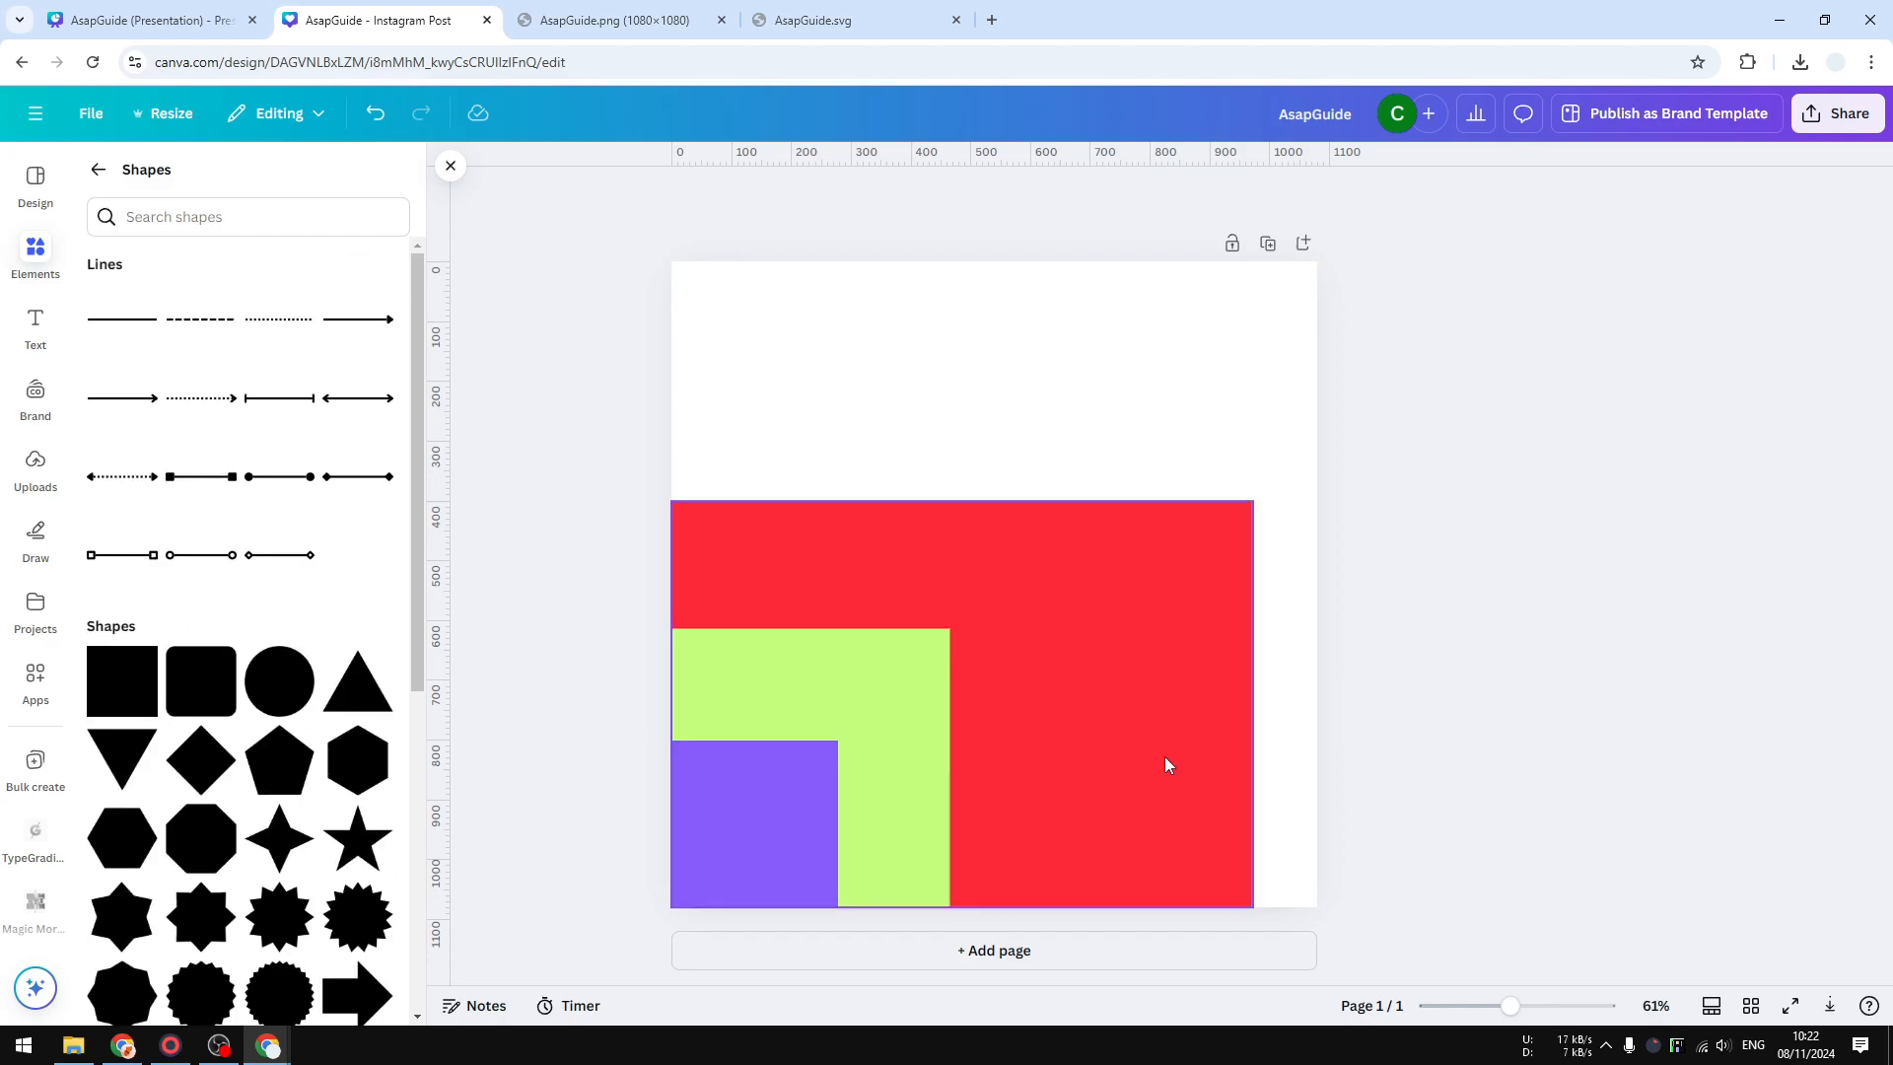
Step: Select the teal square on page 2, deselect it, then select it again
left_click(994, 951)
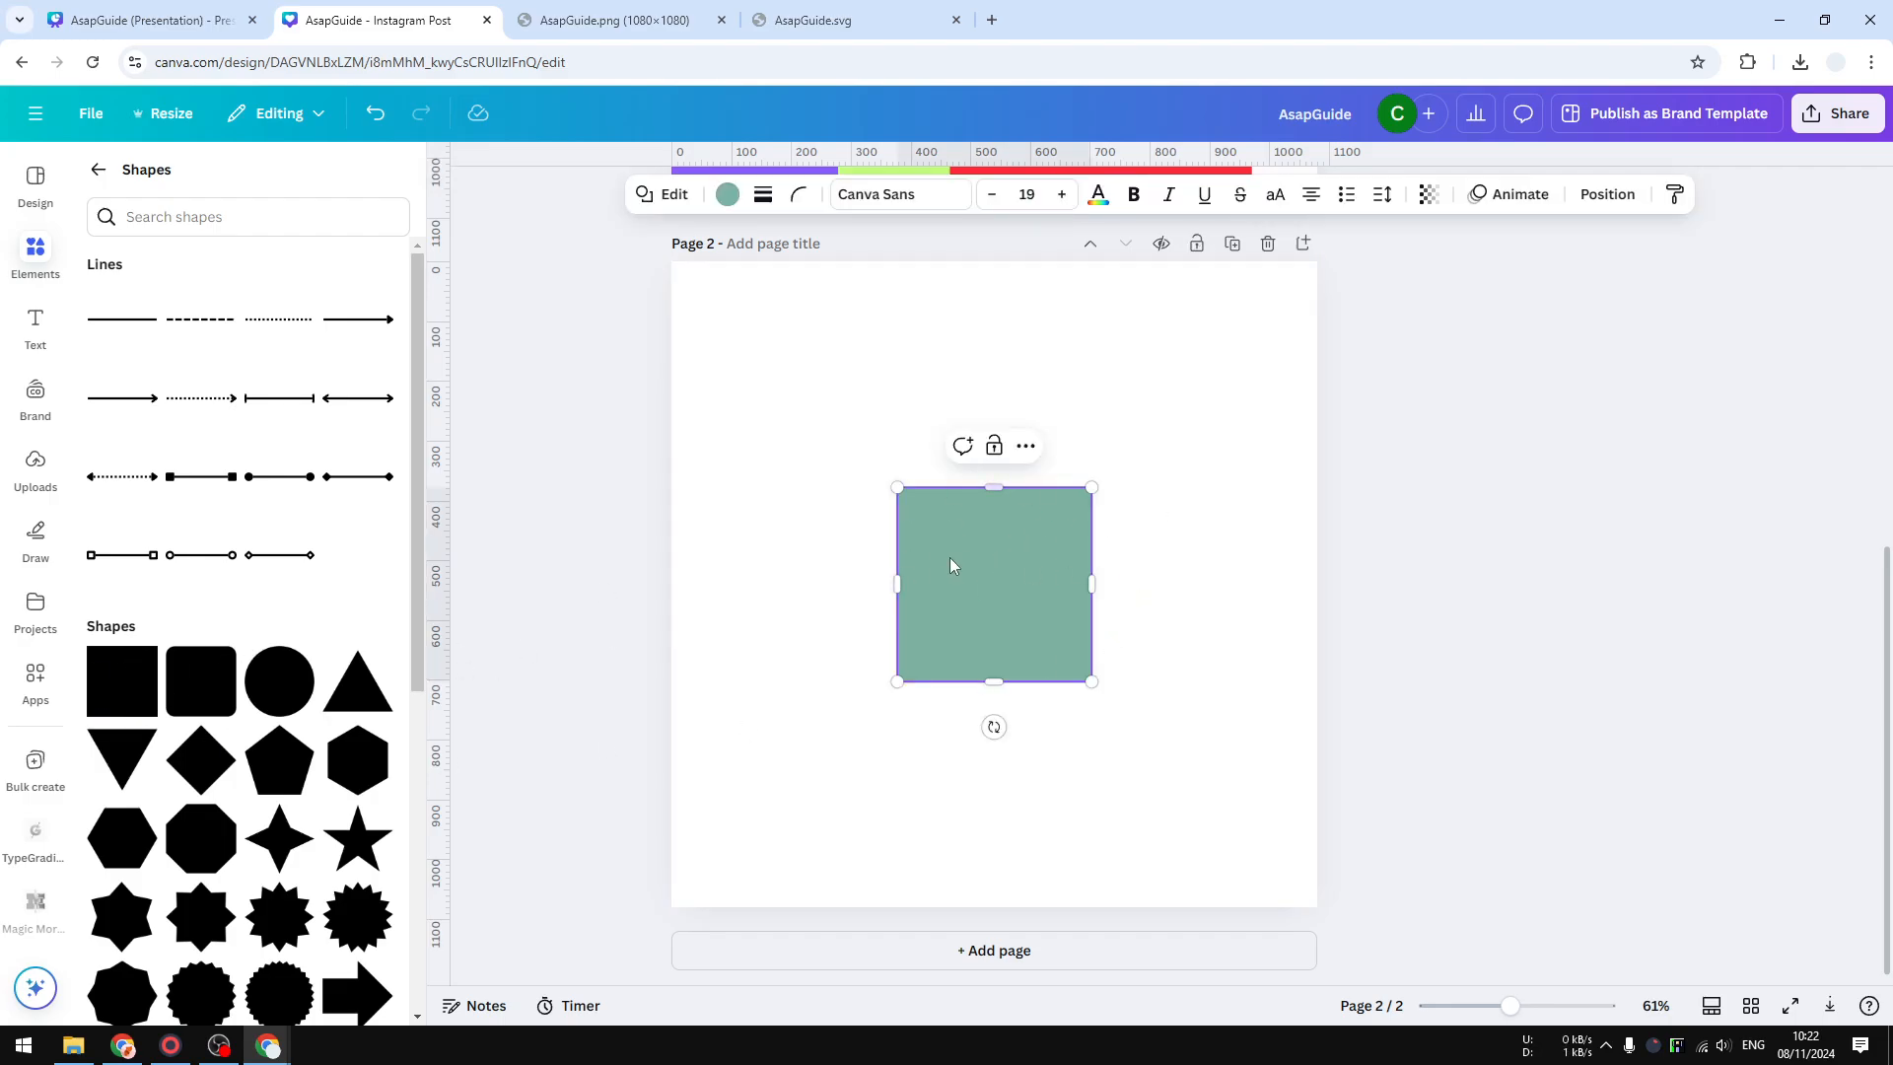
mouse_move(921, 525)
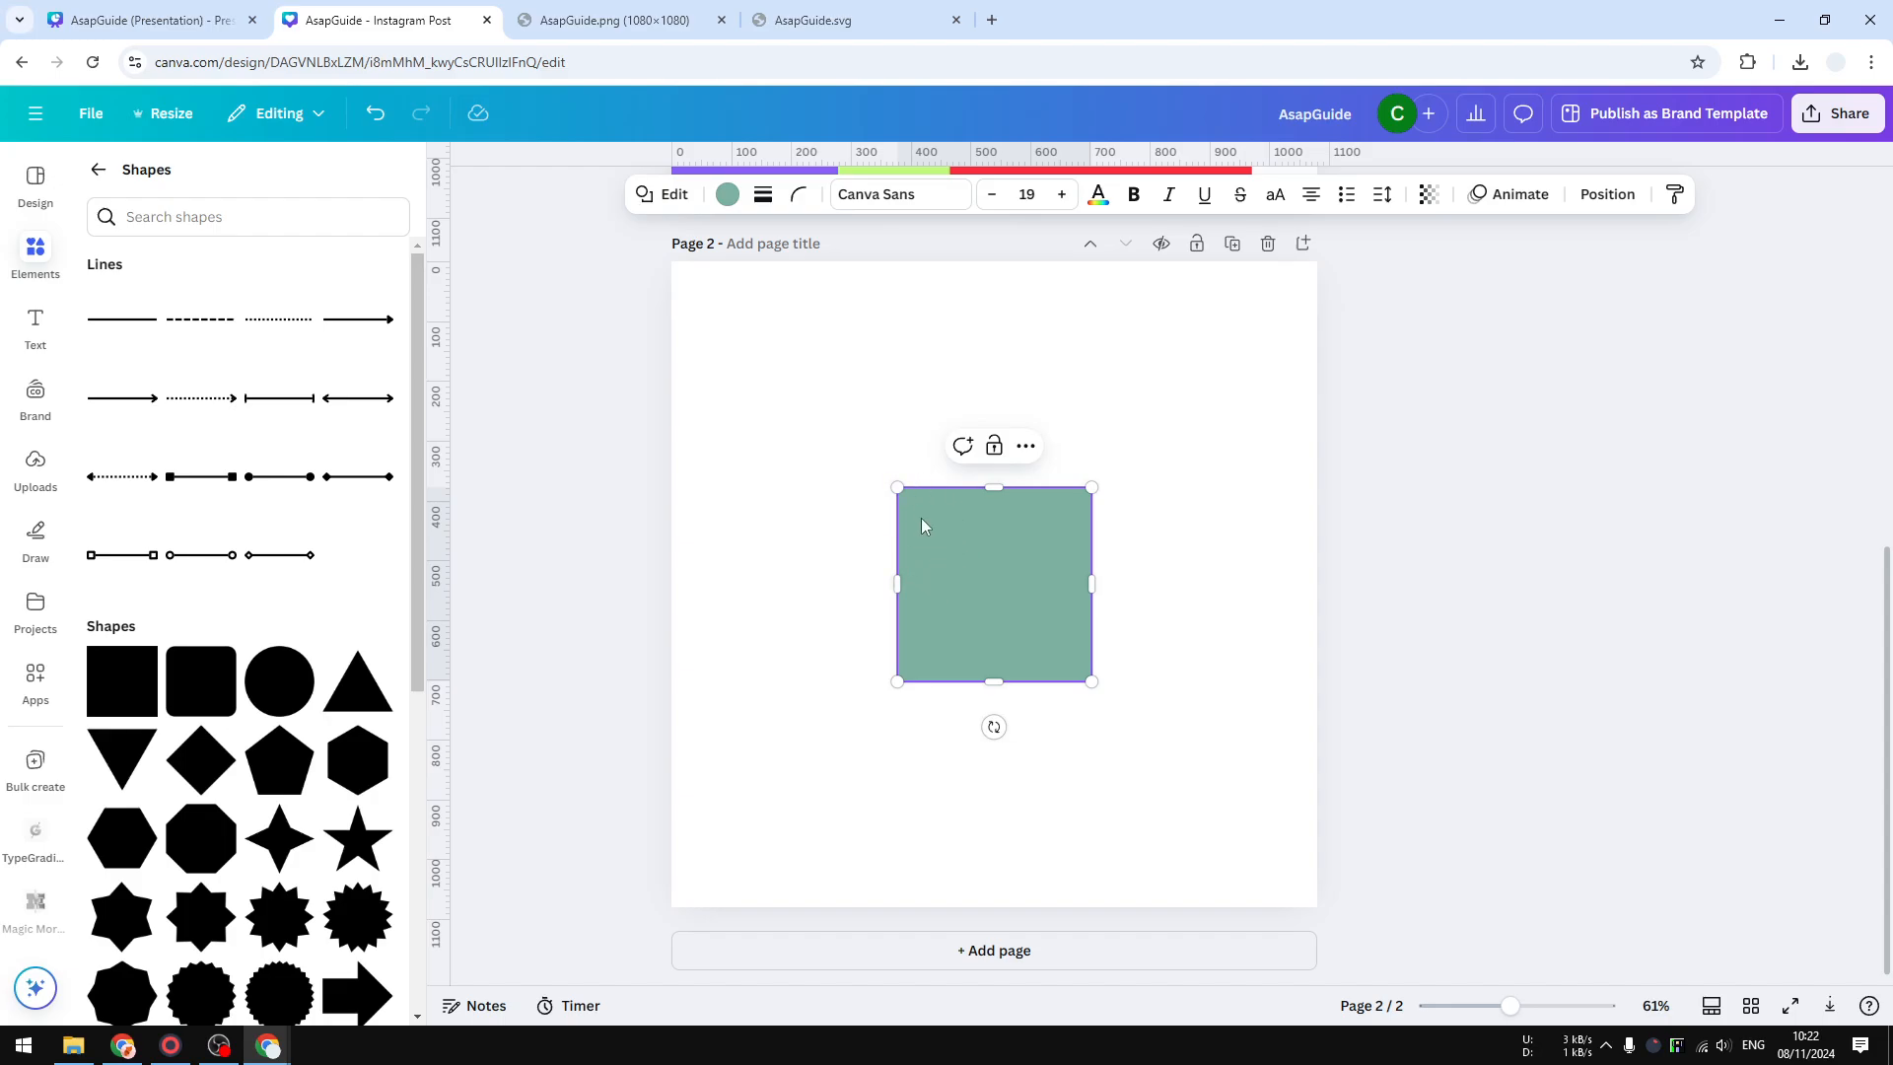
left_click(1133, 882)
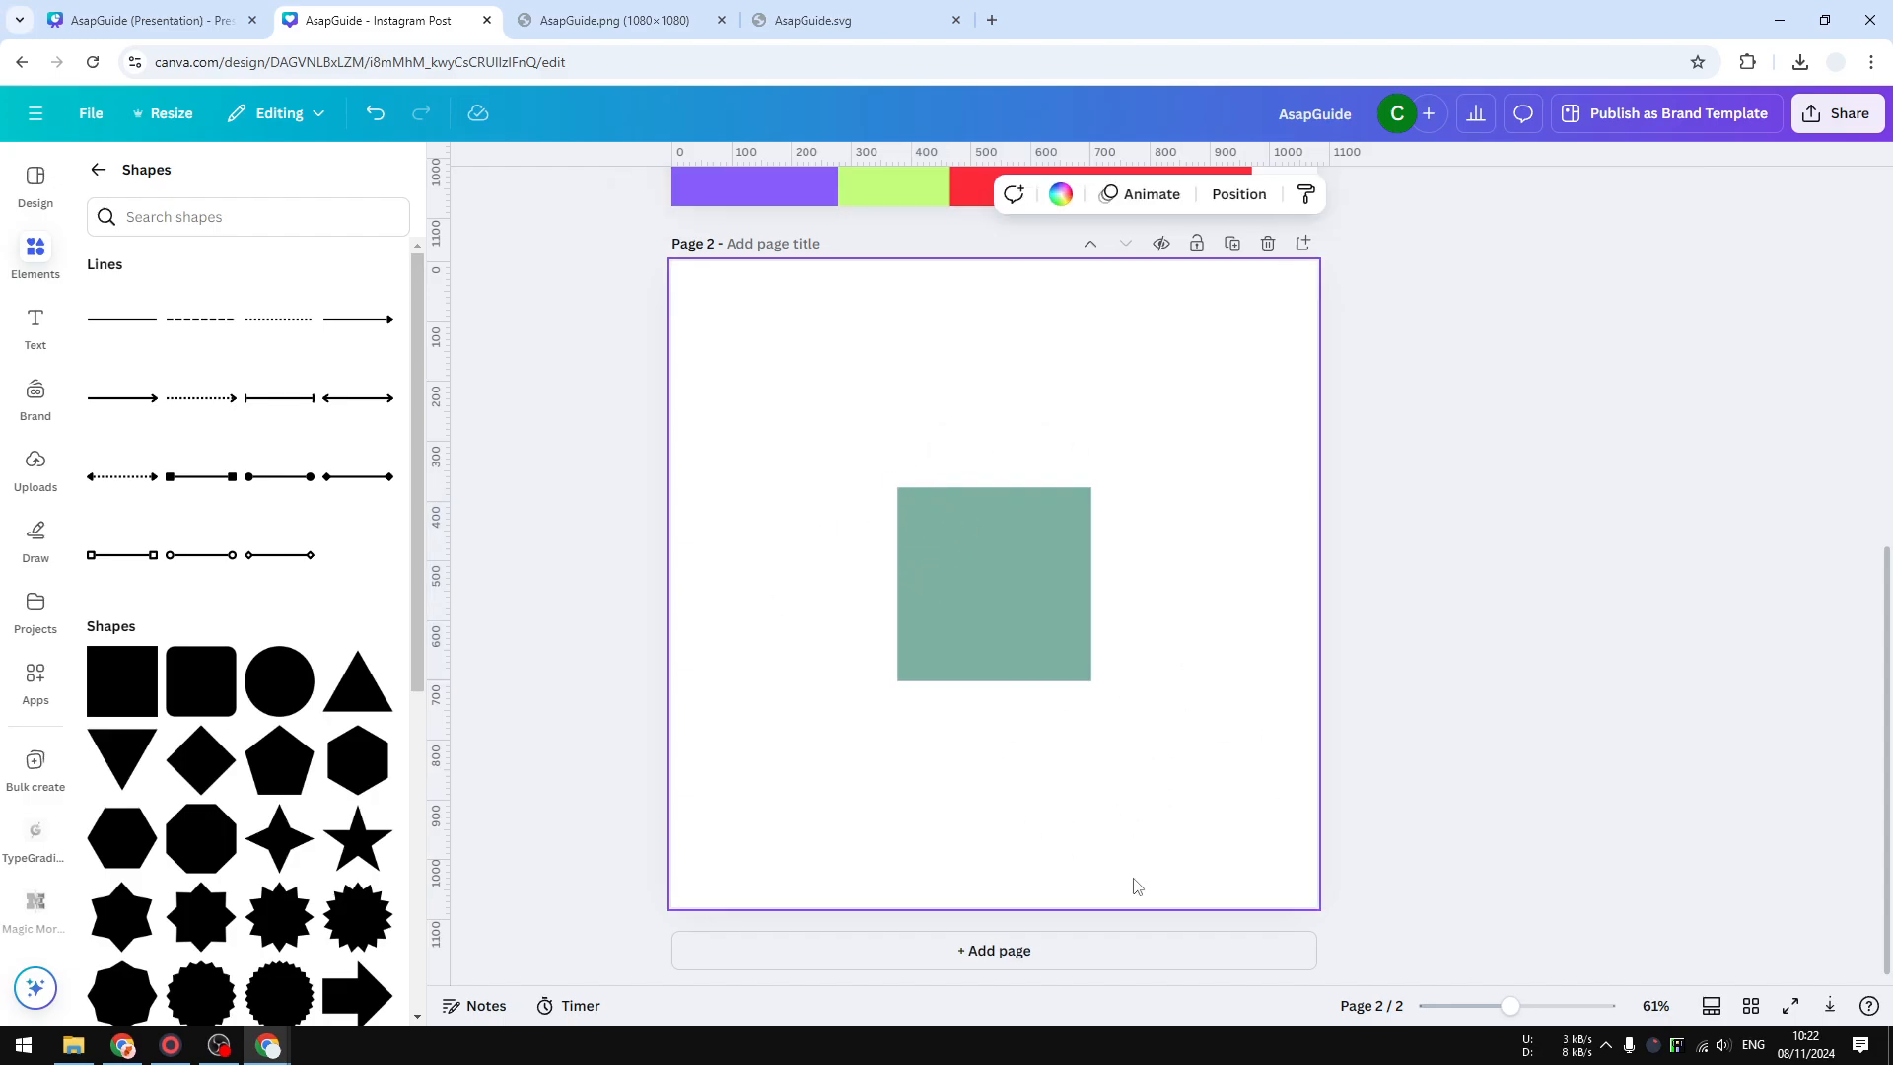
mouse_move(1157, 480)
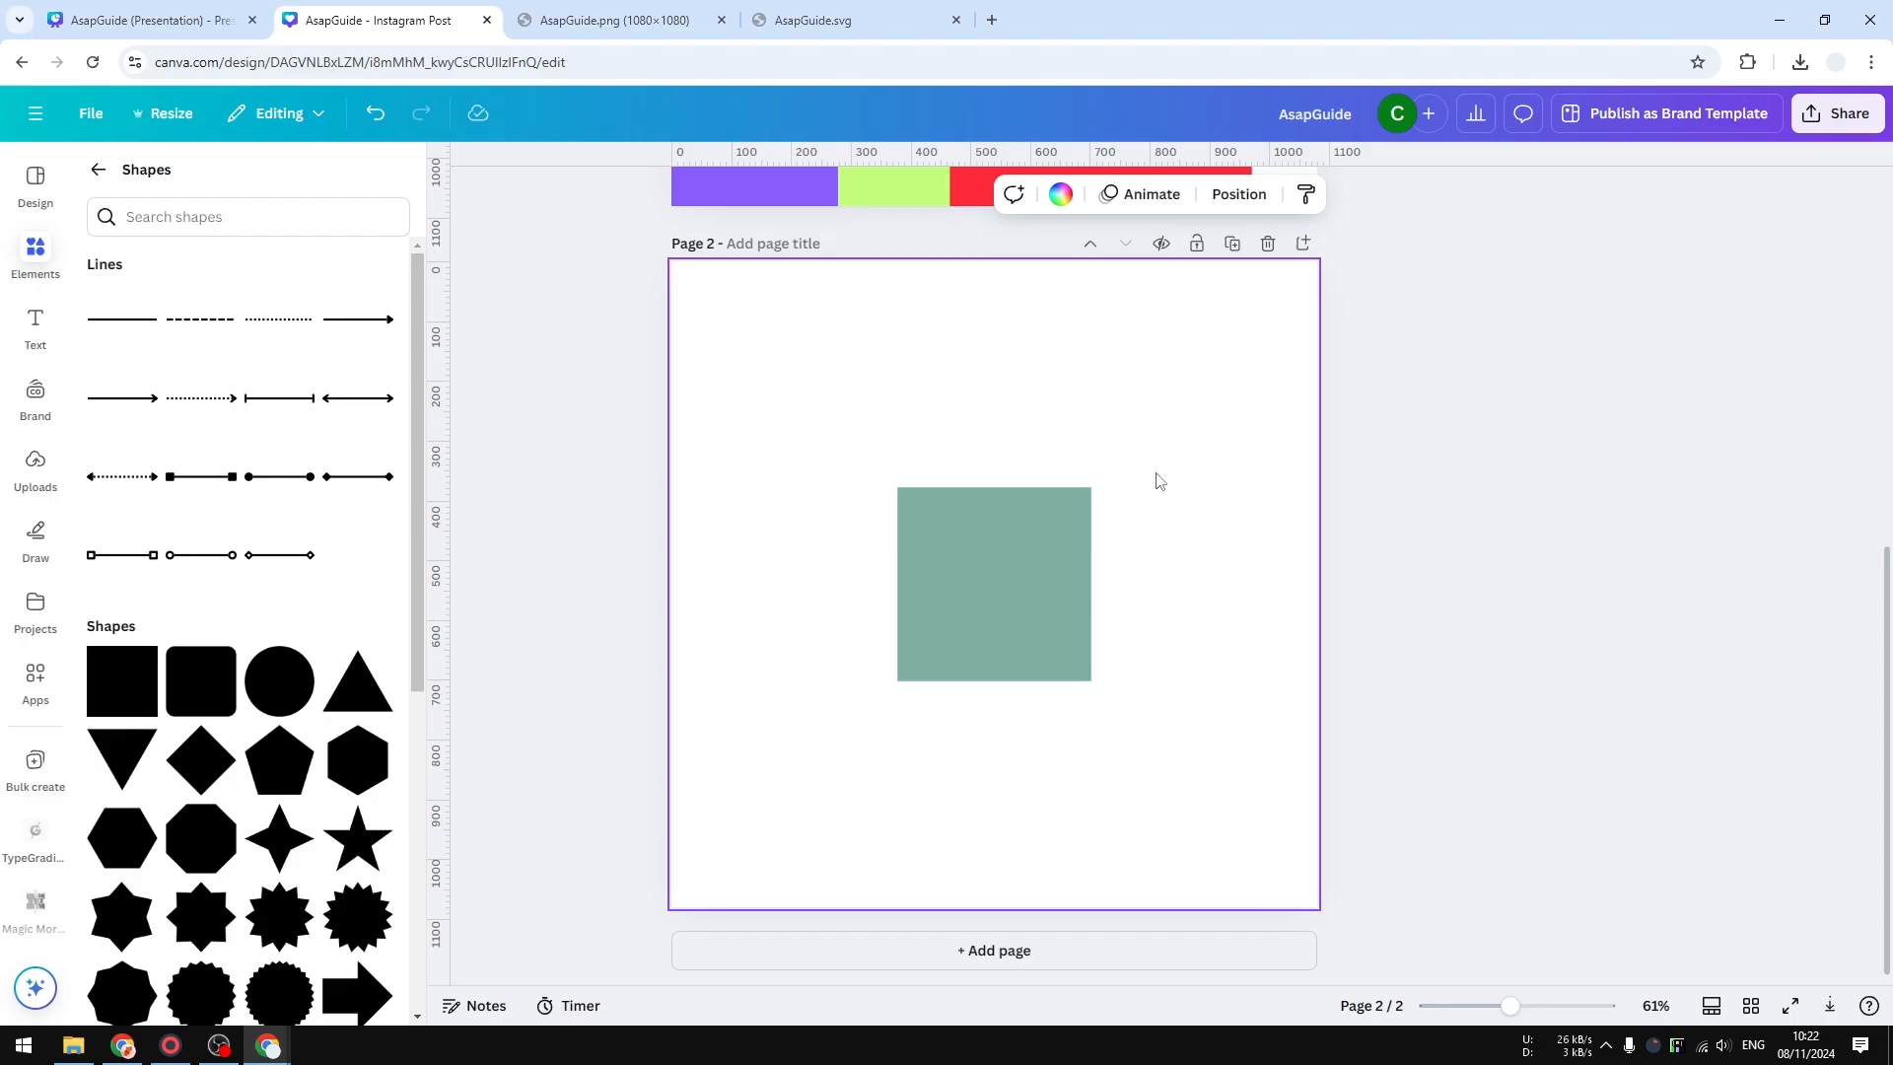
left_click(993, 583)
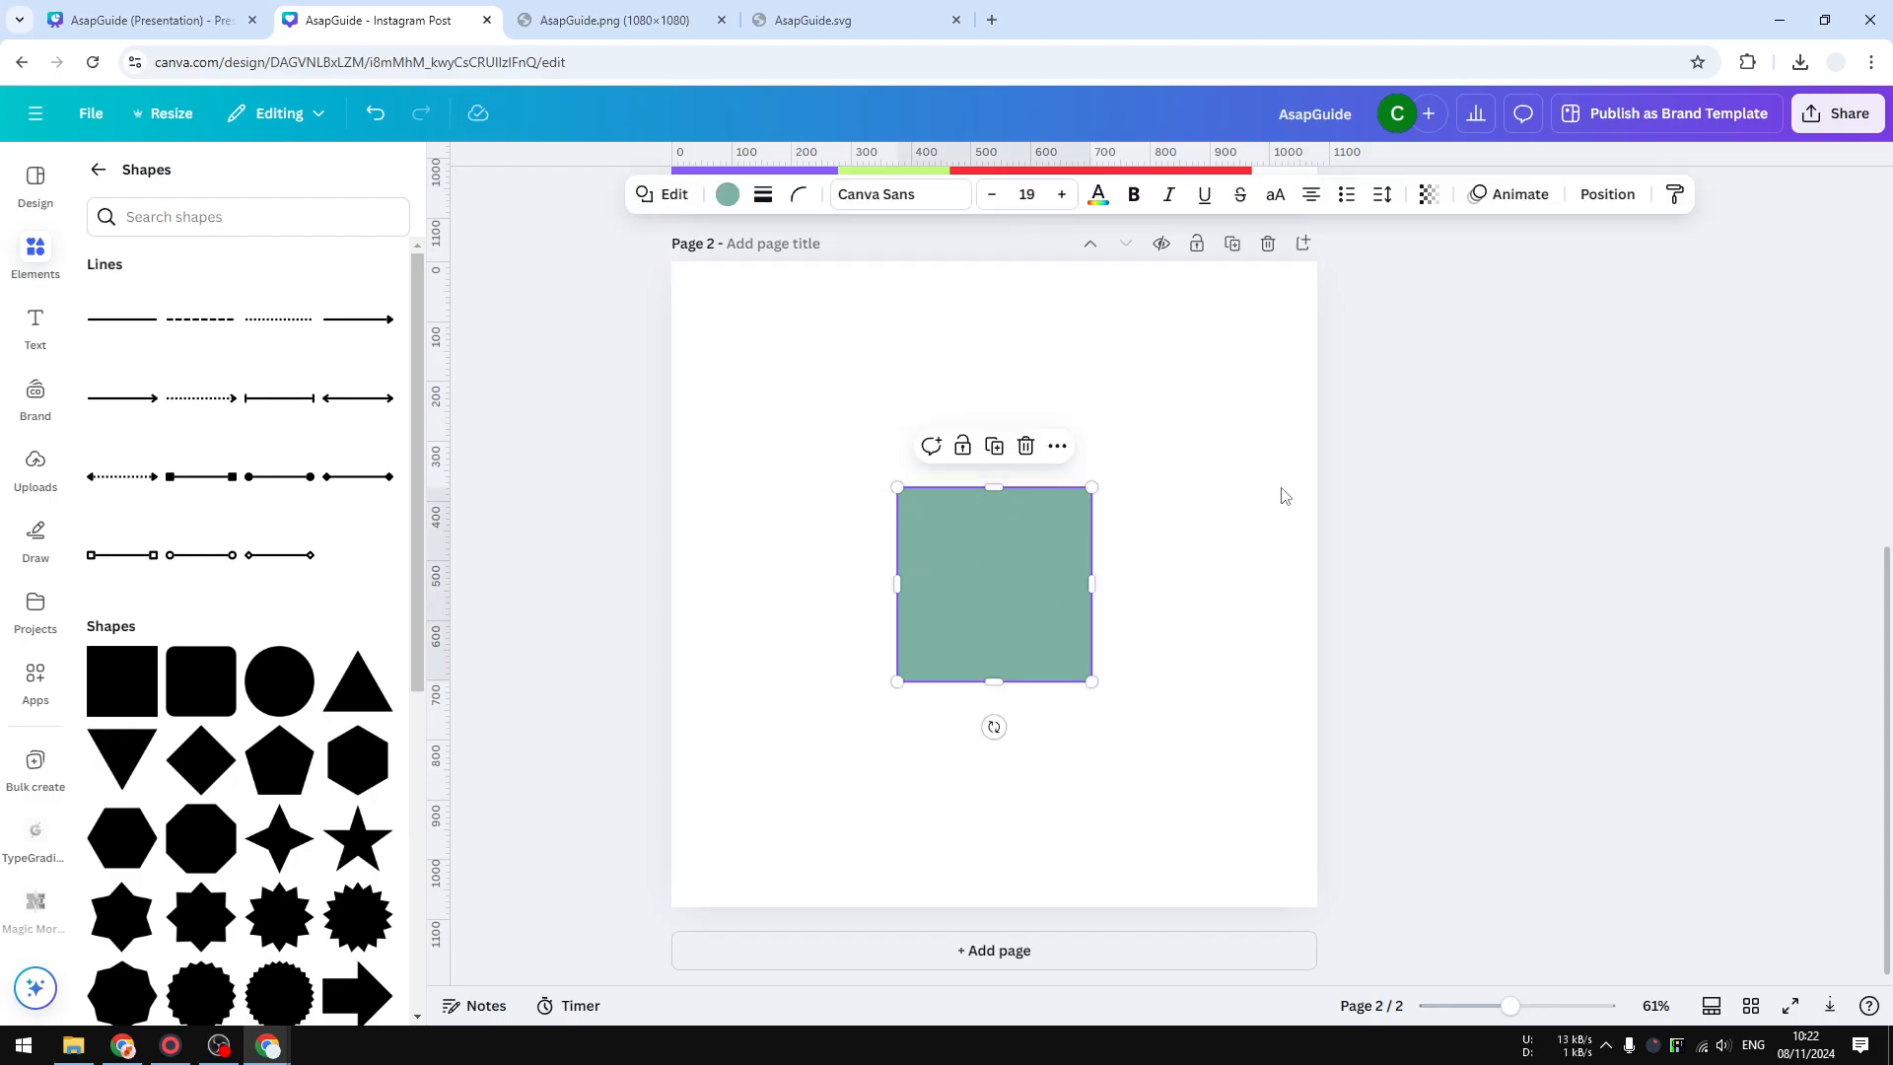
mouse_move(1052, 628)
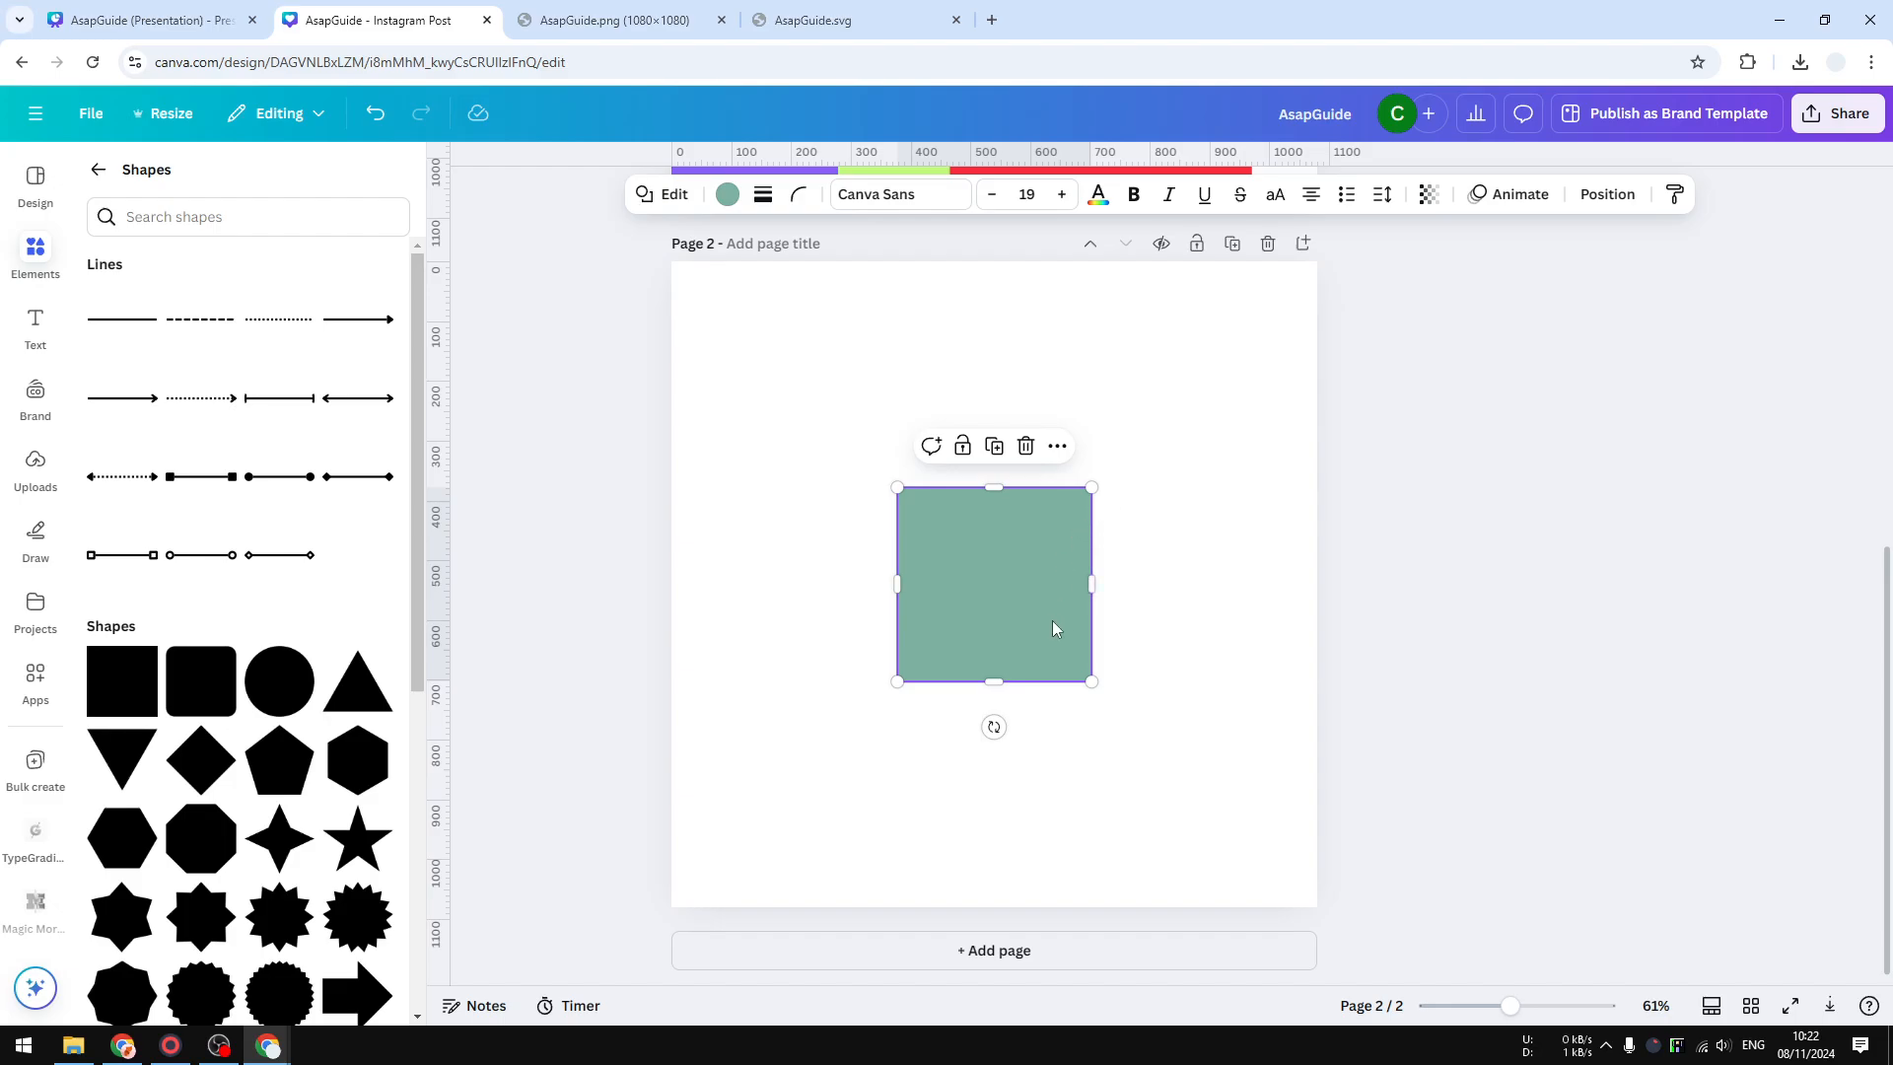
mouse_move(1084, 582)
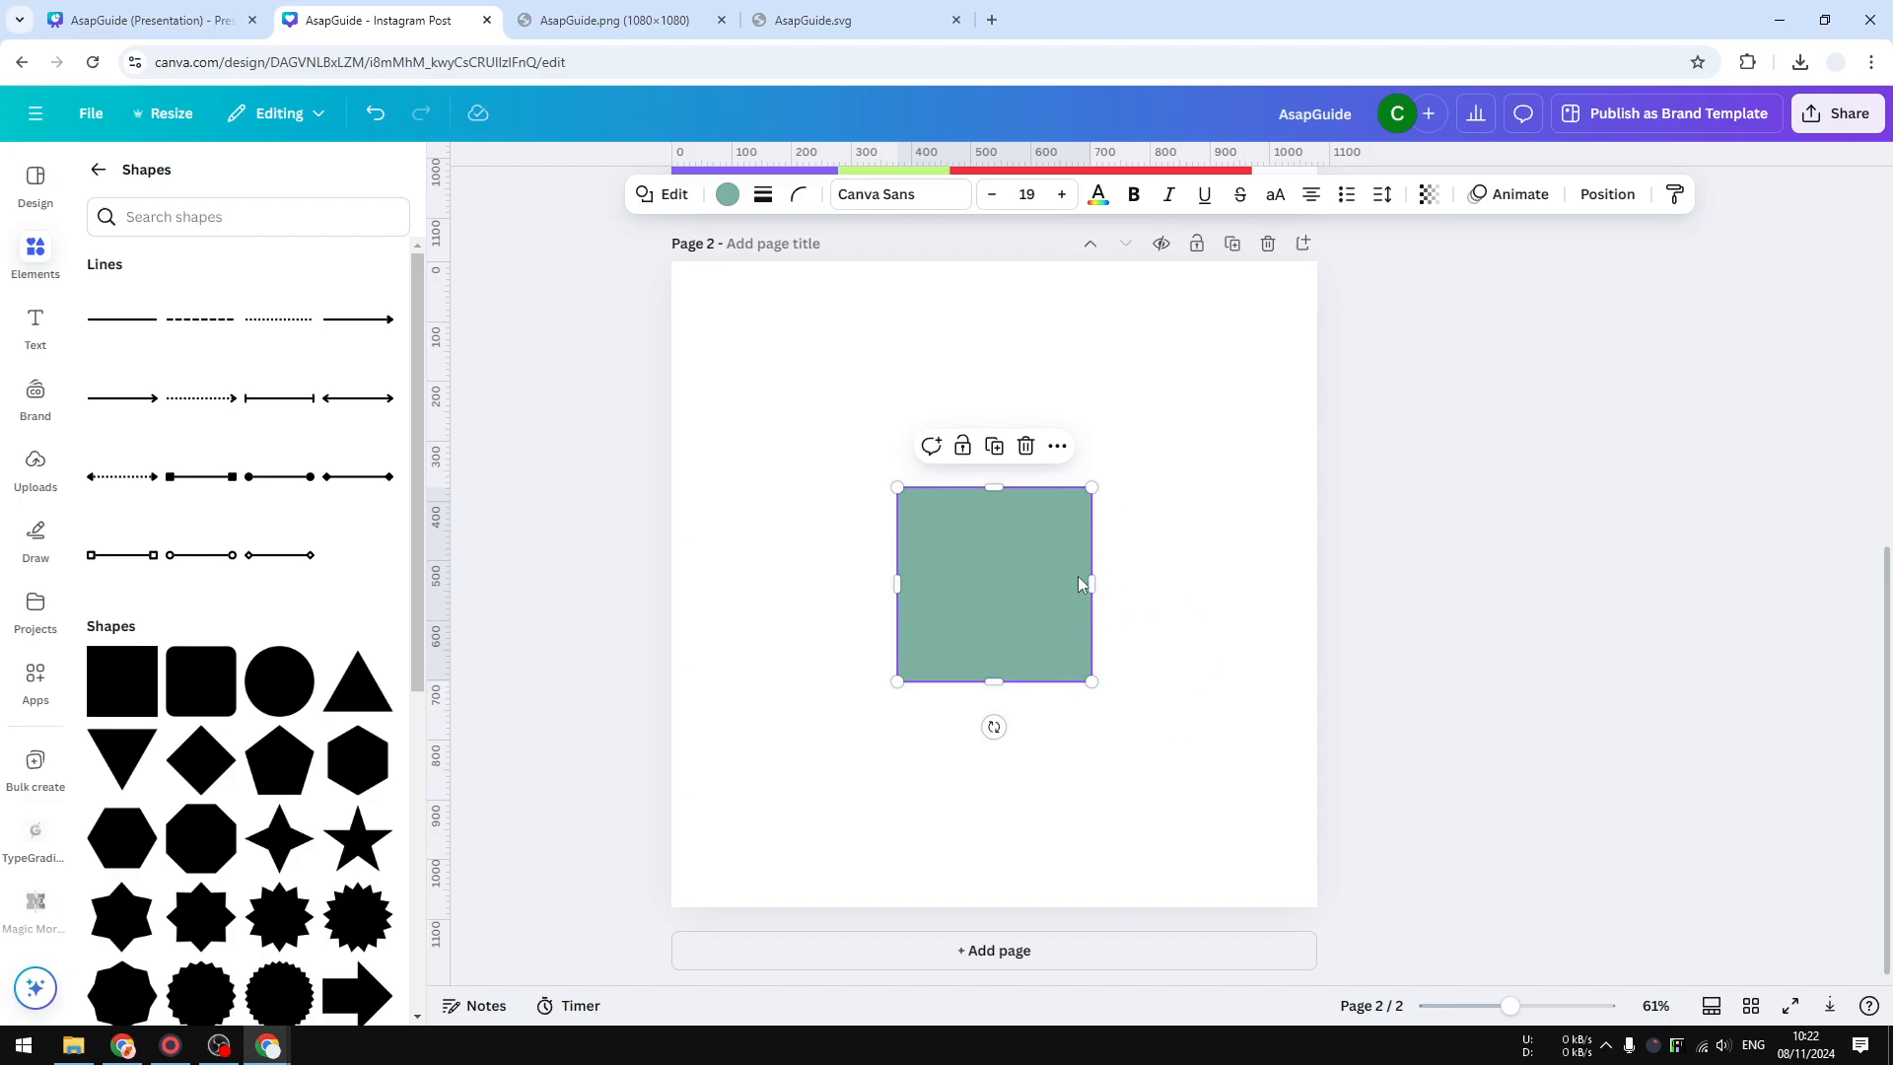
mouse_move(1080, 686)
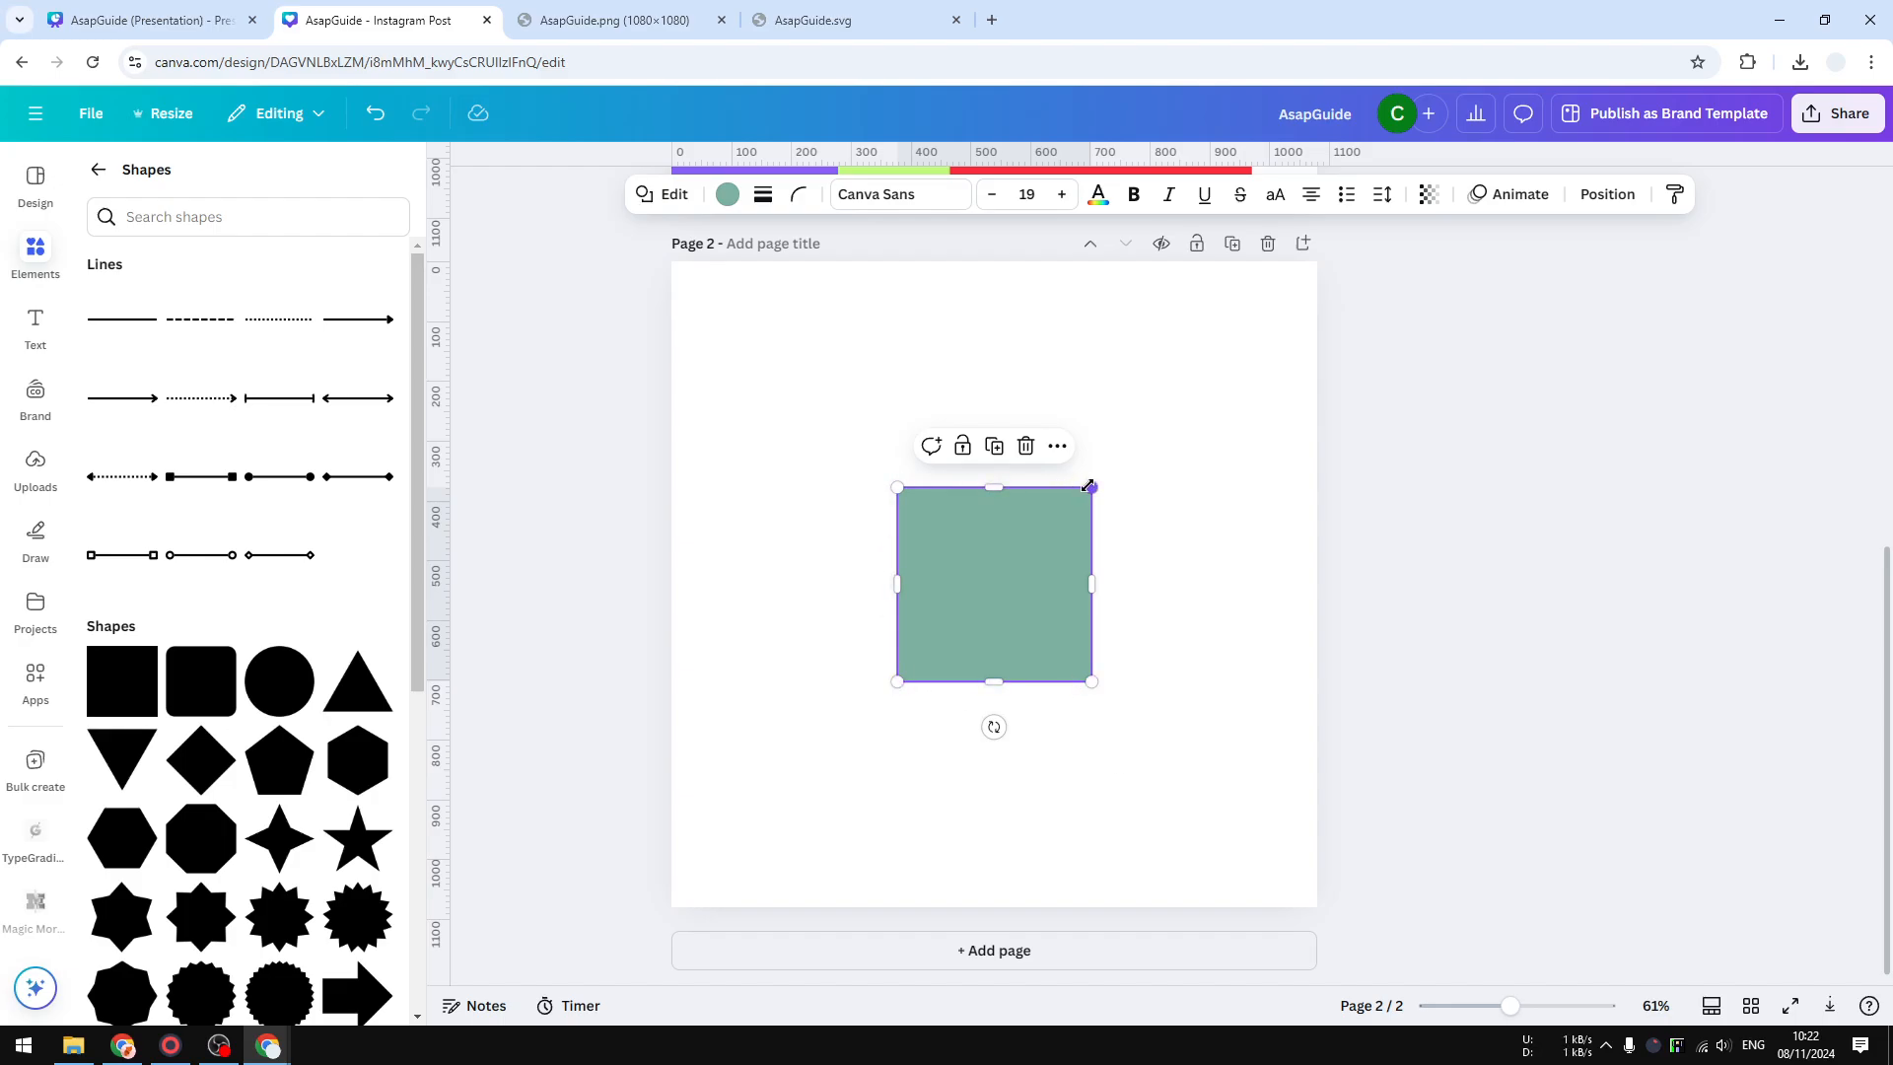
mouse_move(1012, 615)
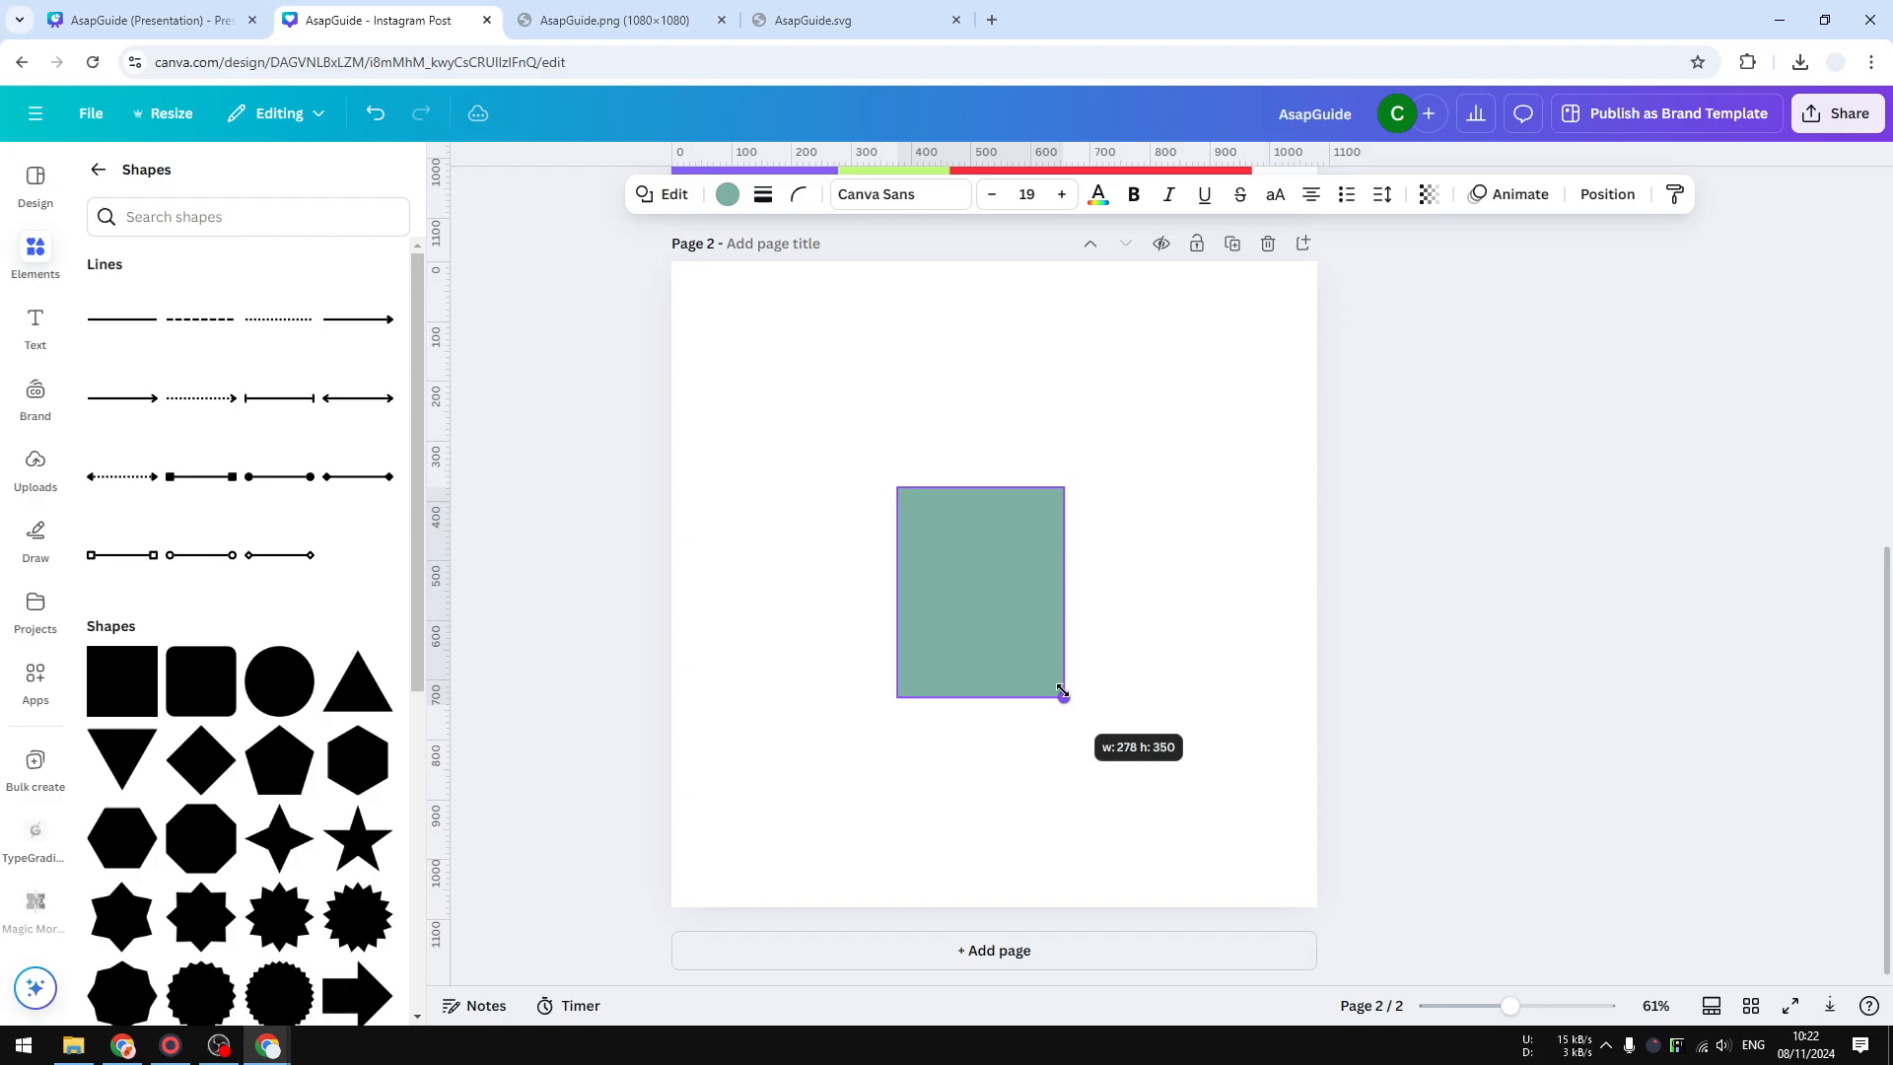
Step: Undo the teal square's resize and double-click the square to select it
left_click(375, 112)
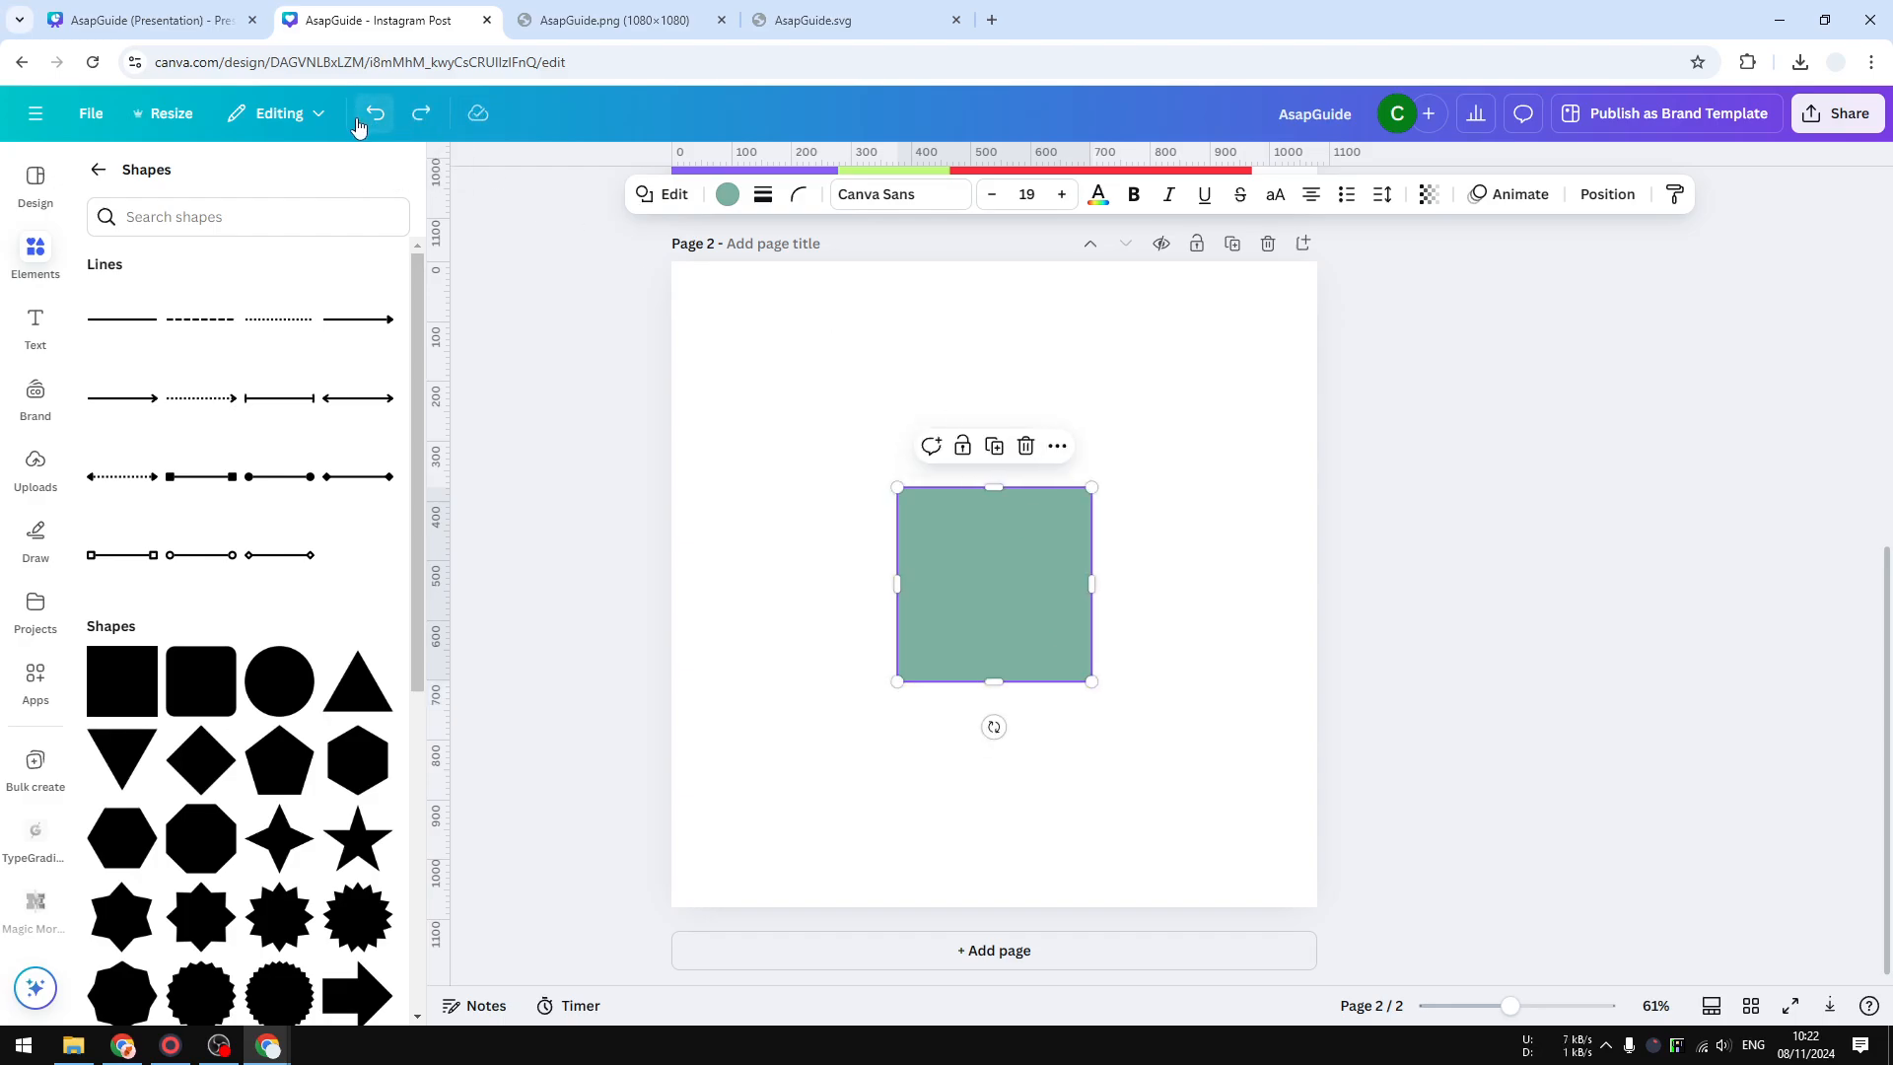
mouse_move(1117, 586)
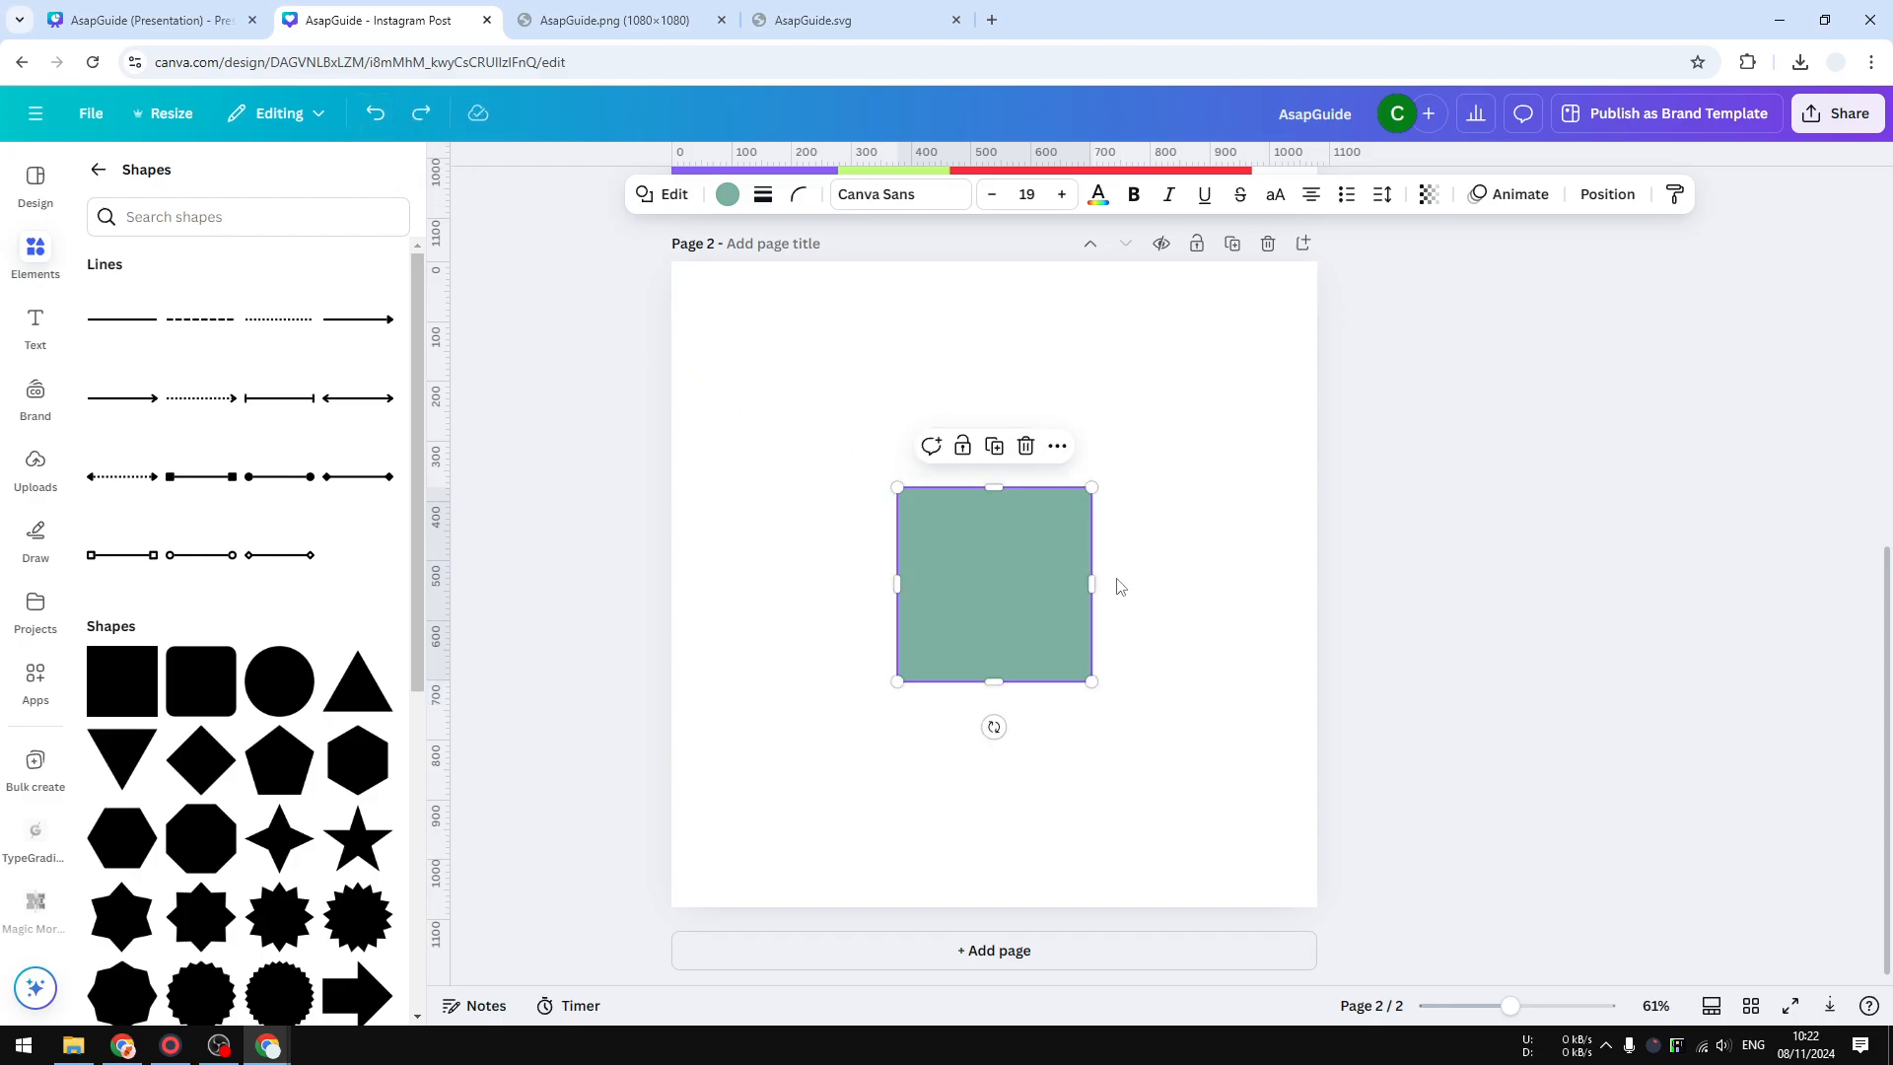
mouse_move(1126, 670)
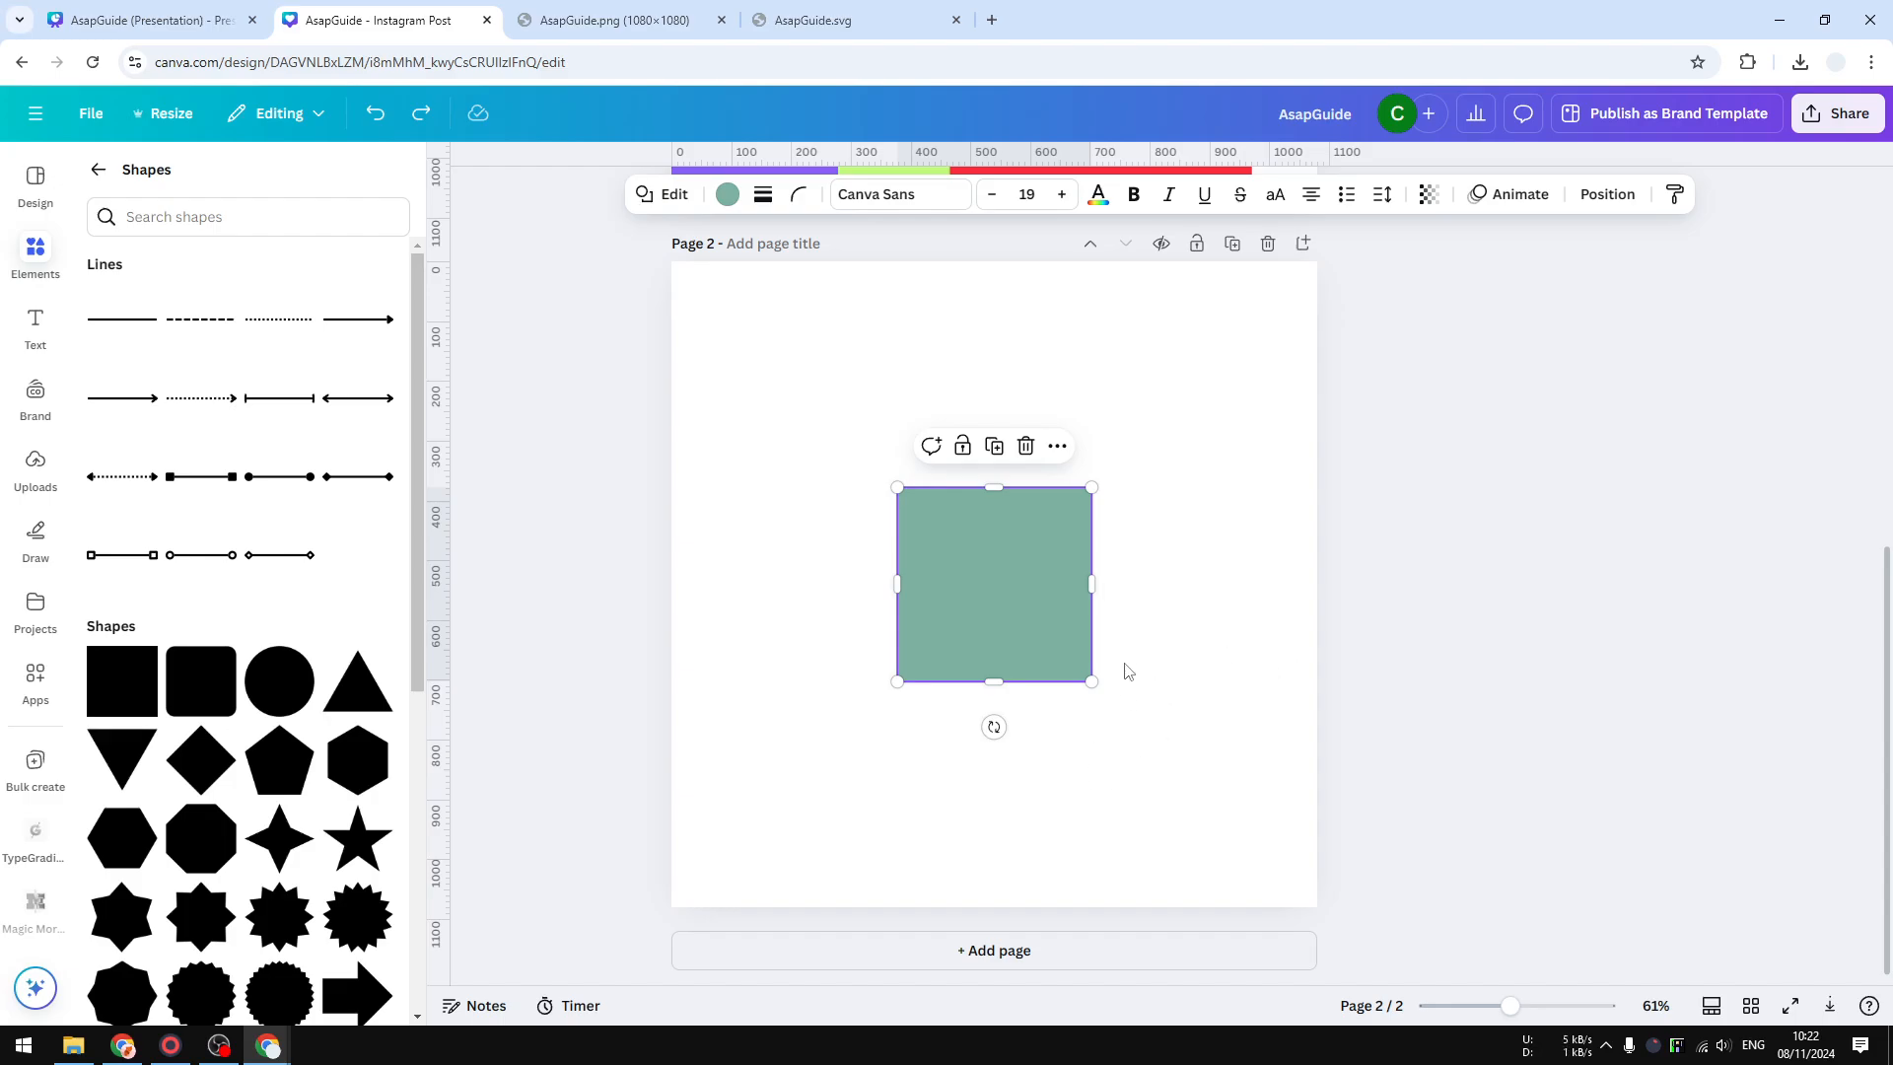
mouse_move(1160, 733)
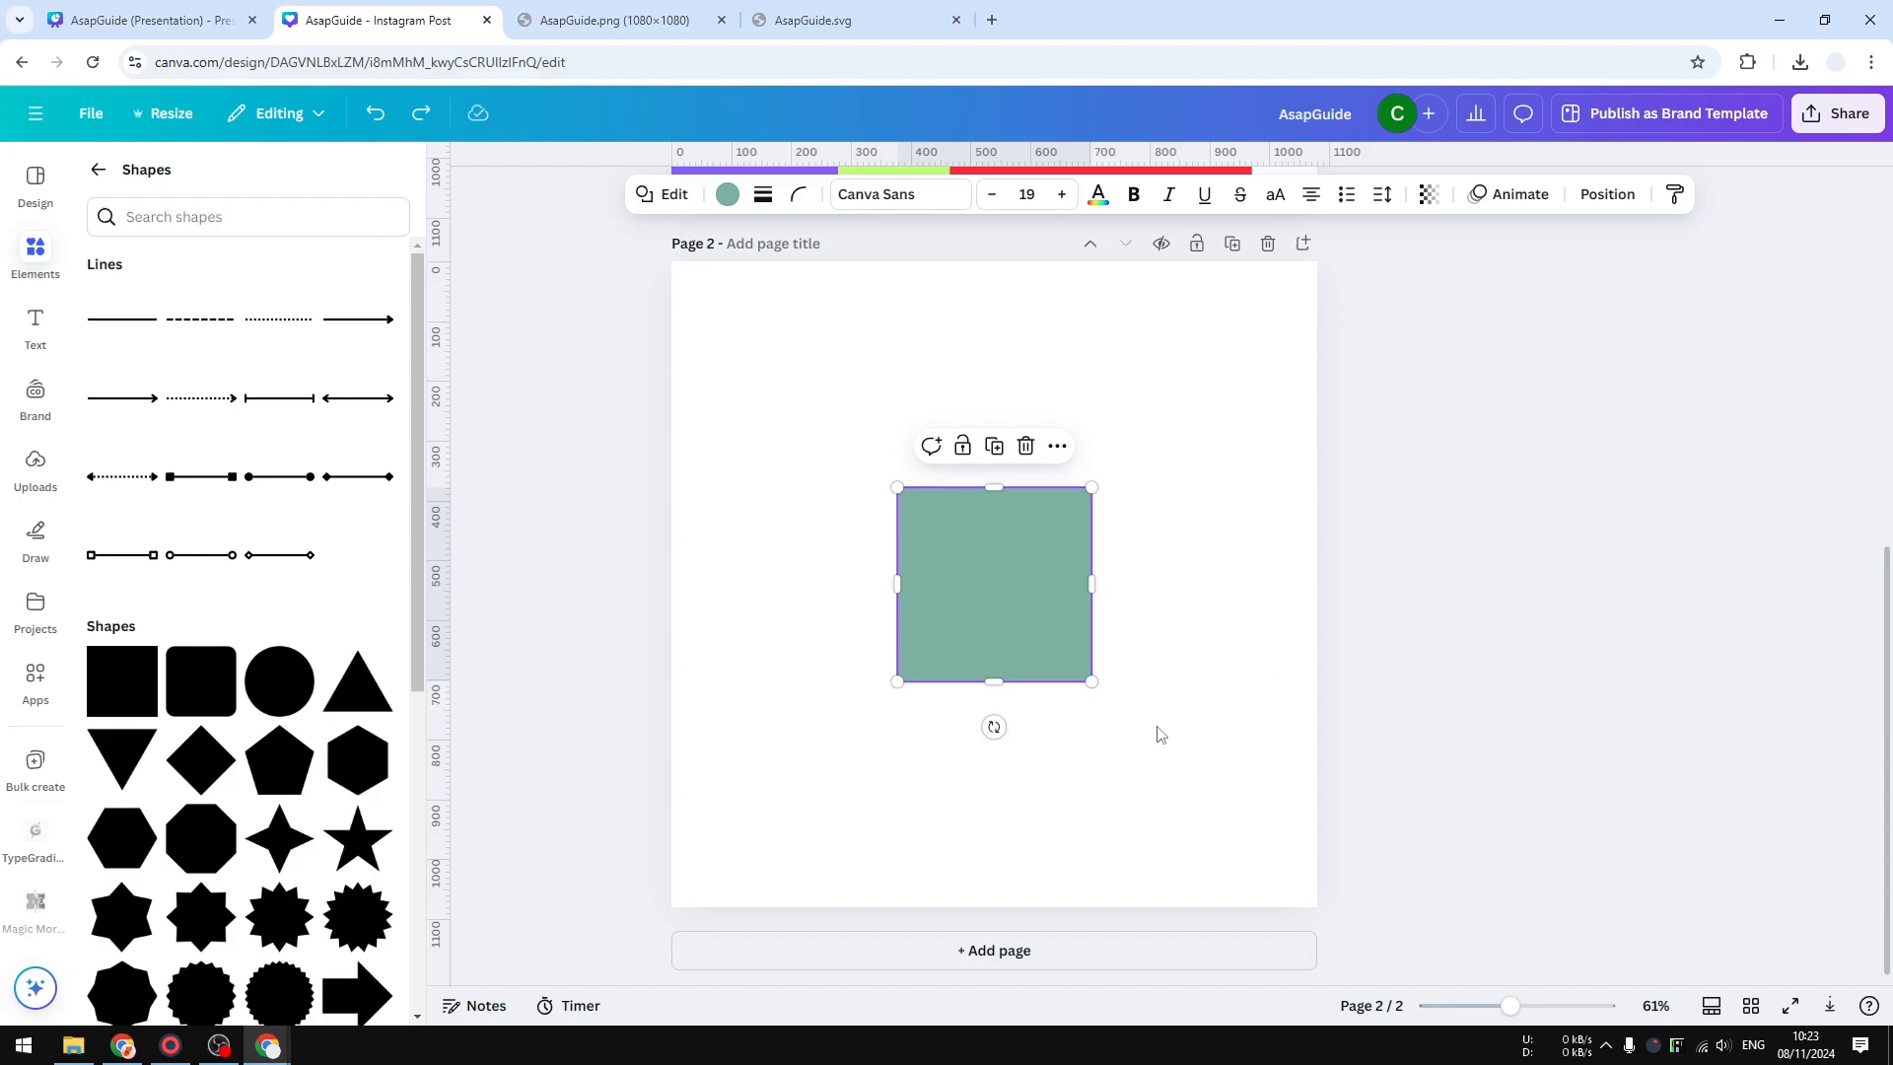
mouse_move(1111, 705)
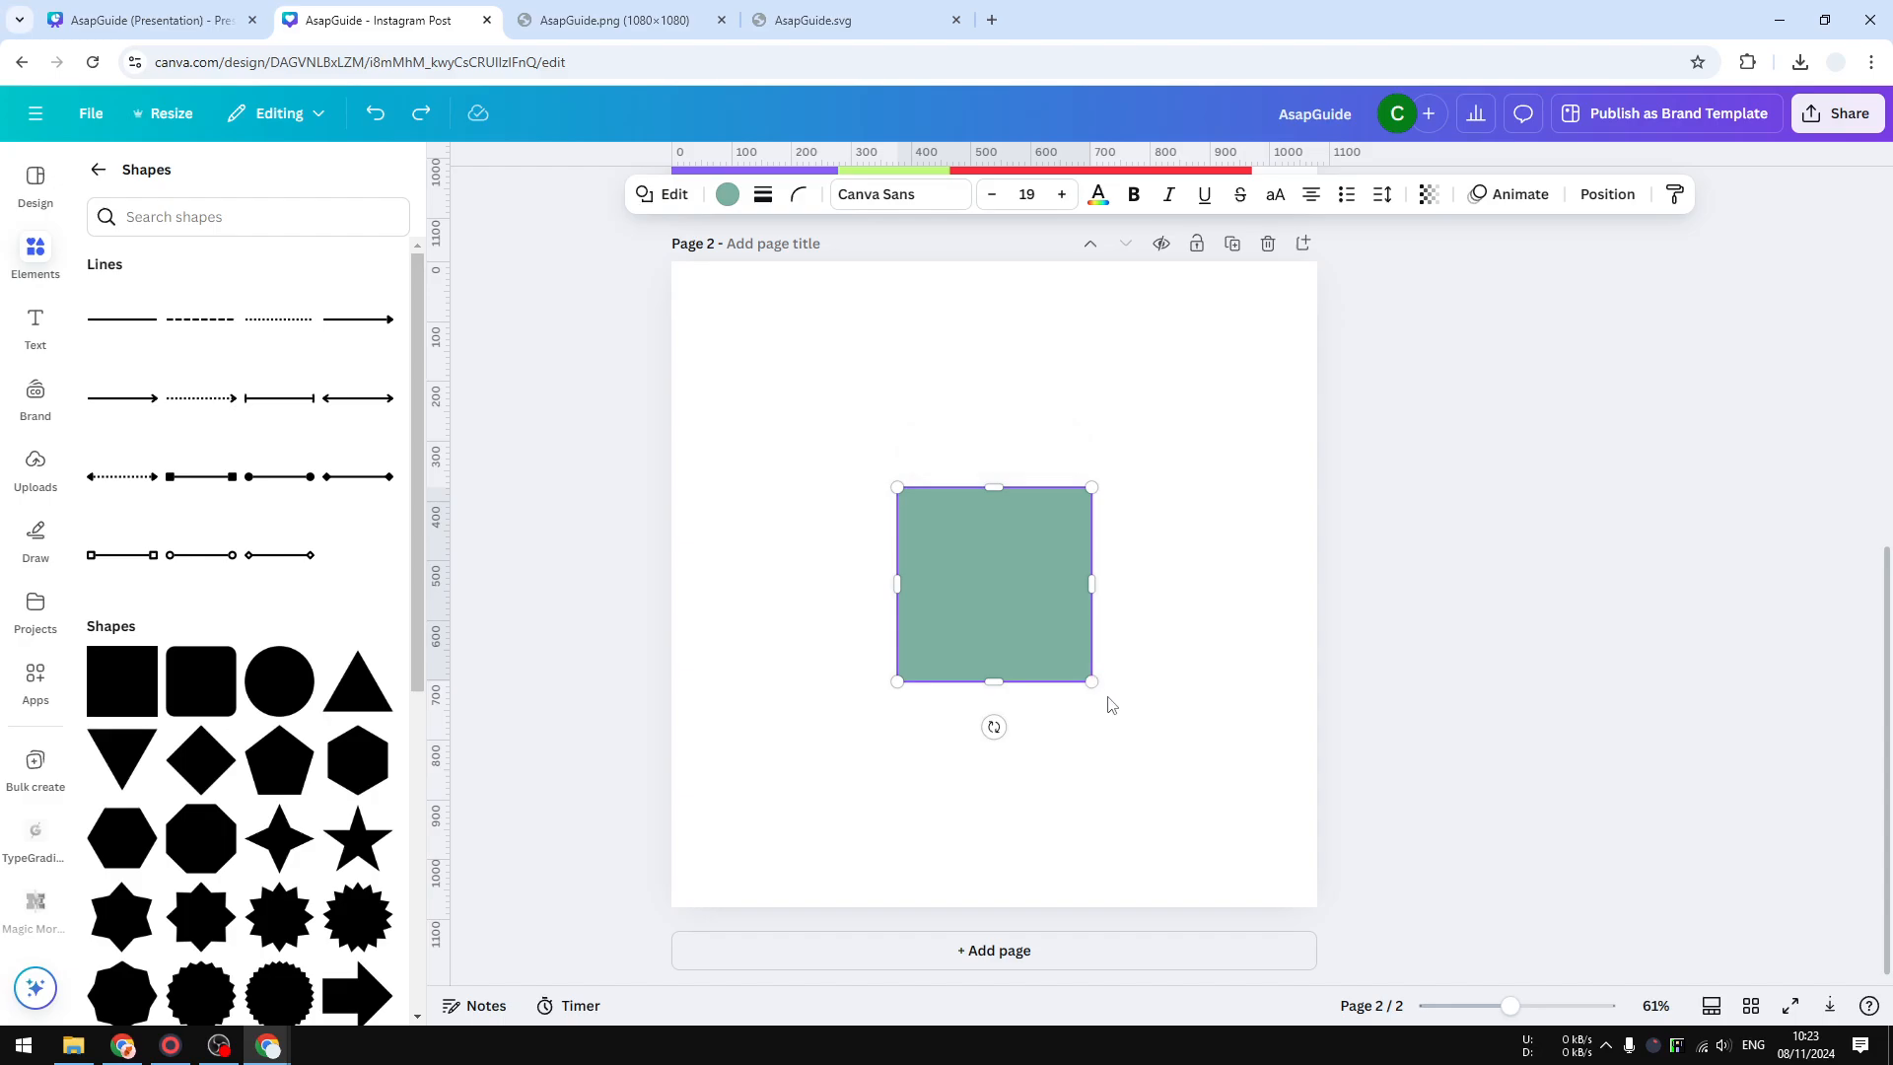
mouse_move(892, 502)
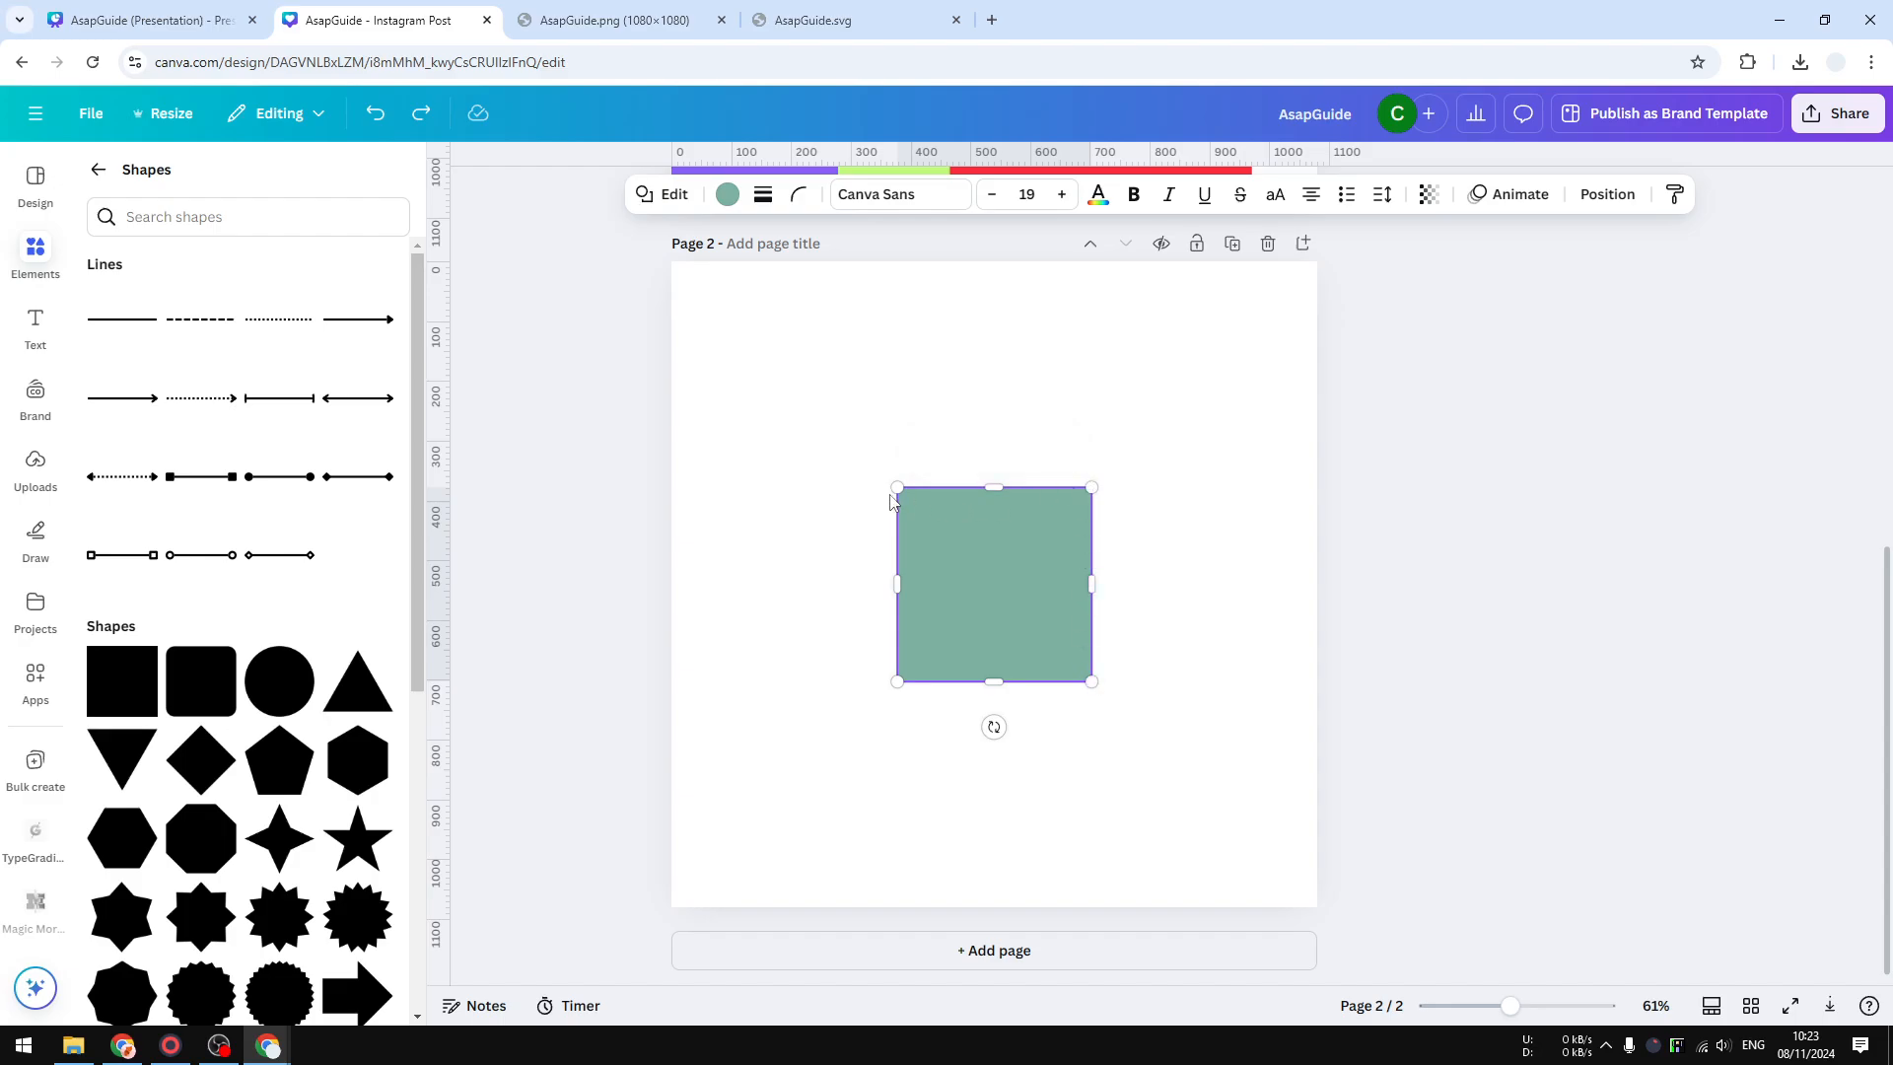
mouse_move(896, 683)
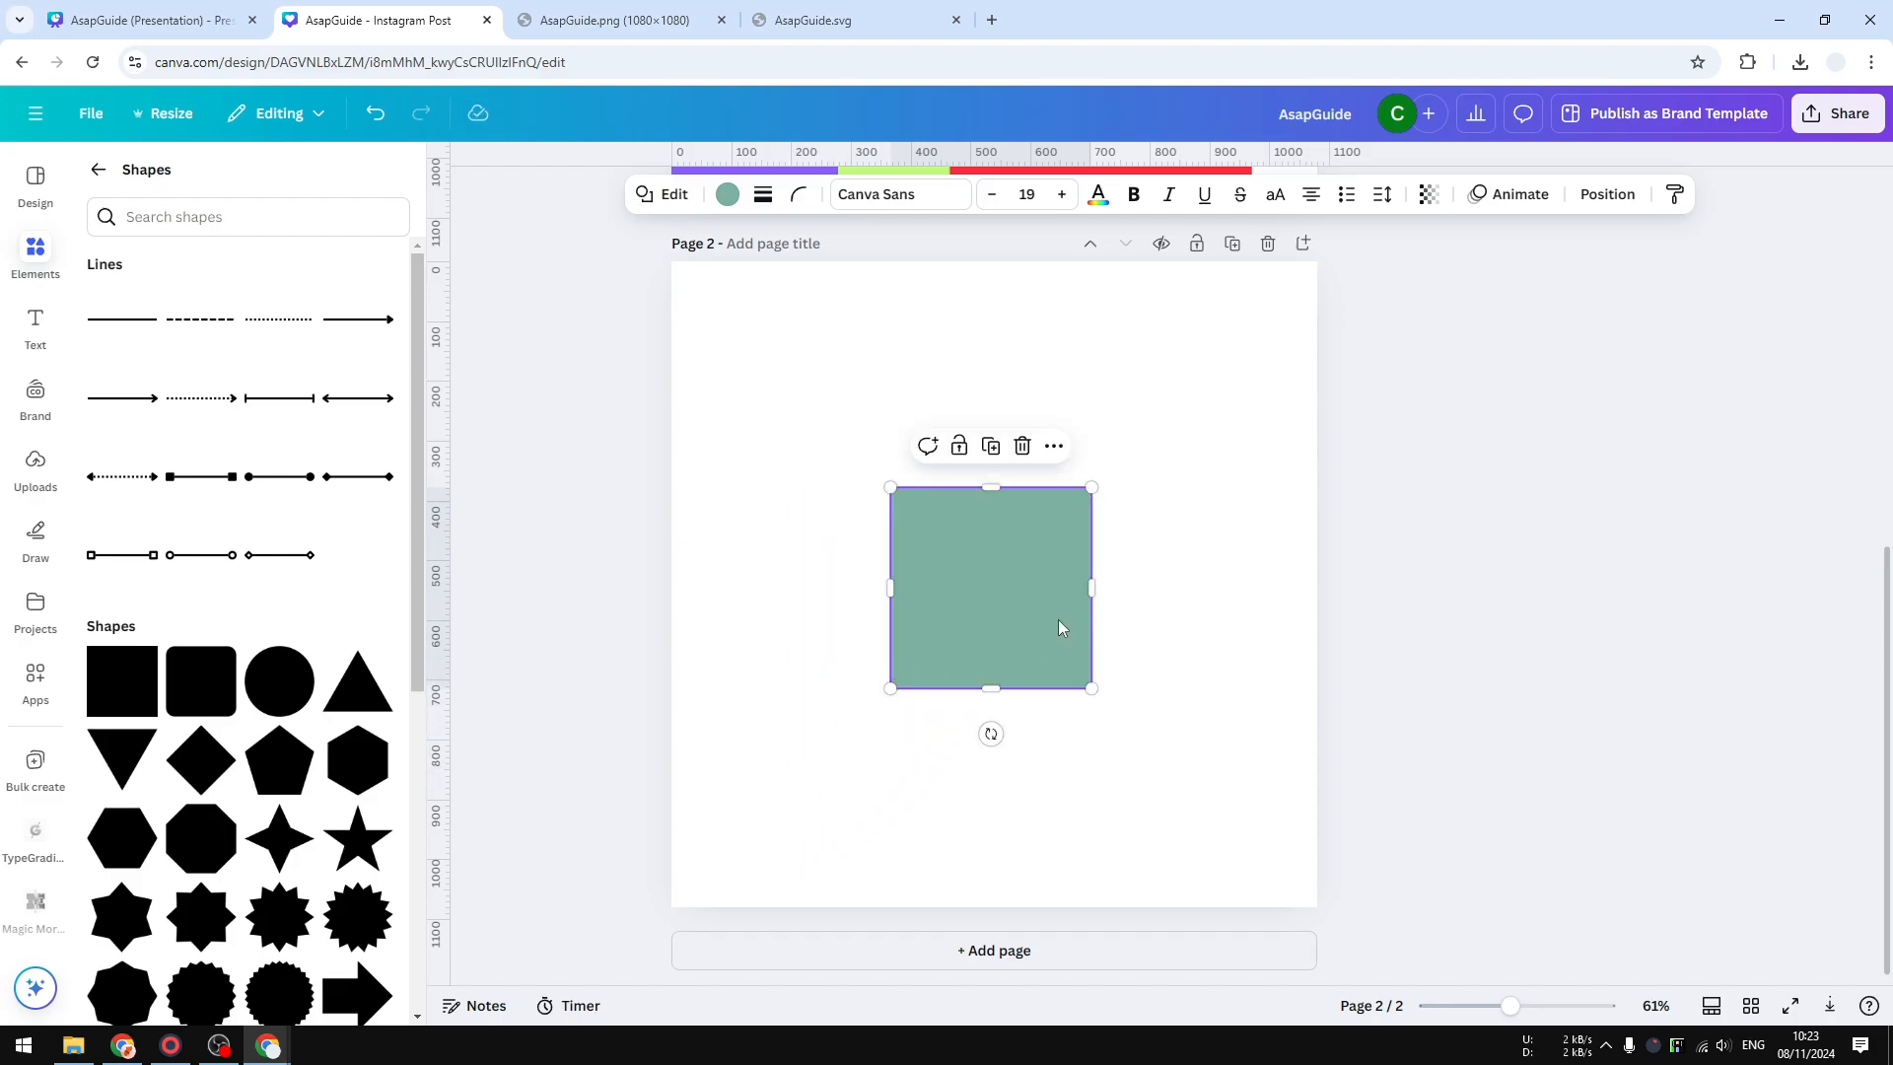
mouse_move(1101, 629)
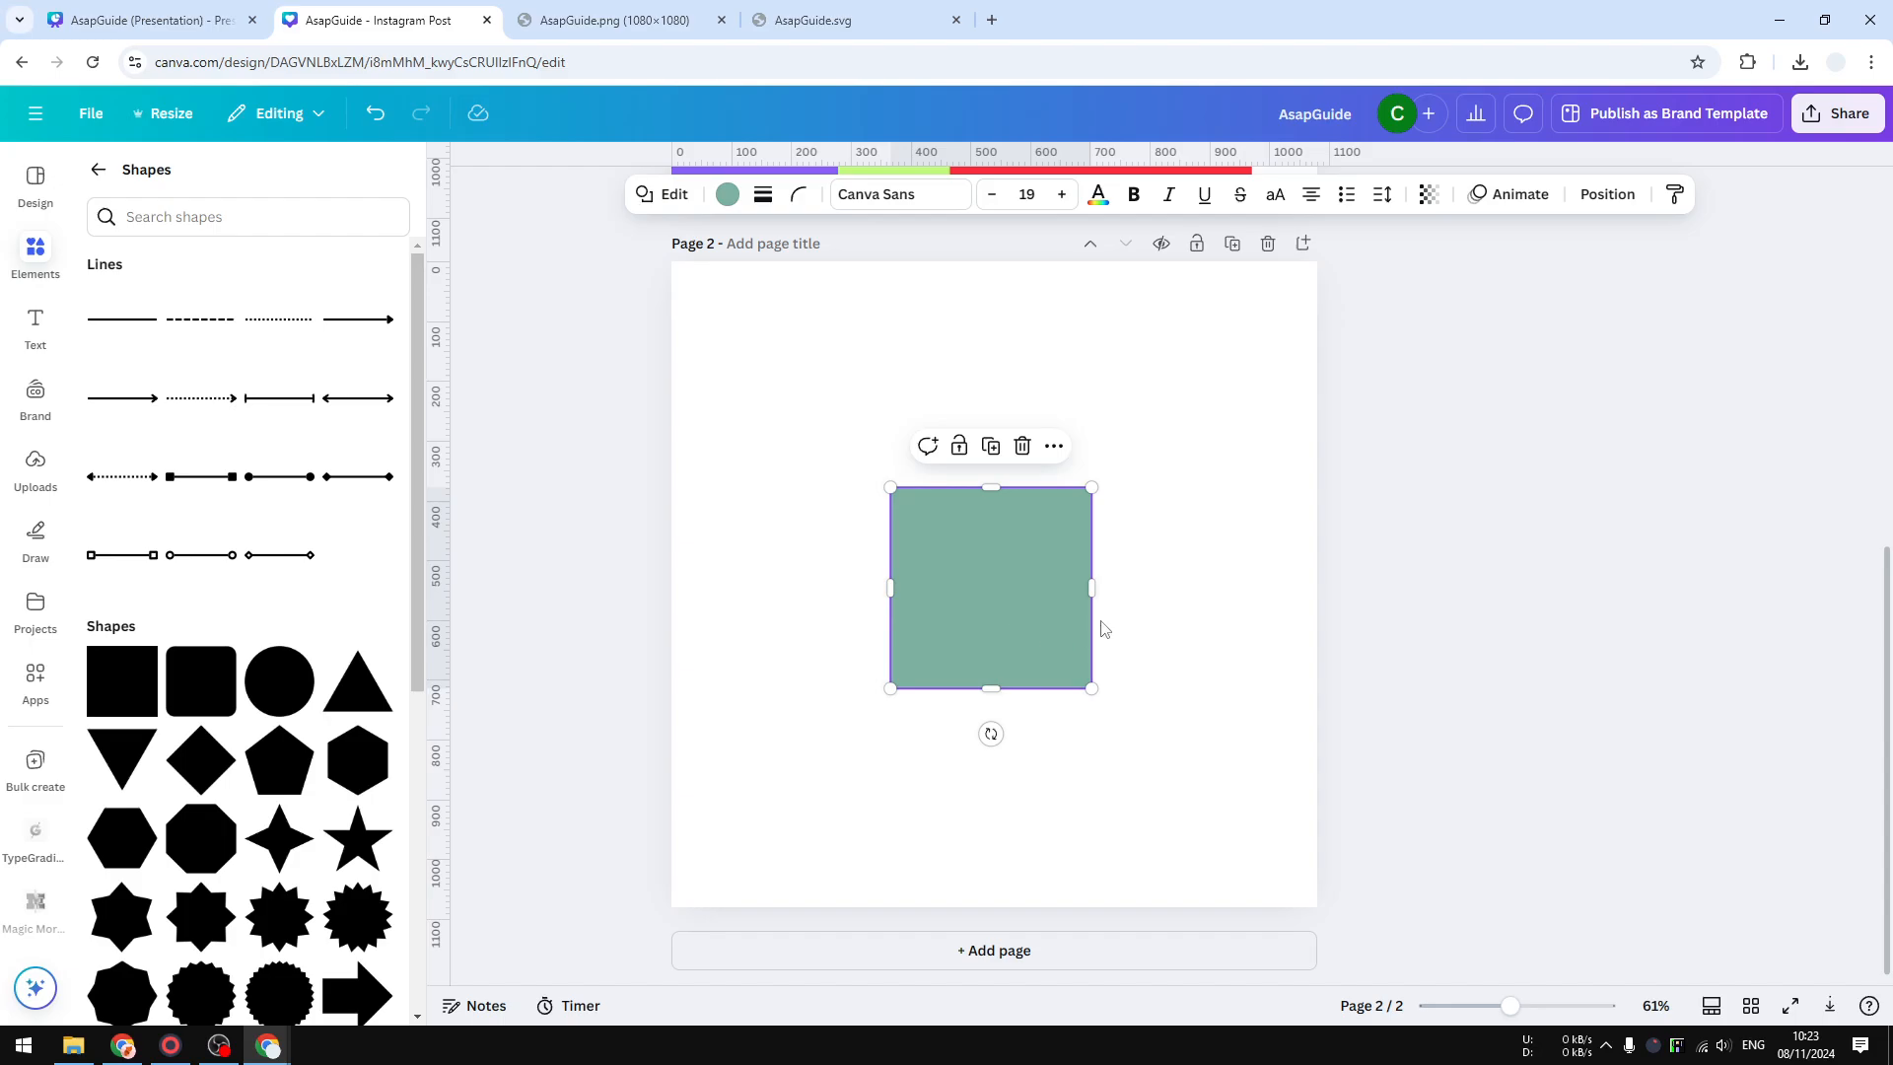
mouse_move(930, 662)
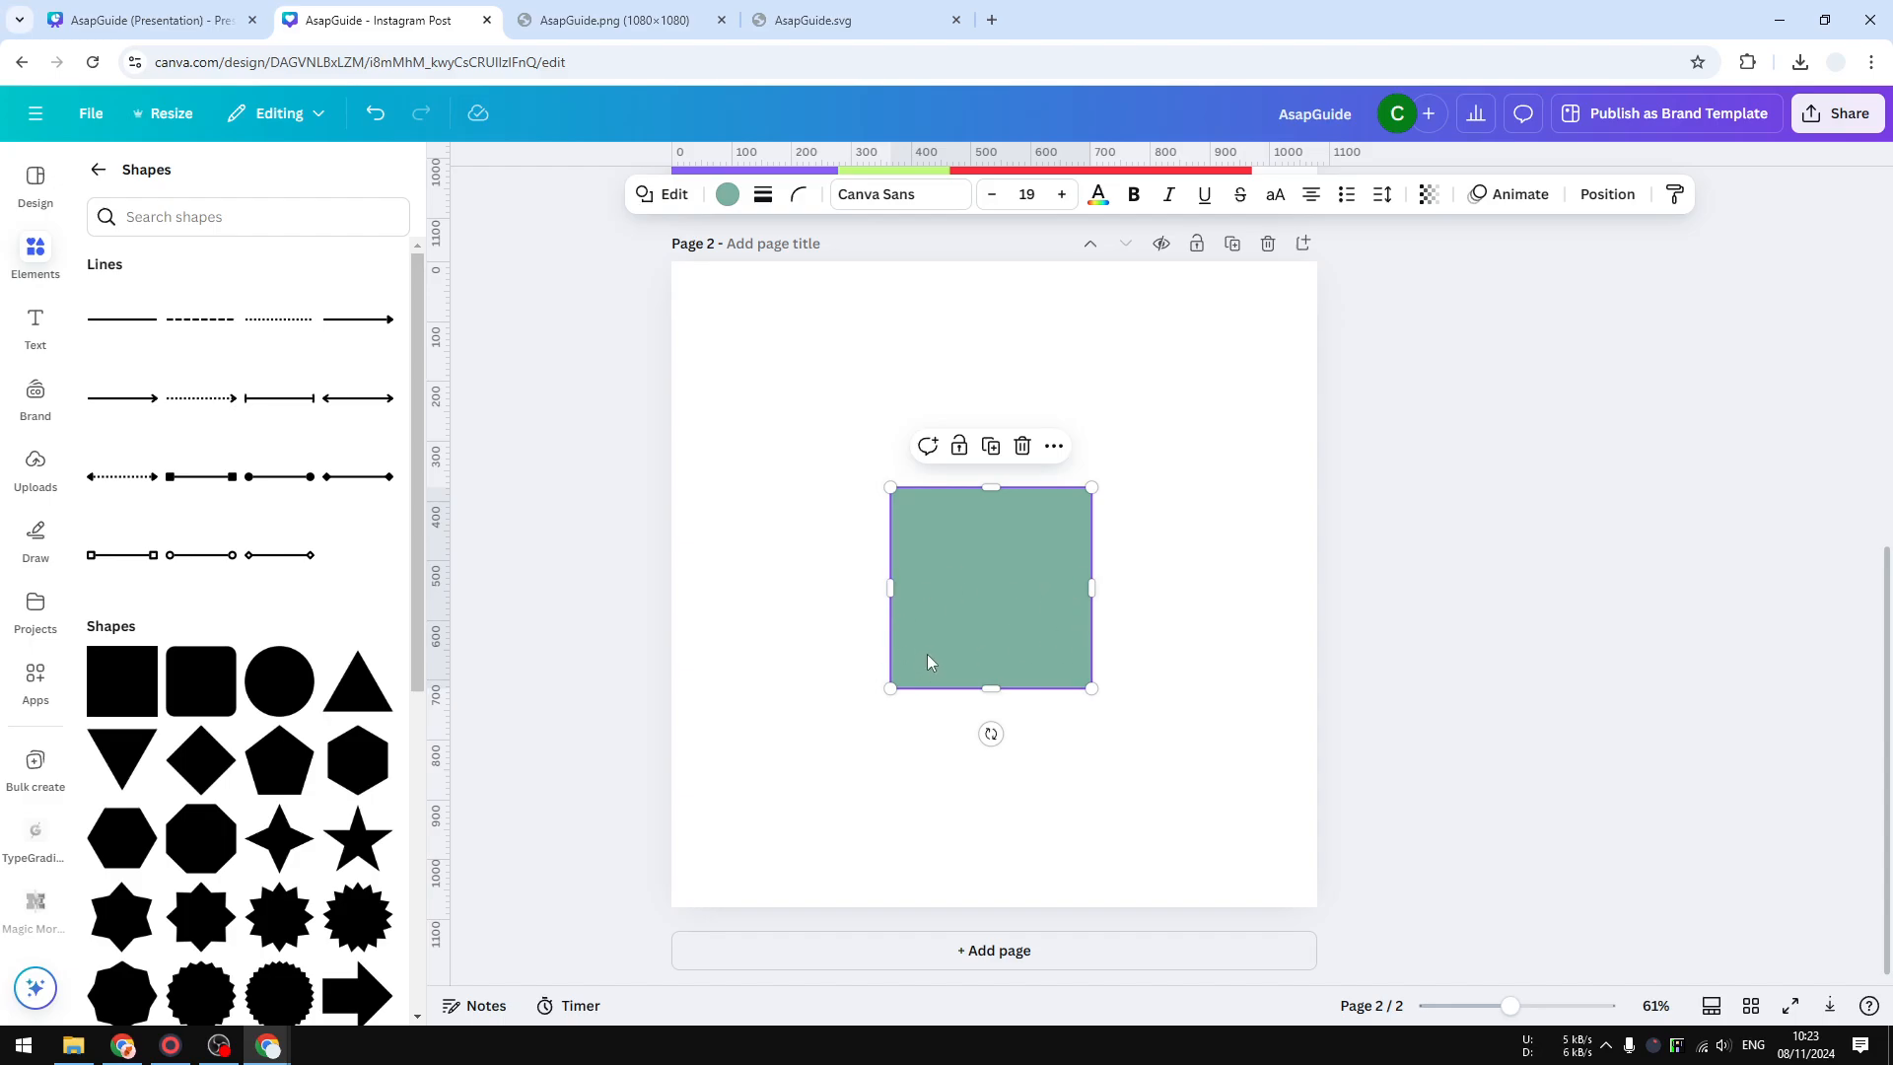
mouse_move(980, 607)
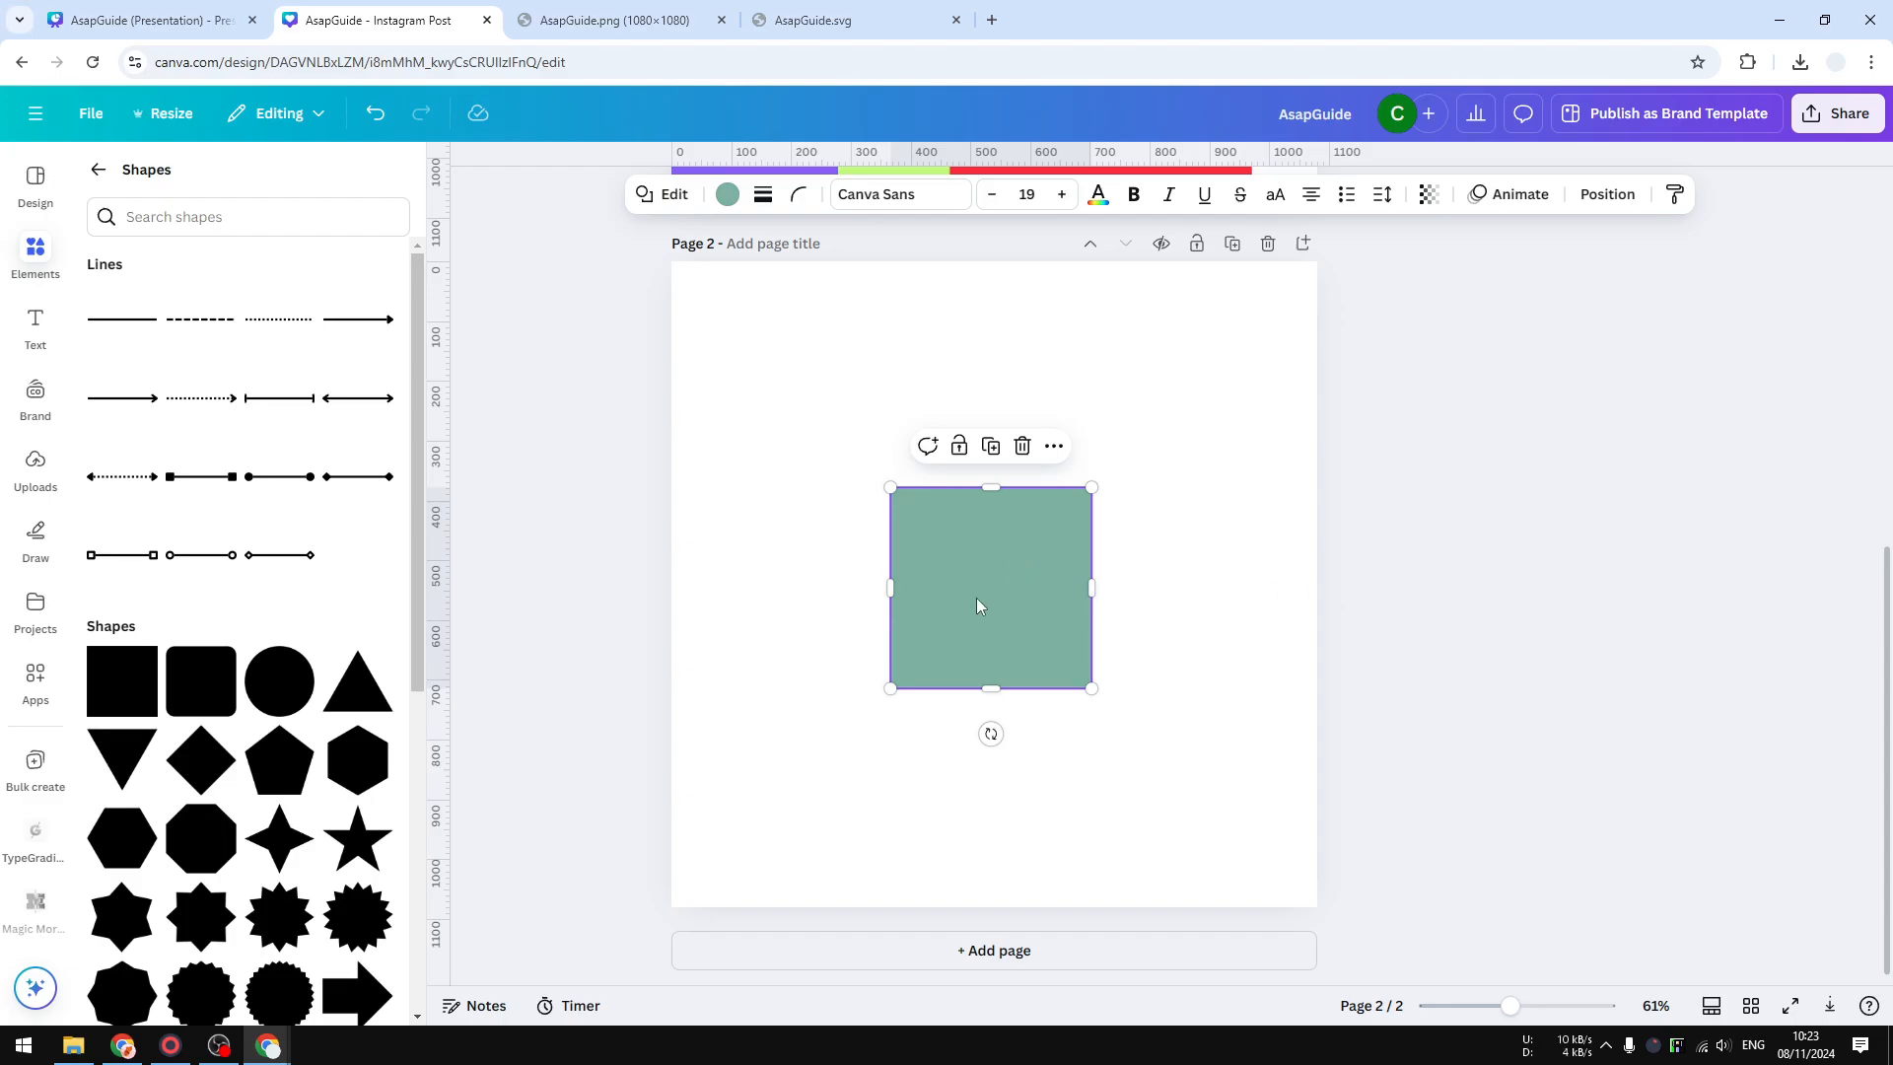
mouse_move(1029, 600)
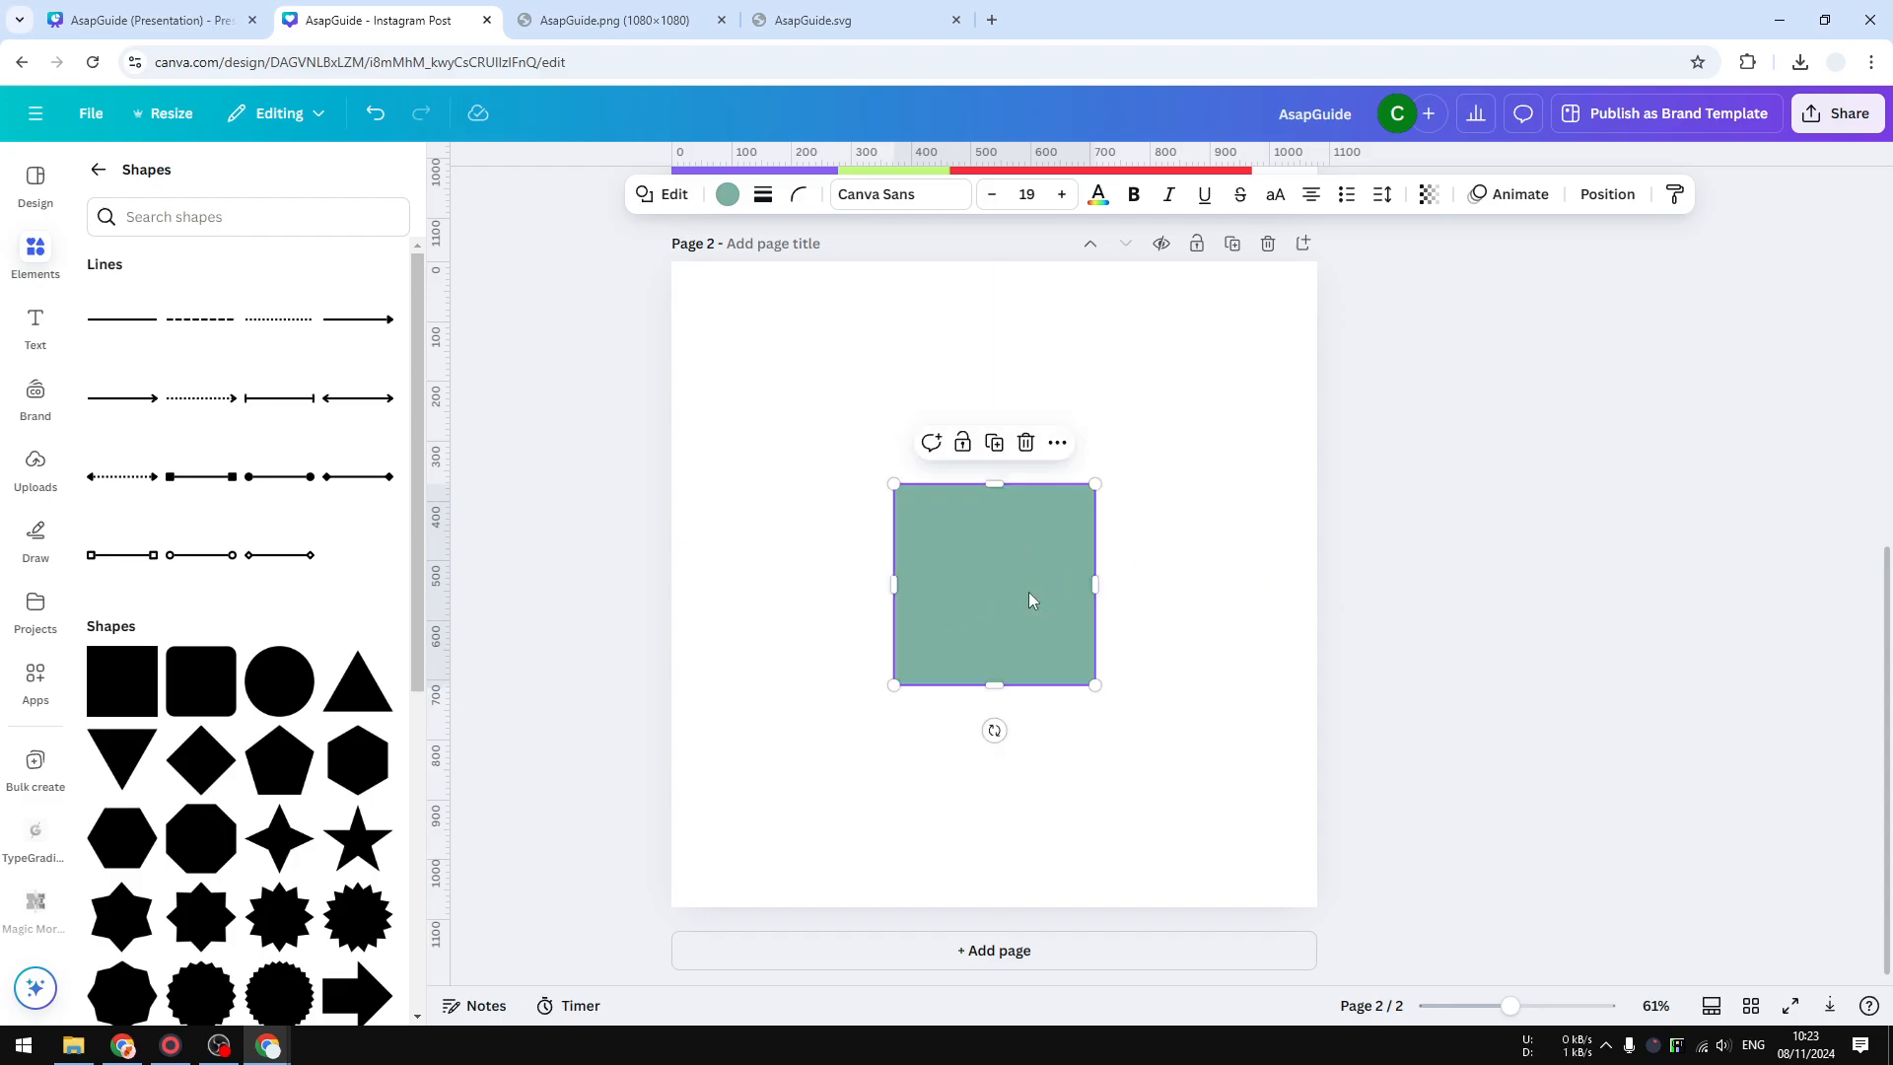
double_click(994, 585)
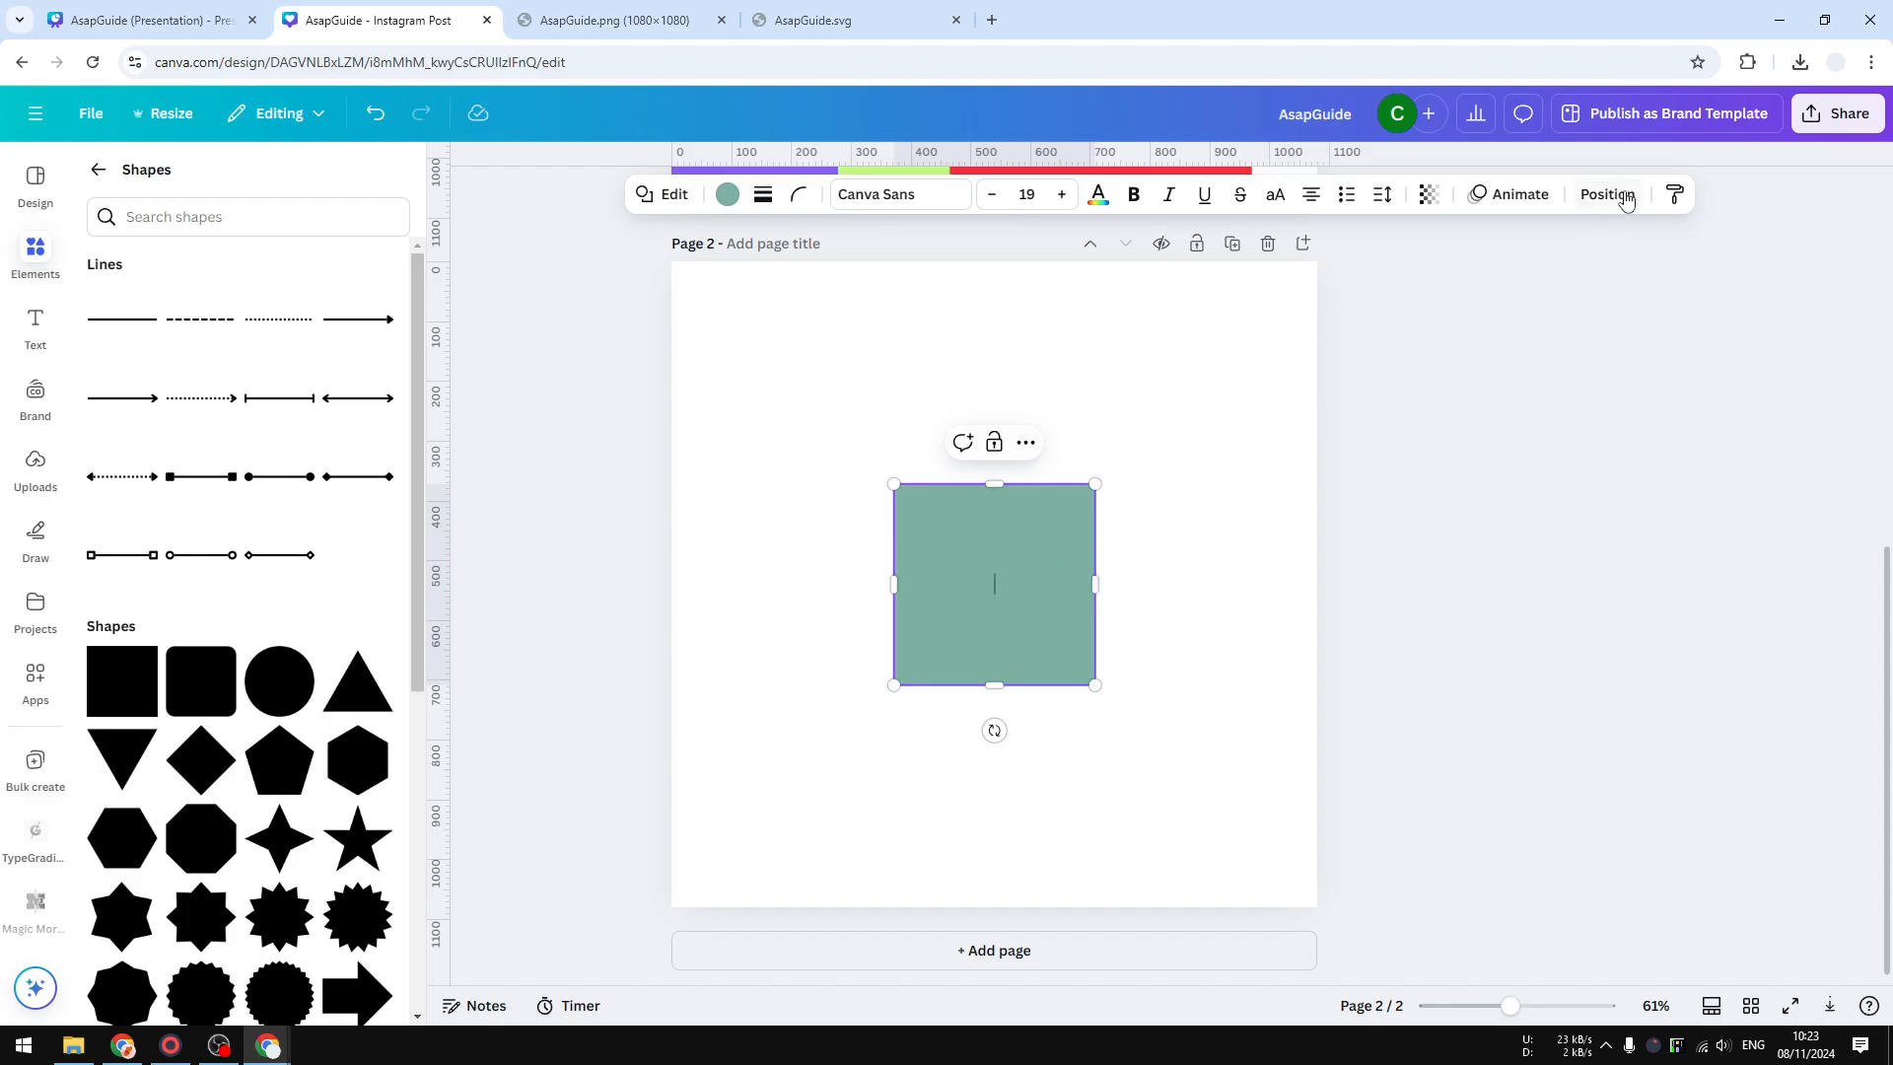
Step: Show the square's Position settings (335.5 × 335.5 px) and focus the Width field
left_click(1604, 194)
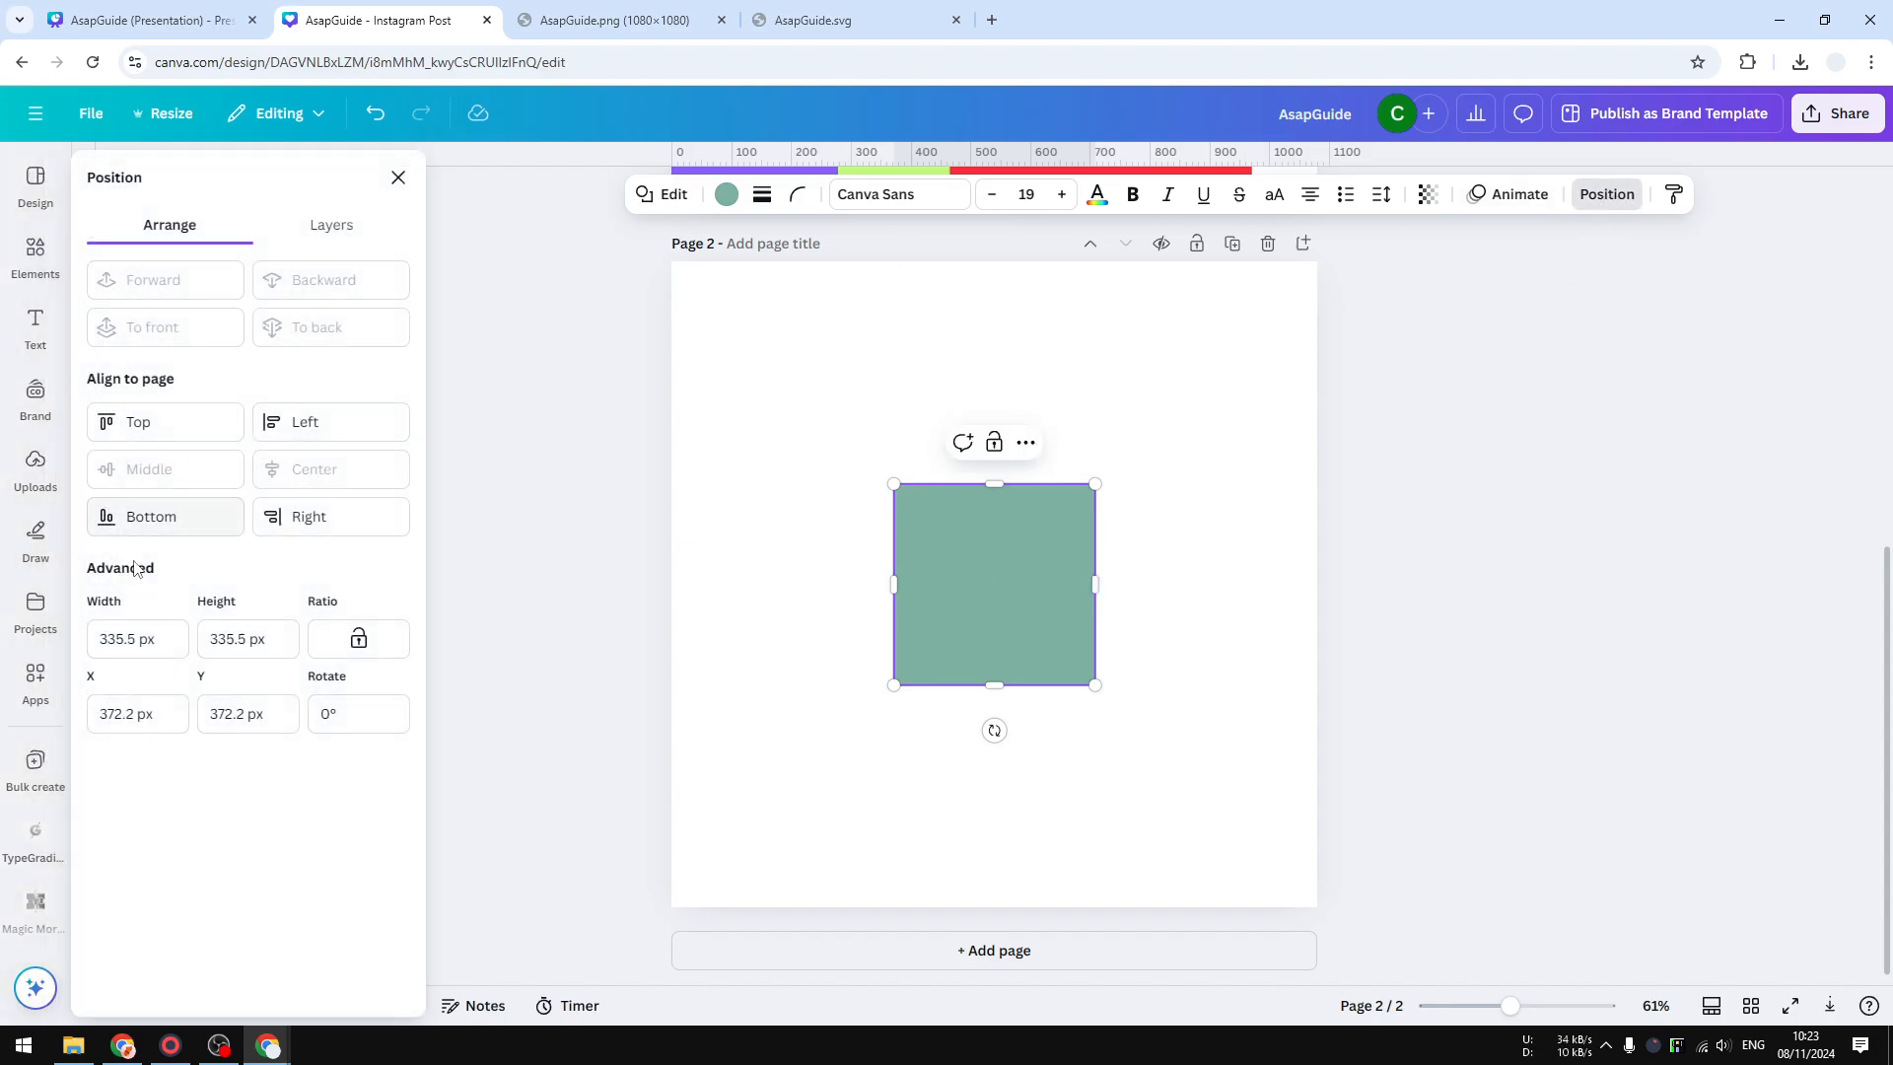
mouse_move(256, 591)
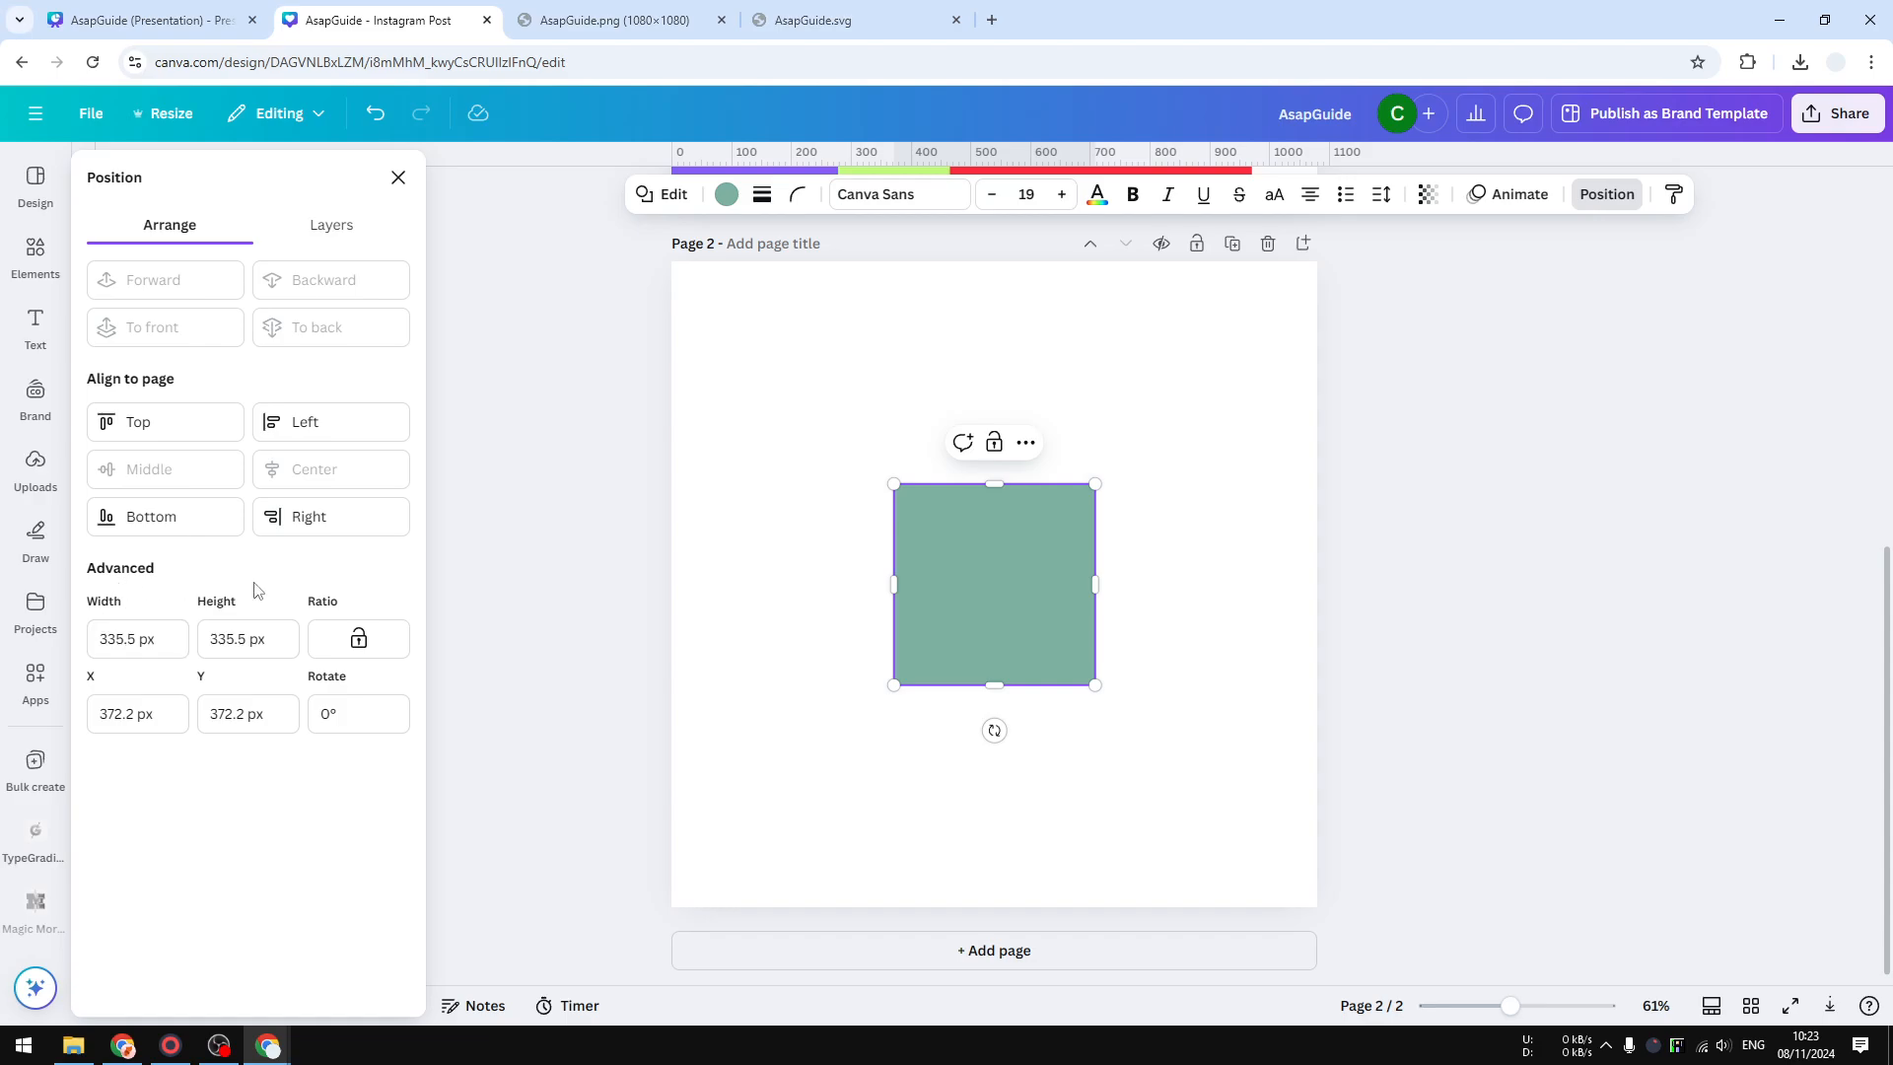
mouse_move(233, 619)
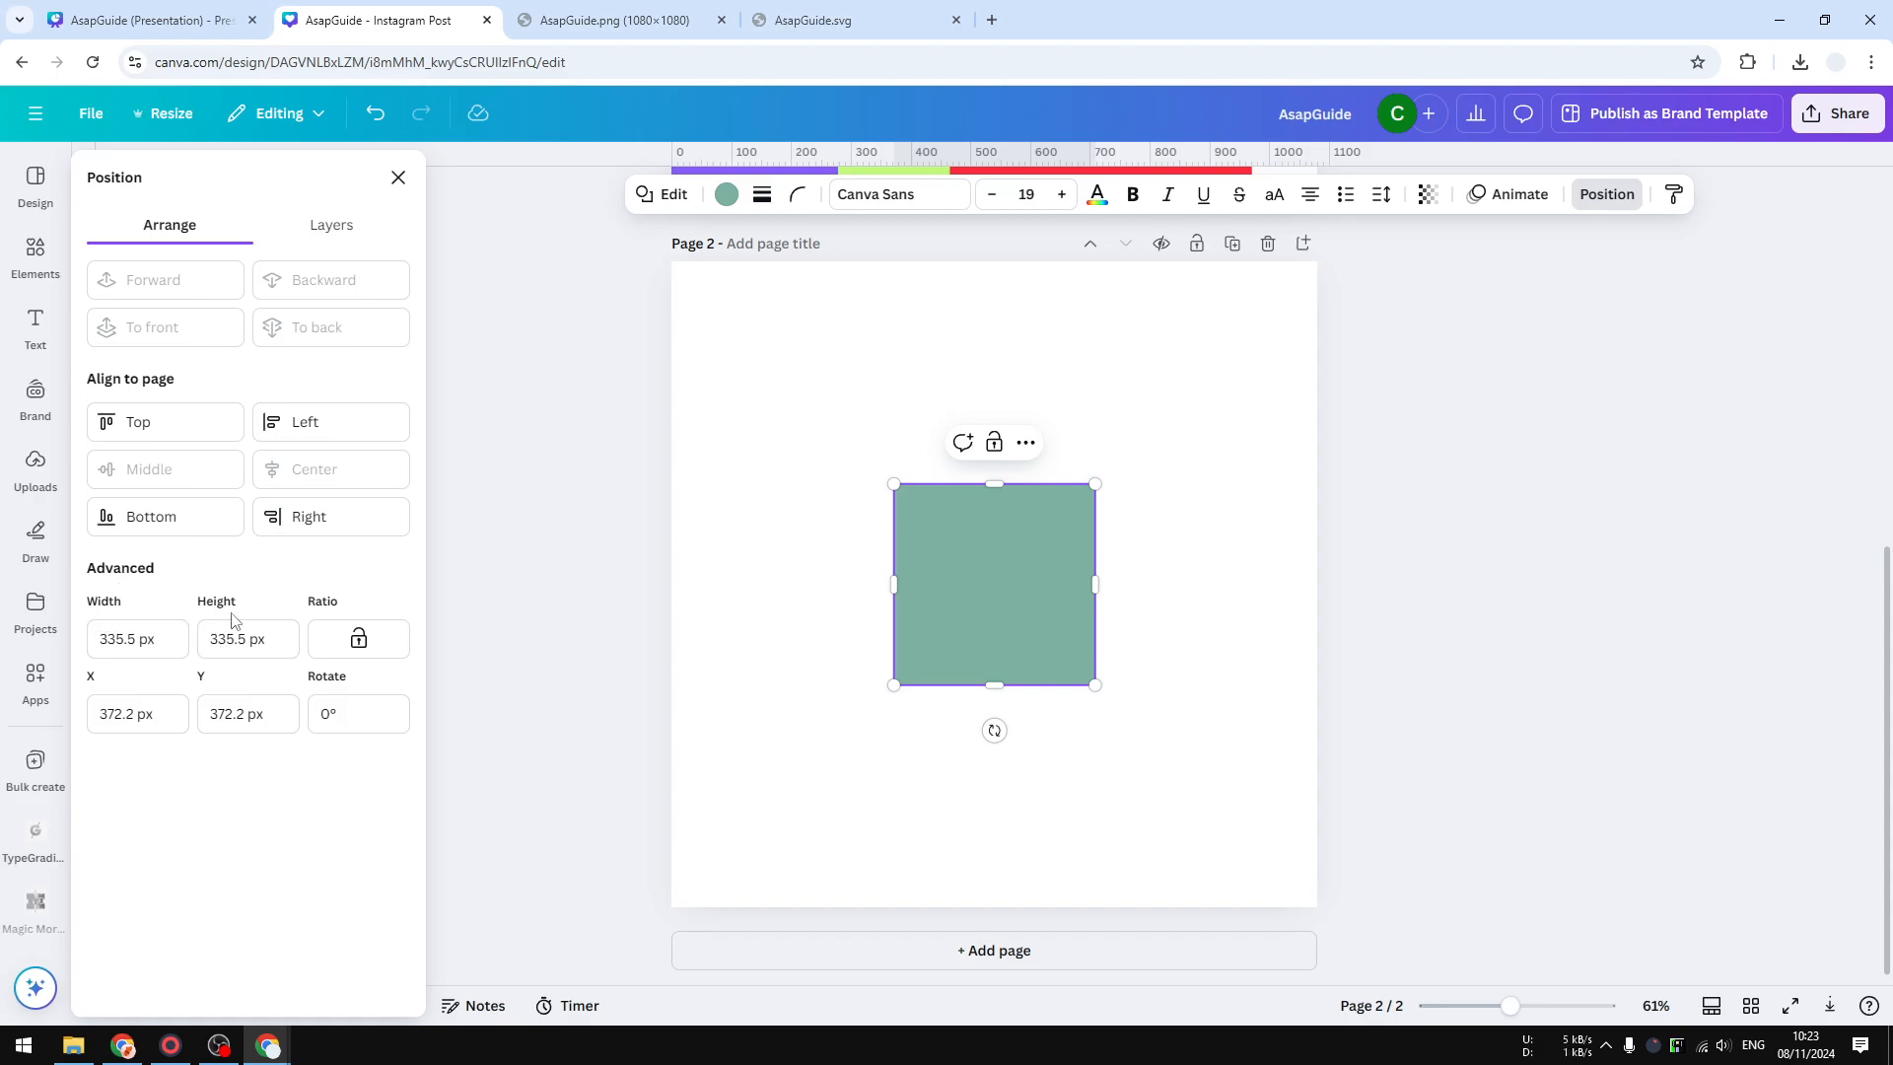
left_click(126, 639)
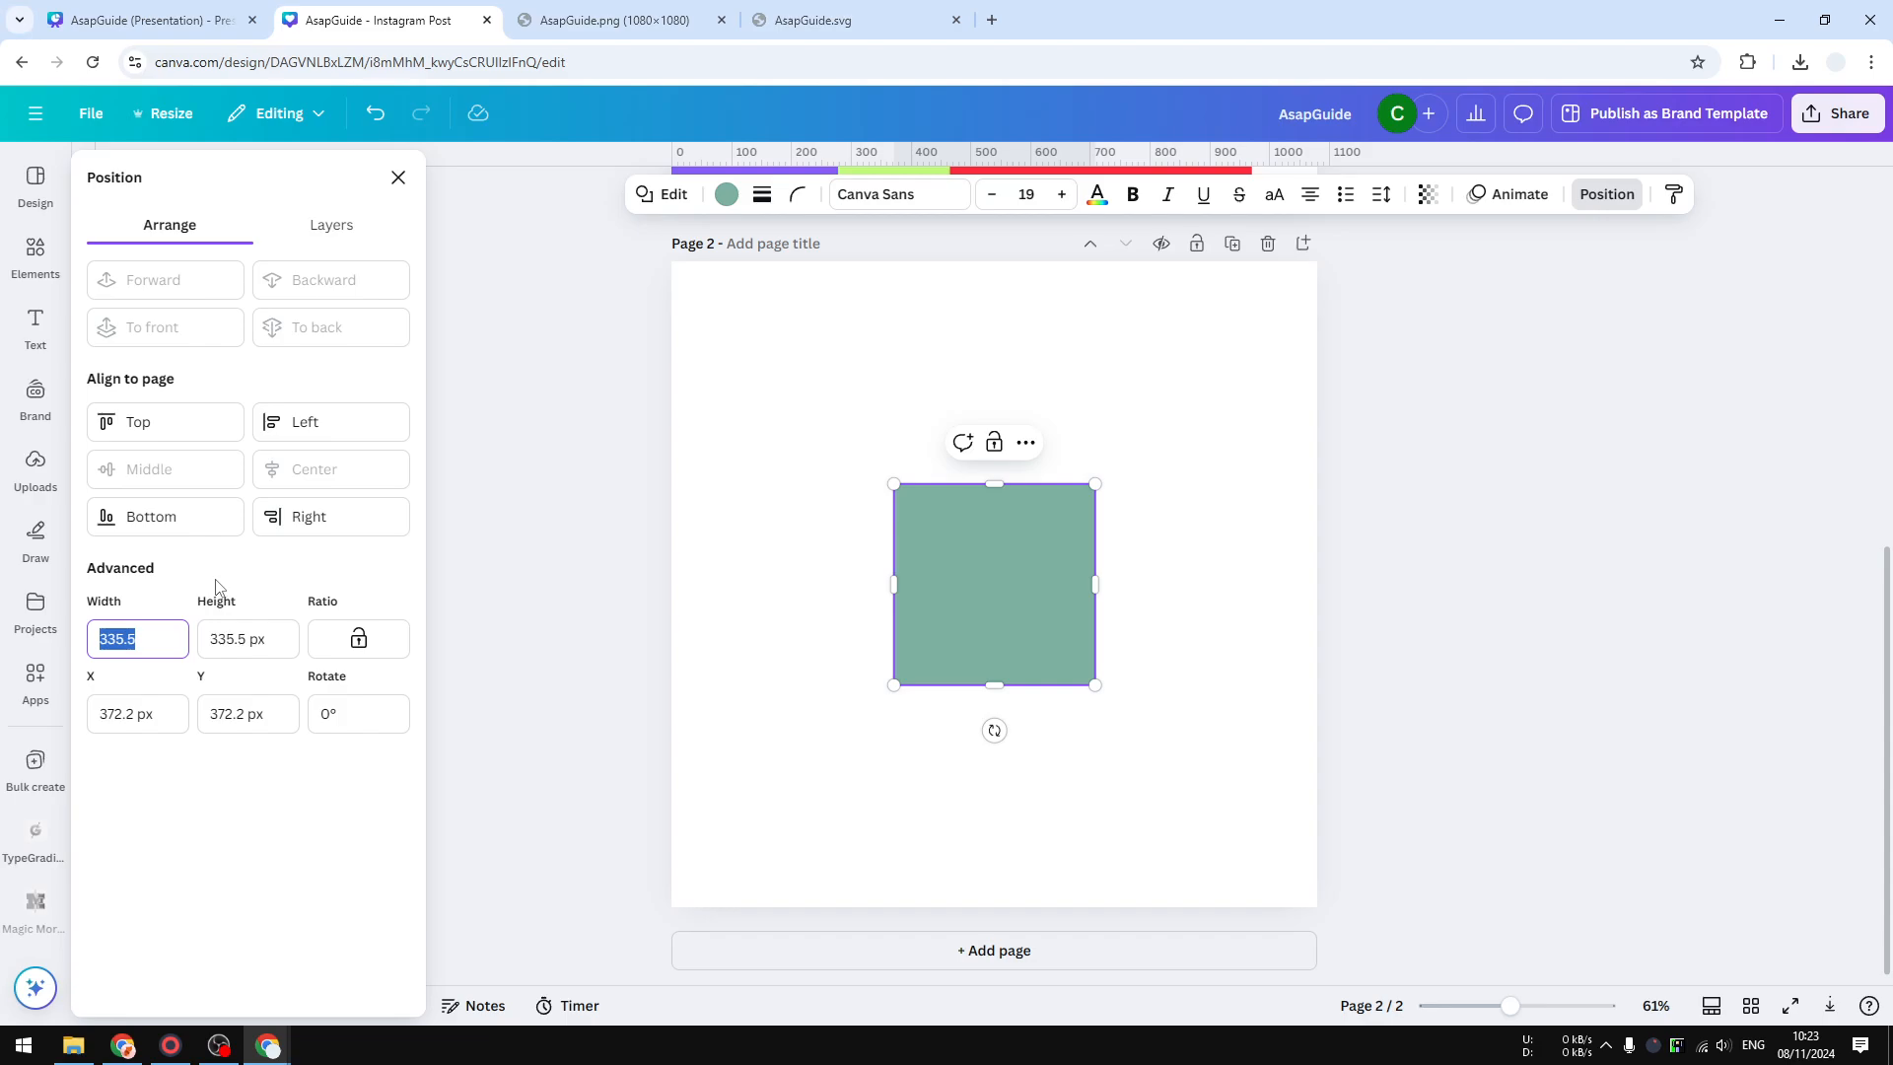
Step: Enter a width of 512 with the ratio locked, giving a 512 × 512 px square
type("512 px")
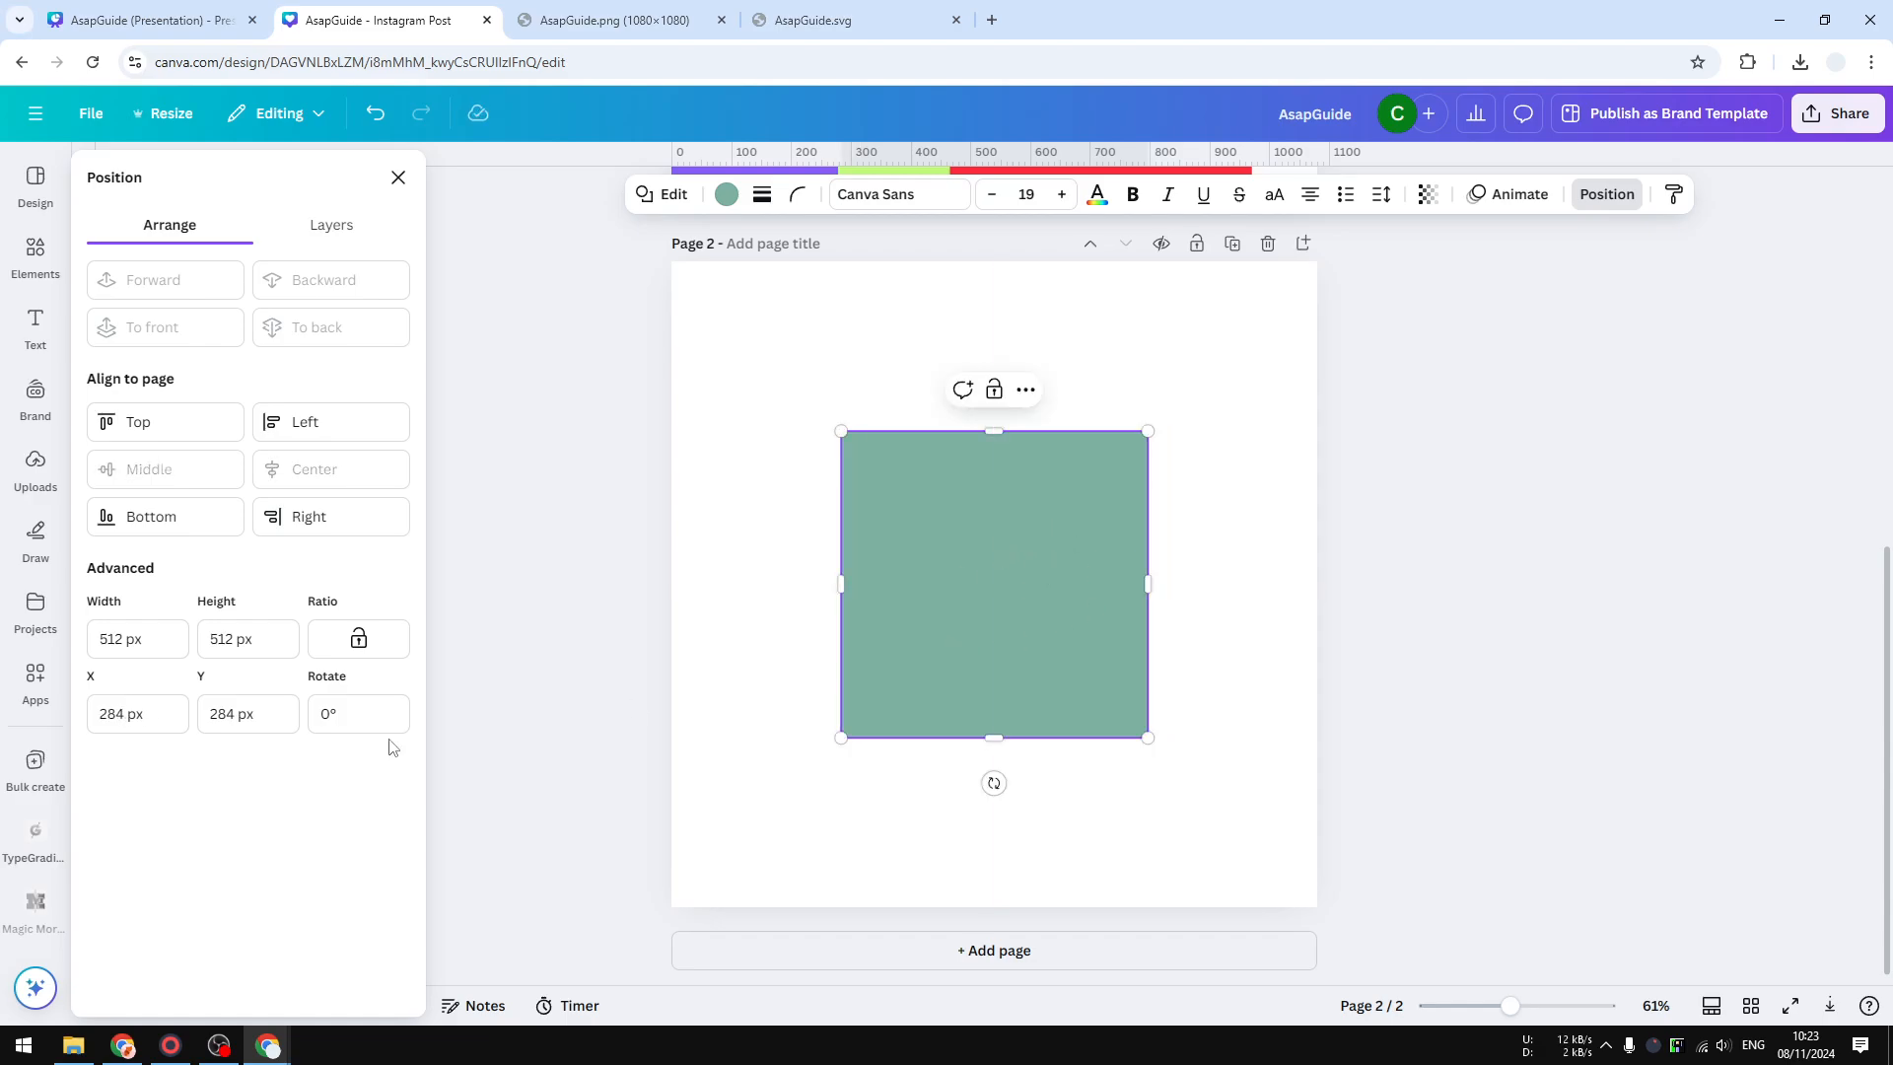
mouse_move(1160, 602)
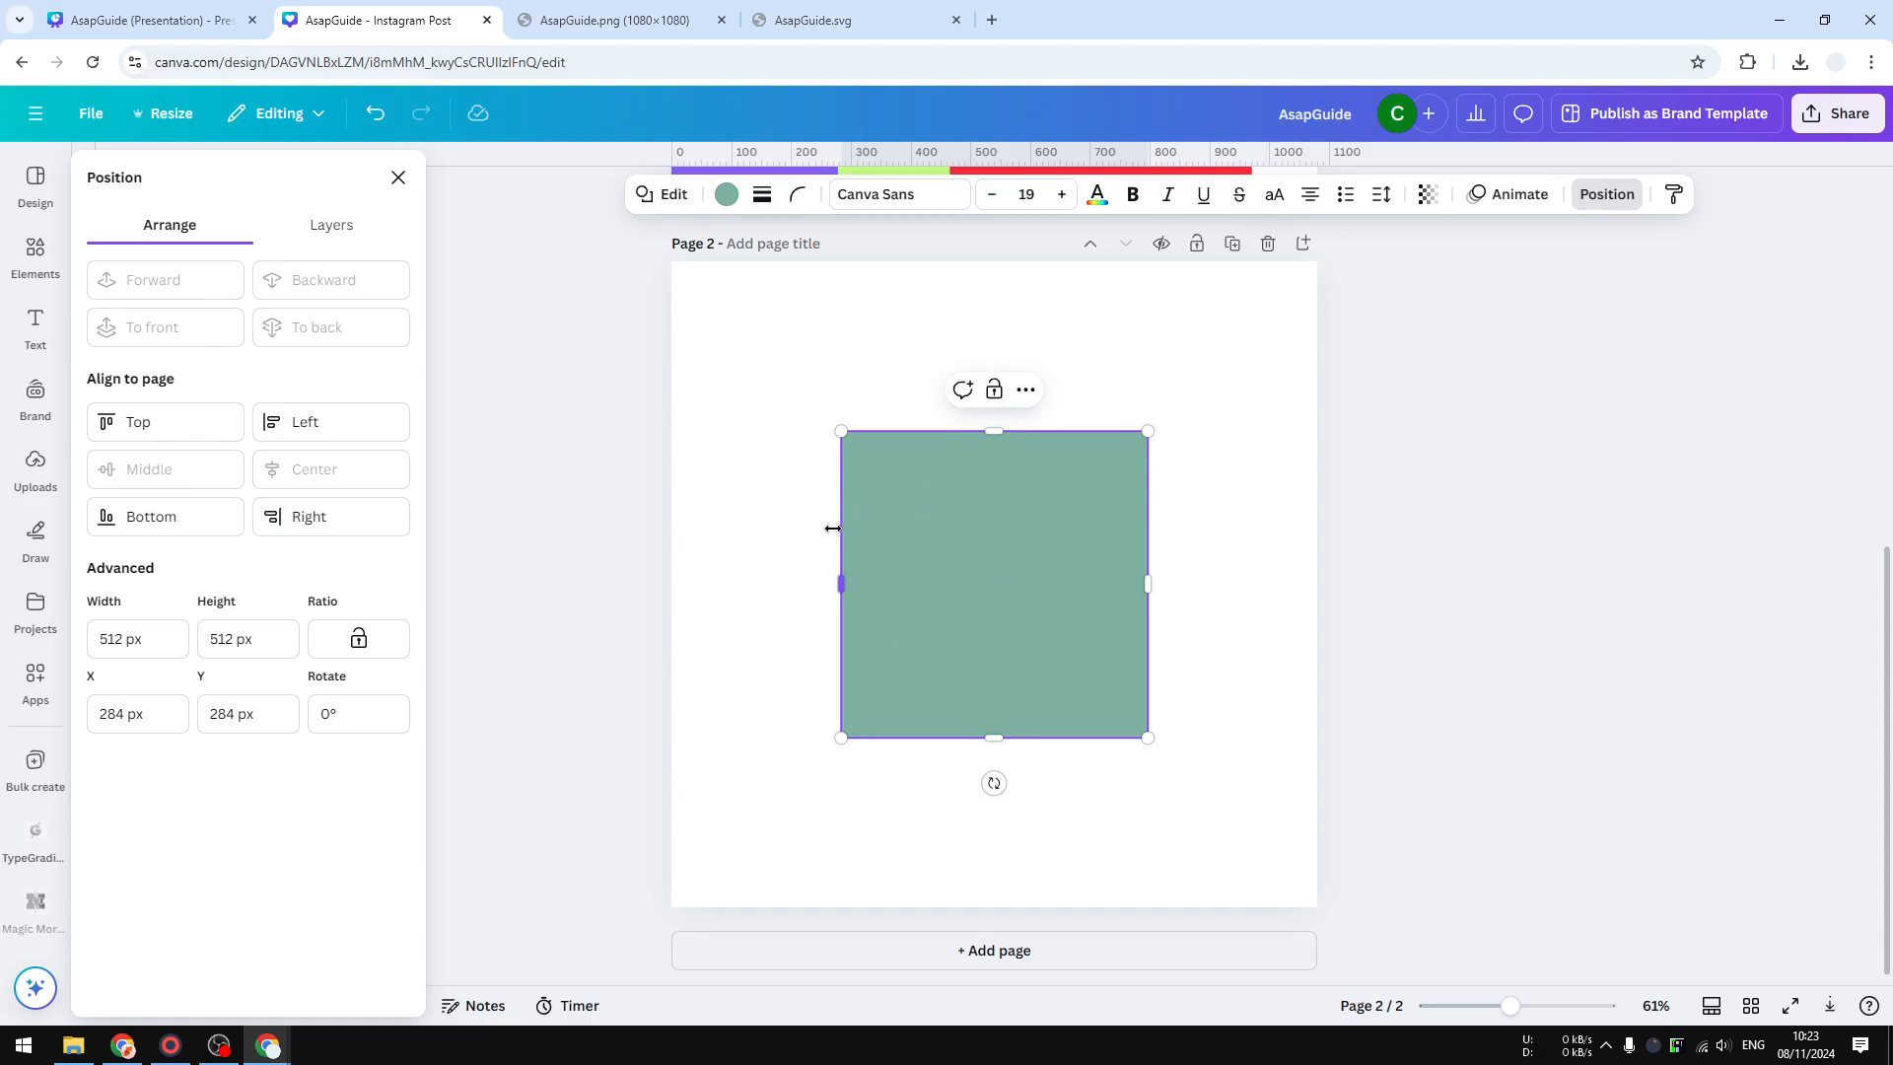
mouse_move(885, 591)
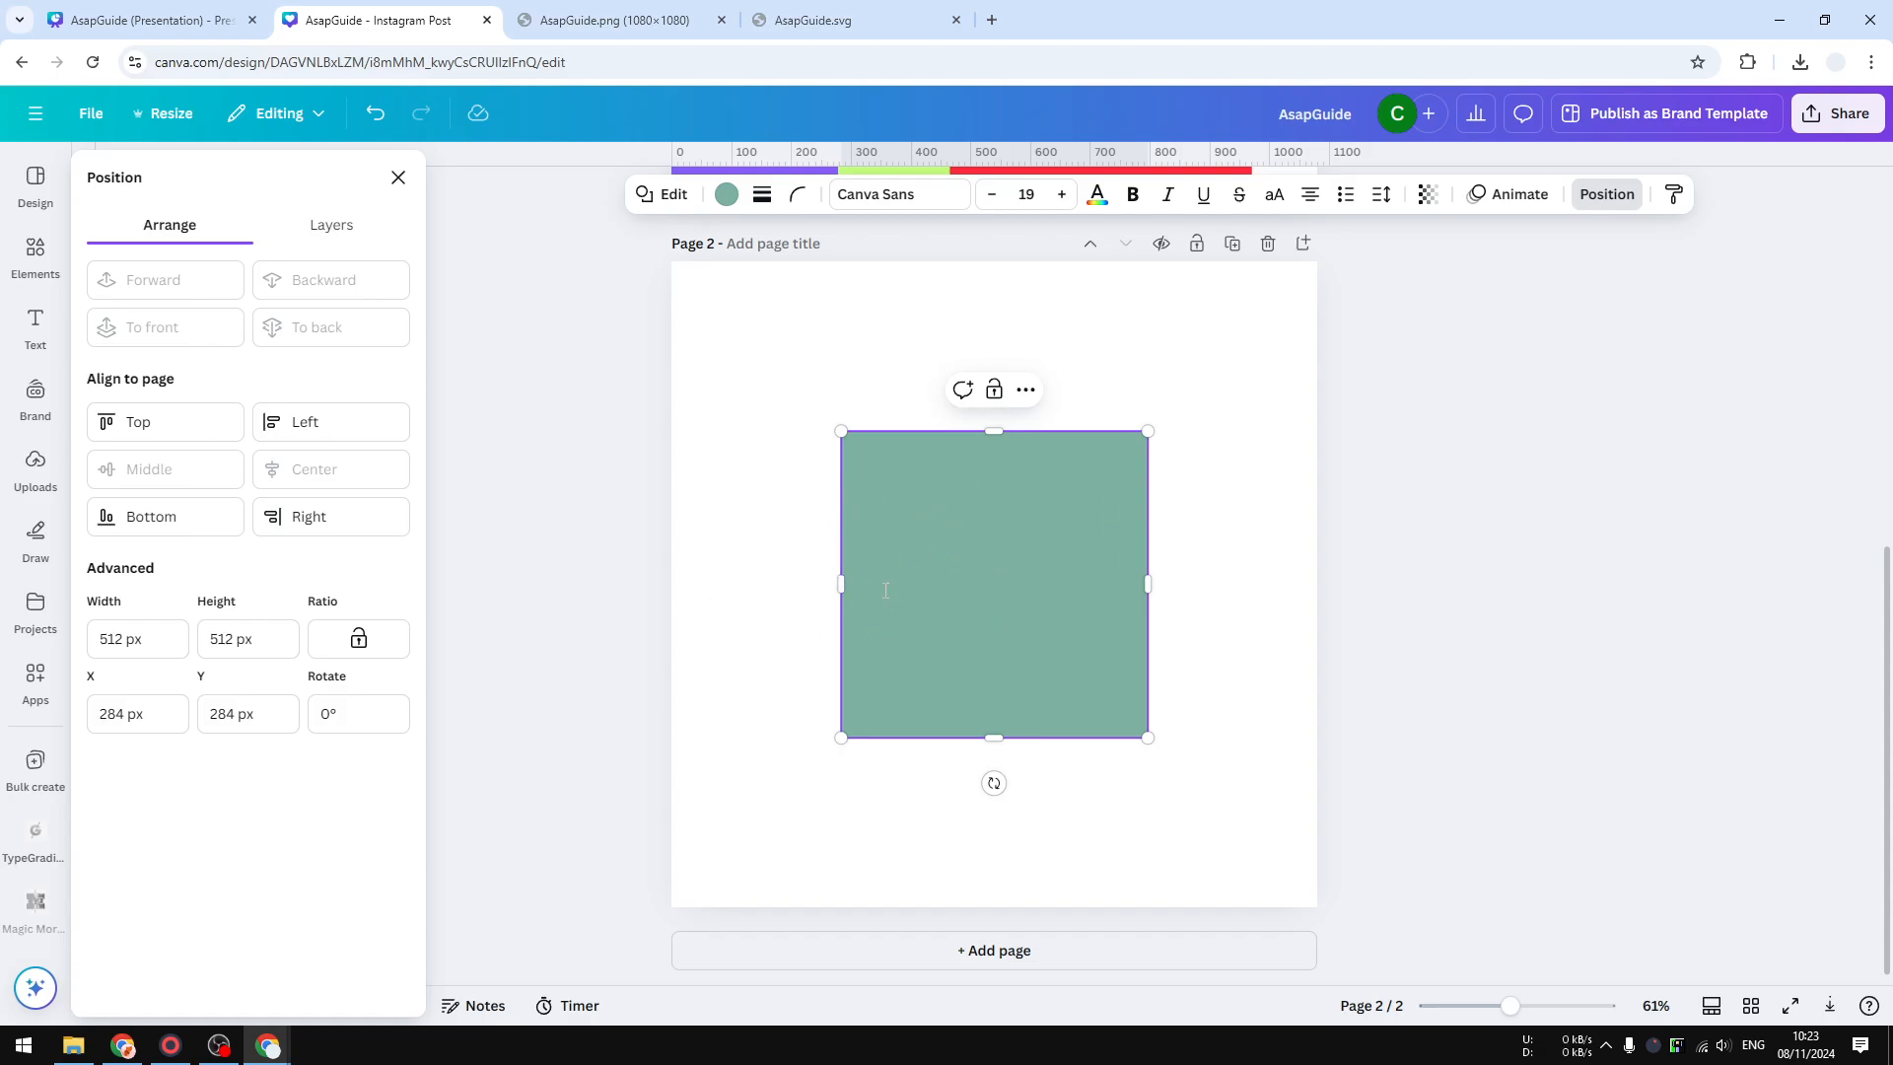
mouse_move(1067, 629)
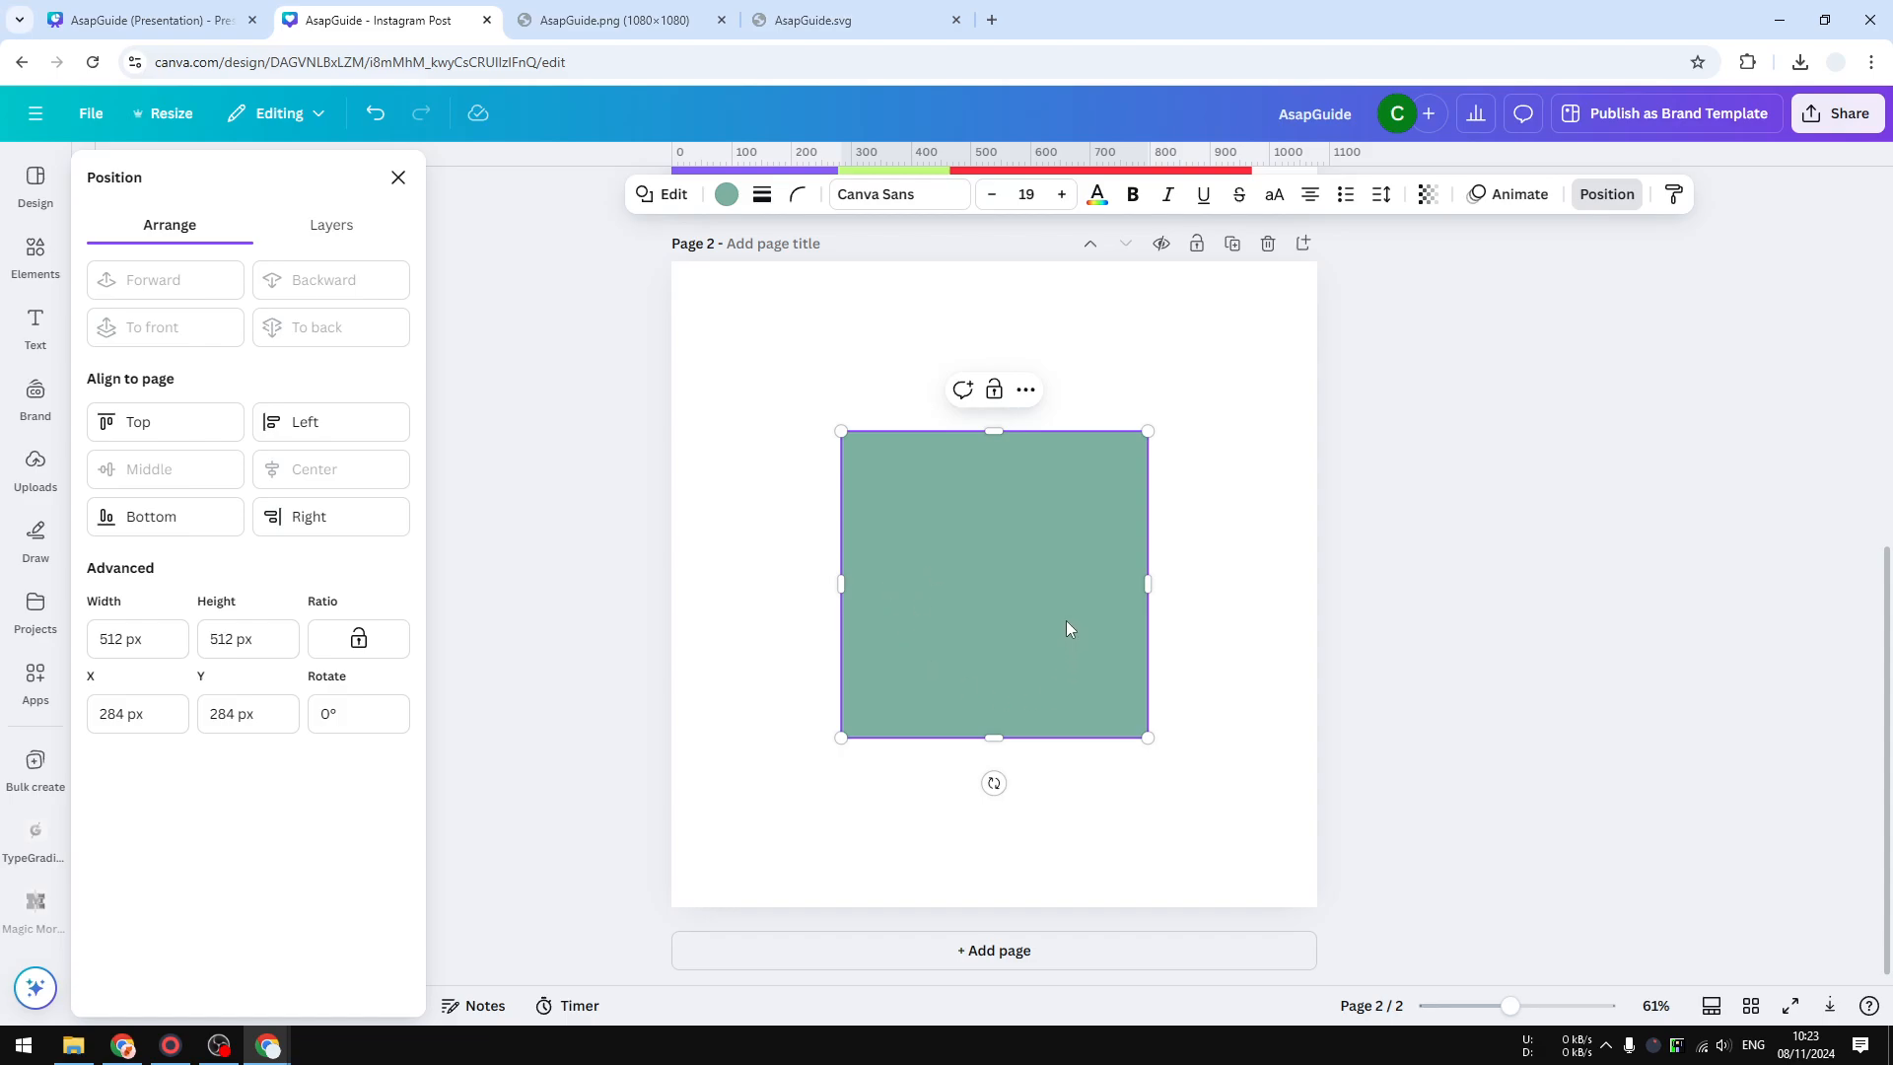
mouse_move(1090, 645)
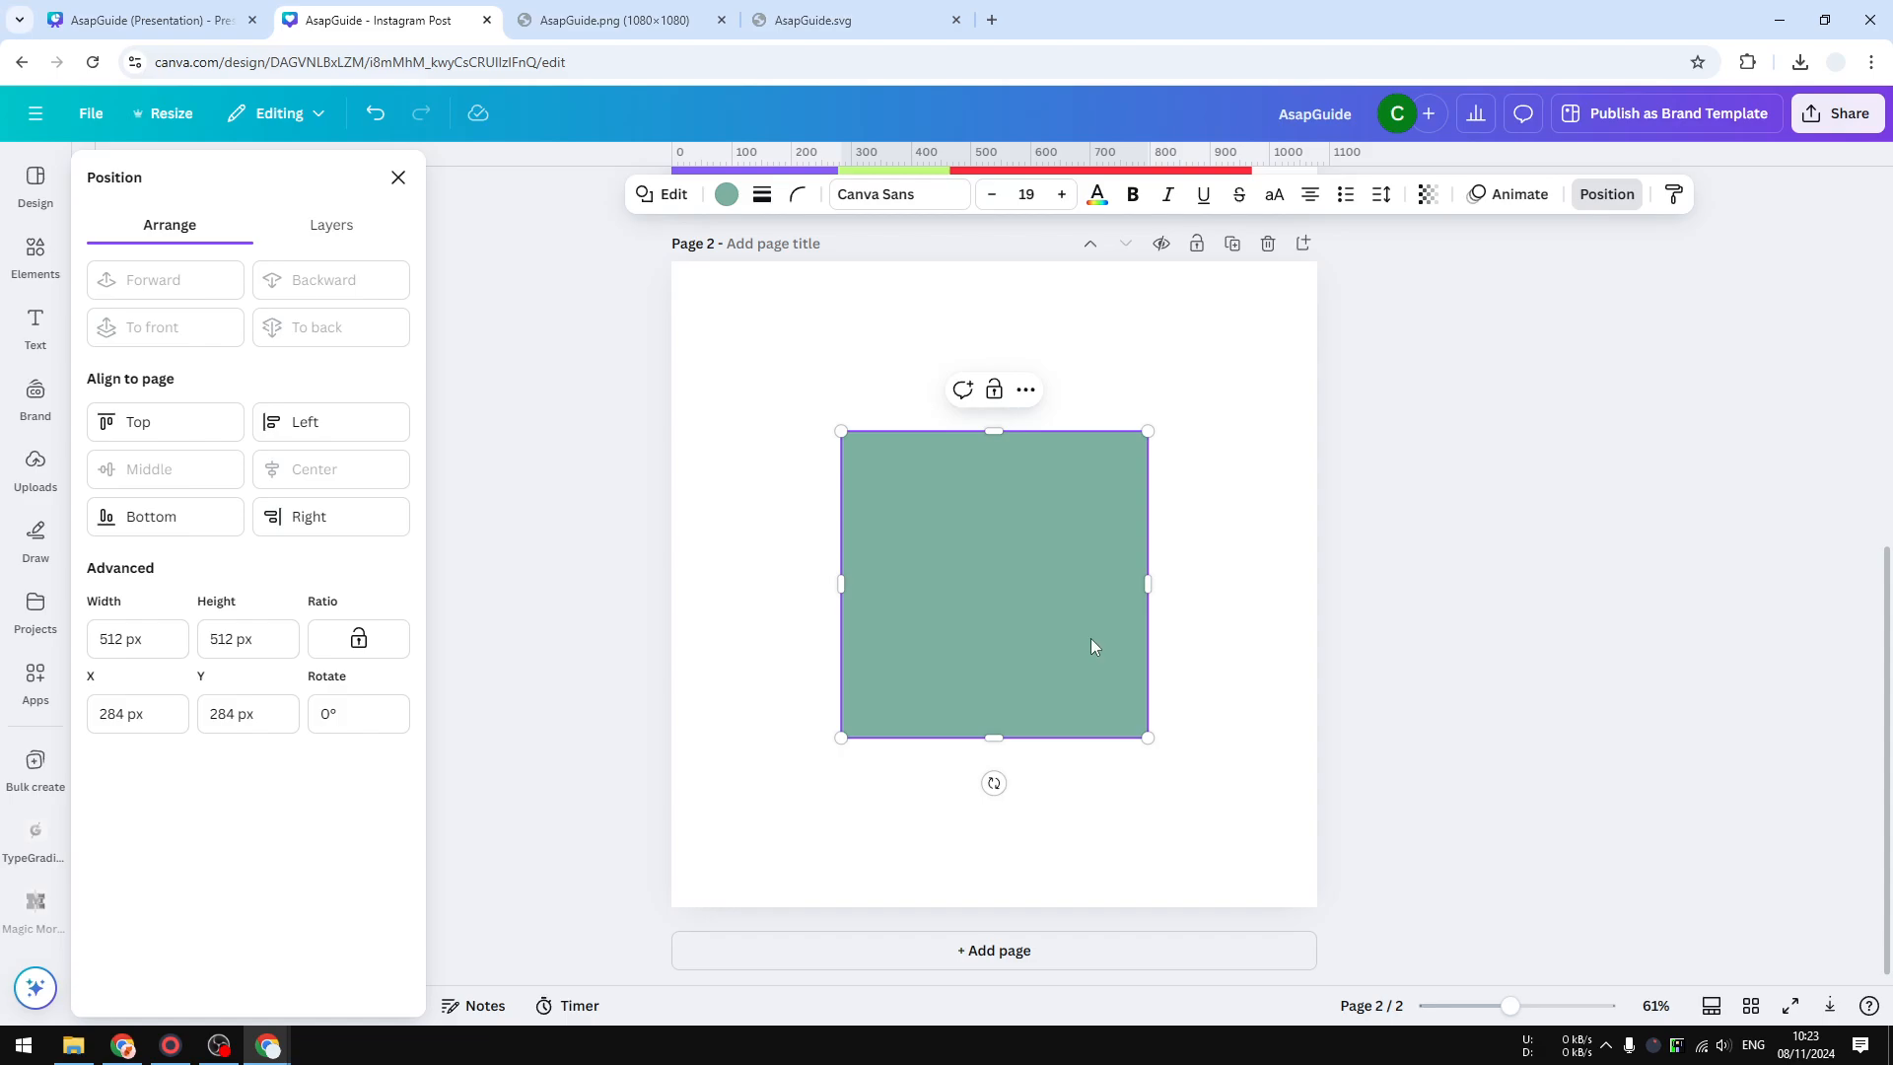
mouse_move(1133, 755)
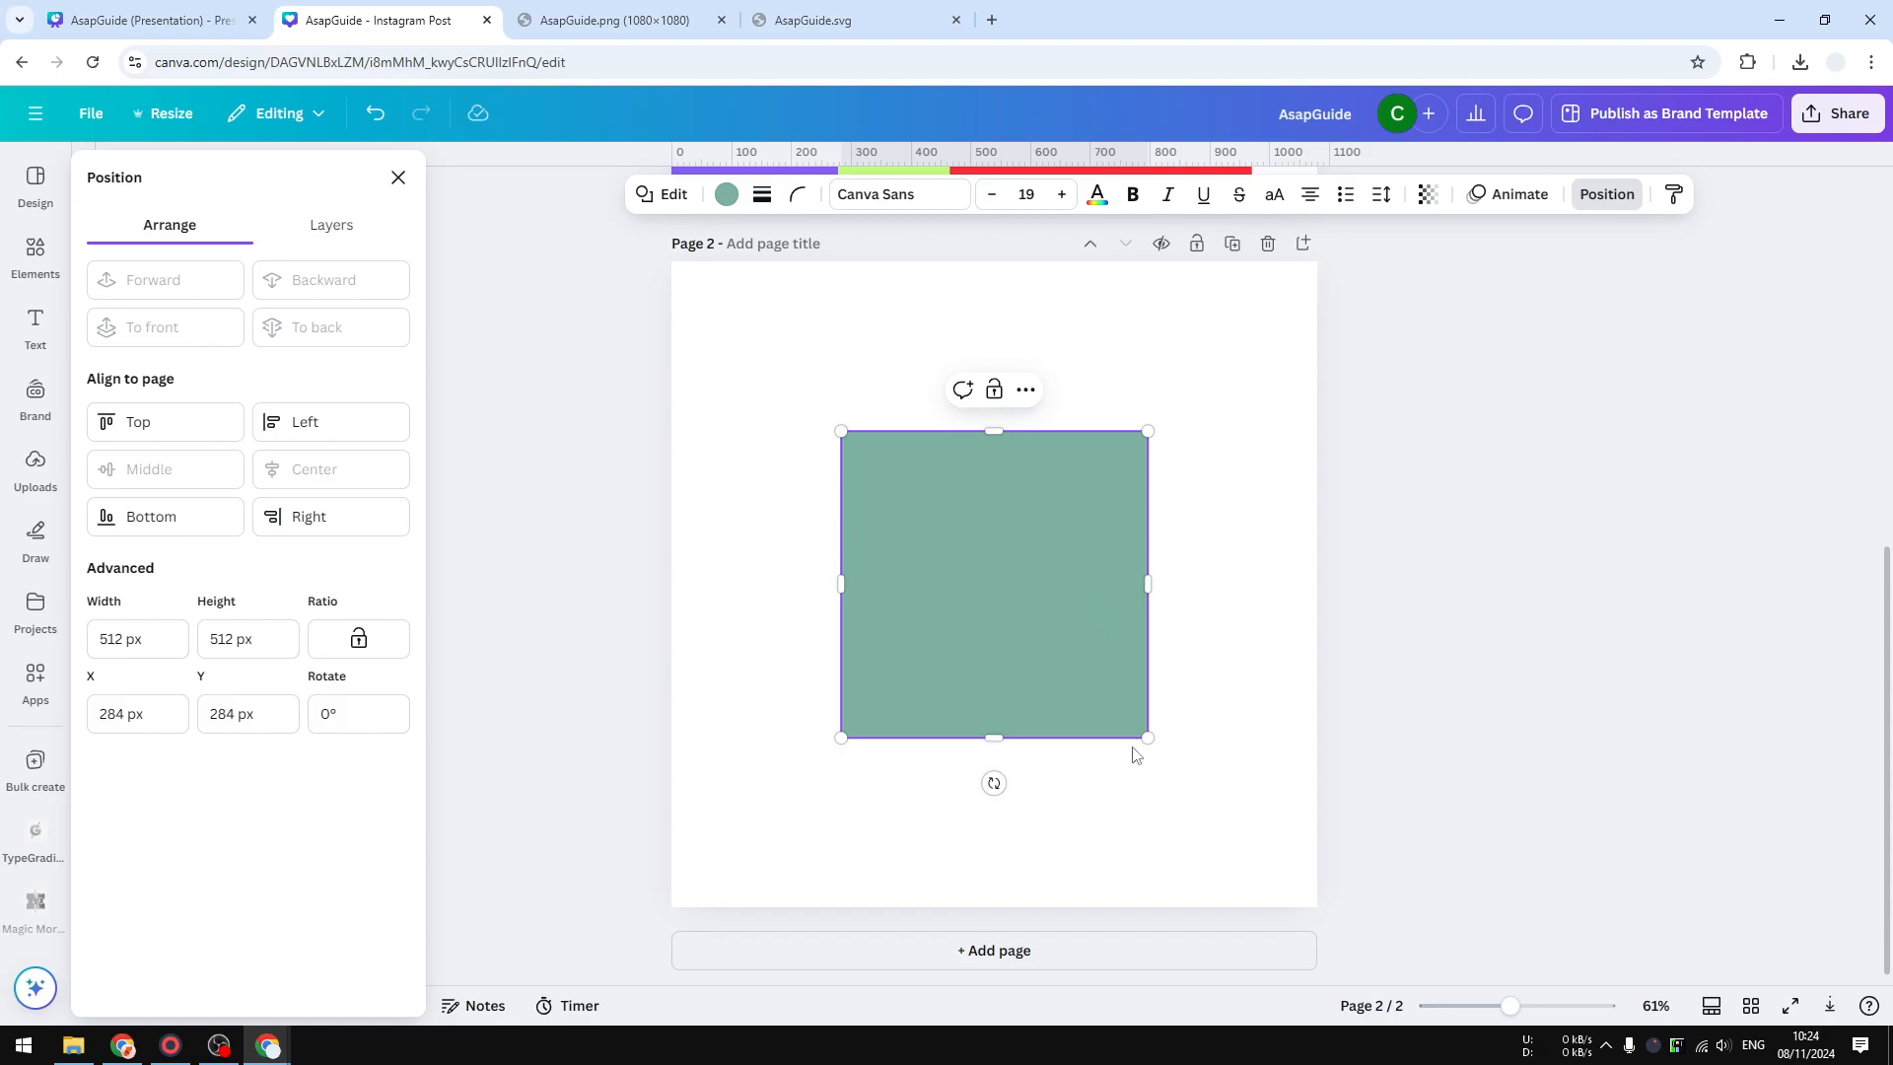
mouse_move(1120, 756)
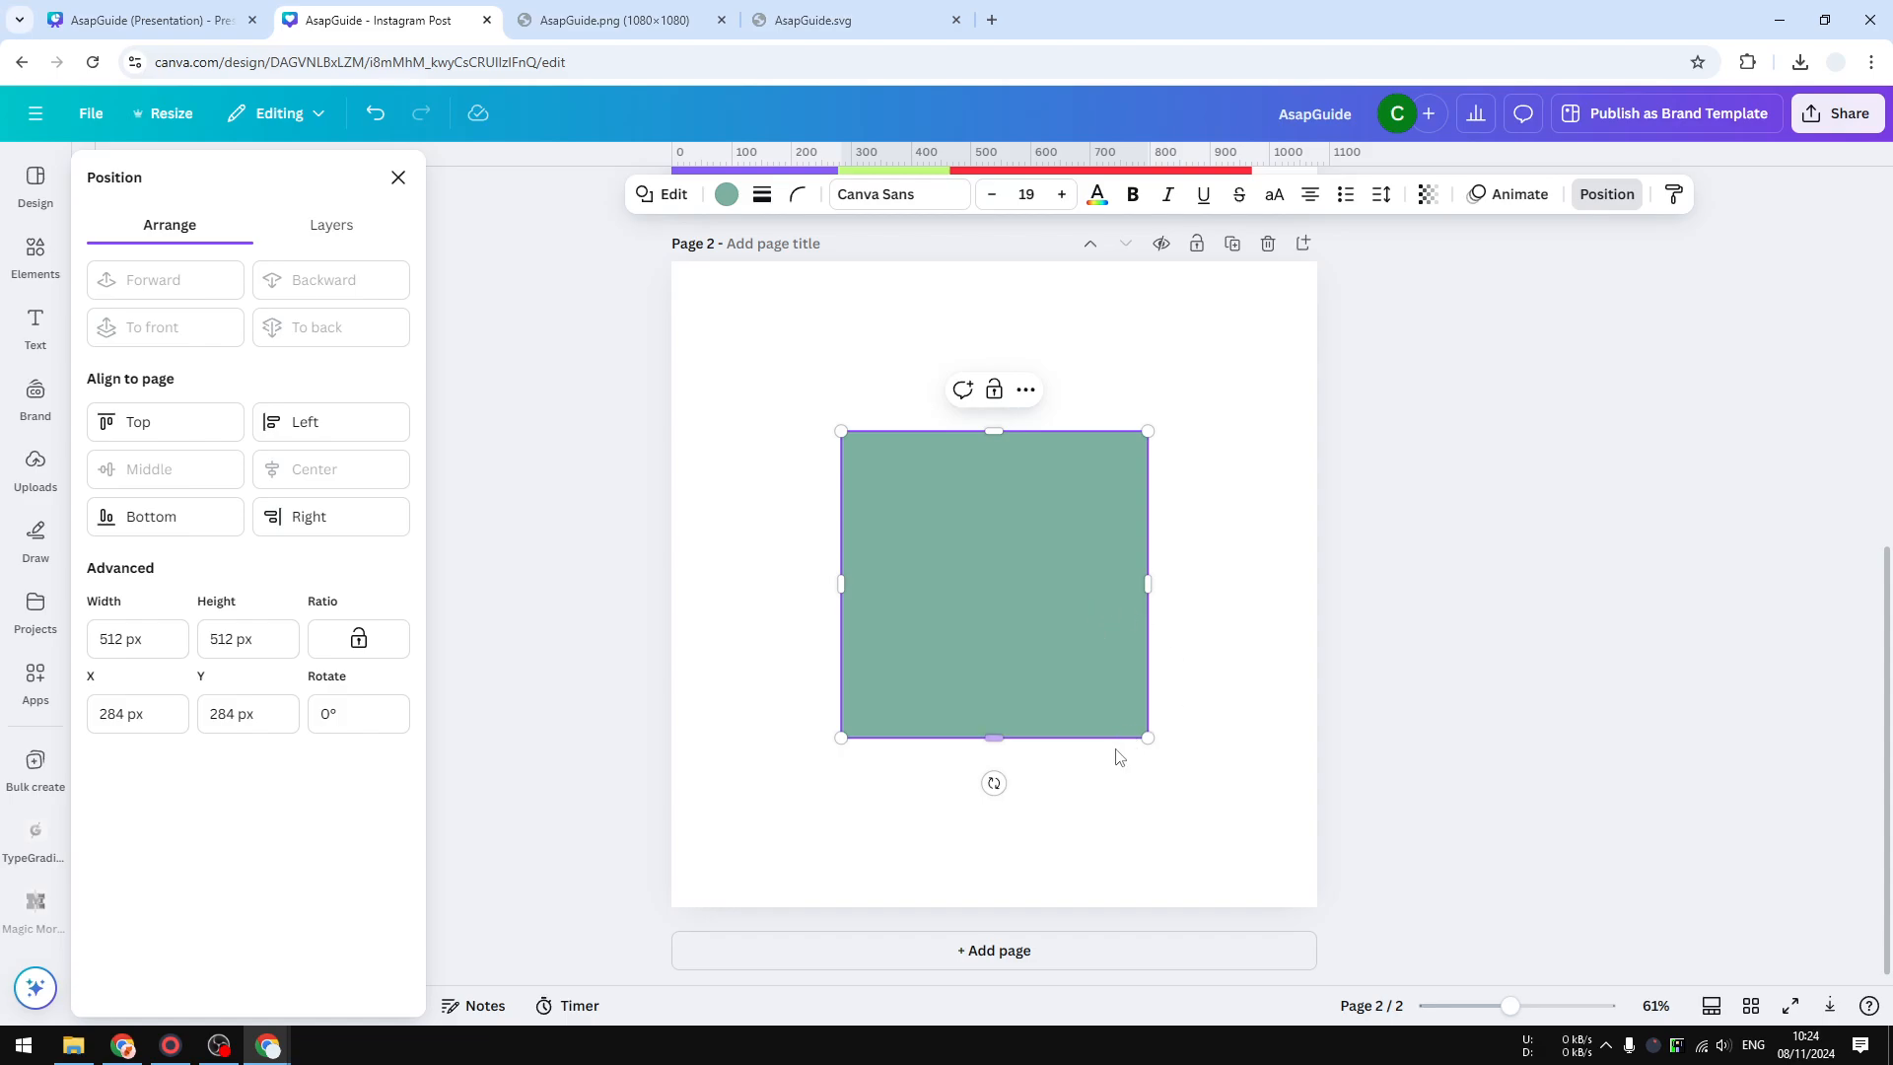